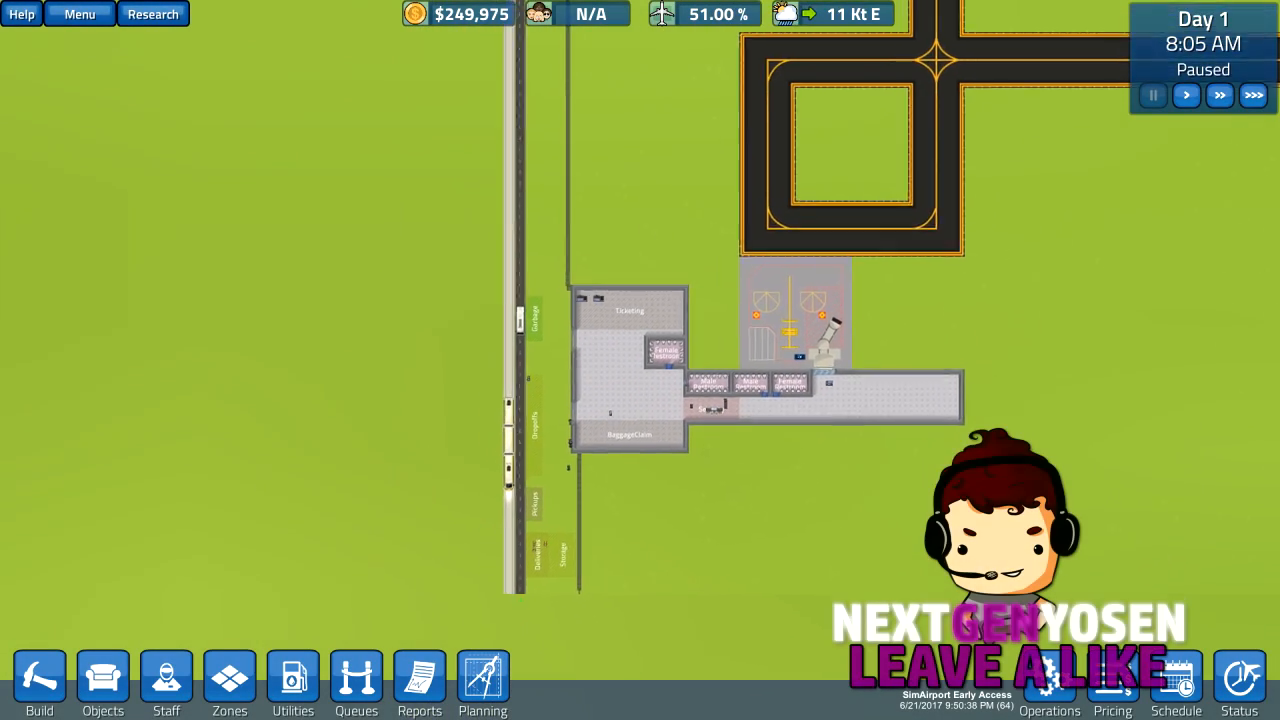
Try loading the previous saved airport and dismiss the incompatible-save warning
left_click(1186, 96)
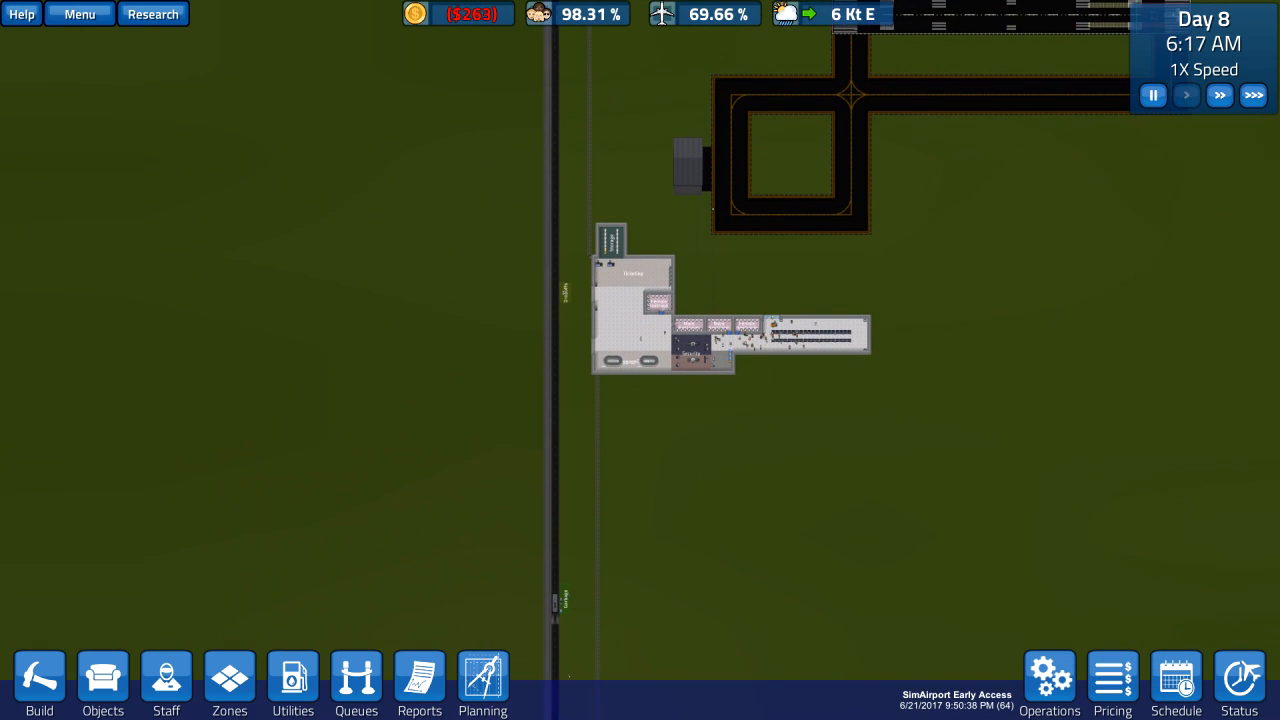
left_click(80, 14)
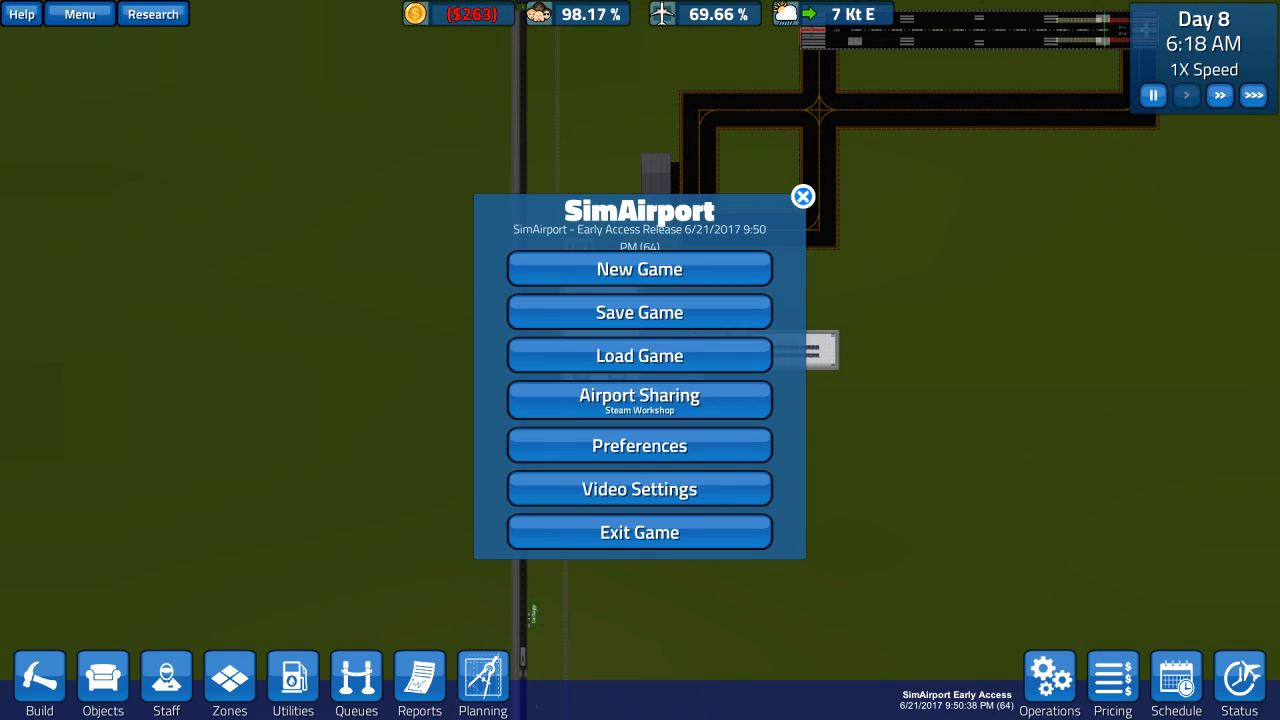
left_click(640, 356)
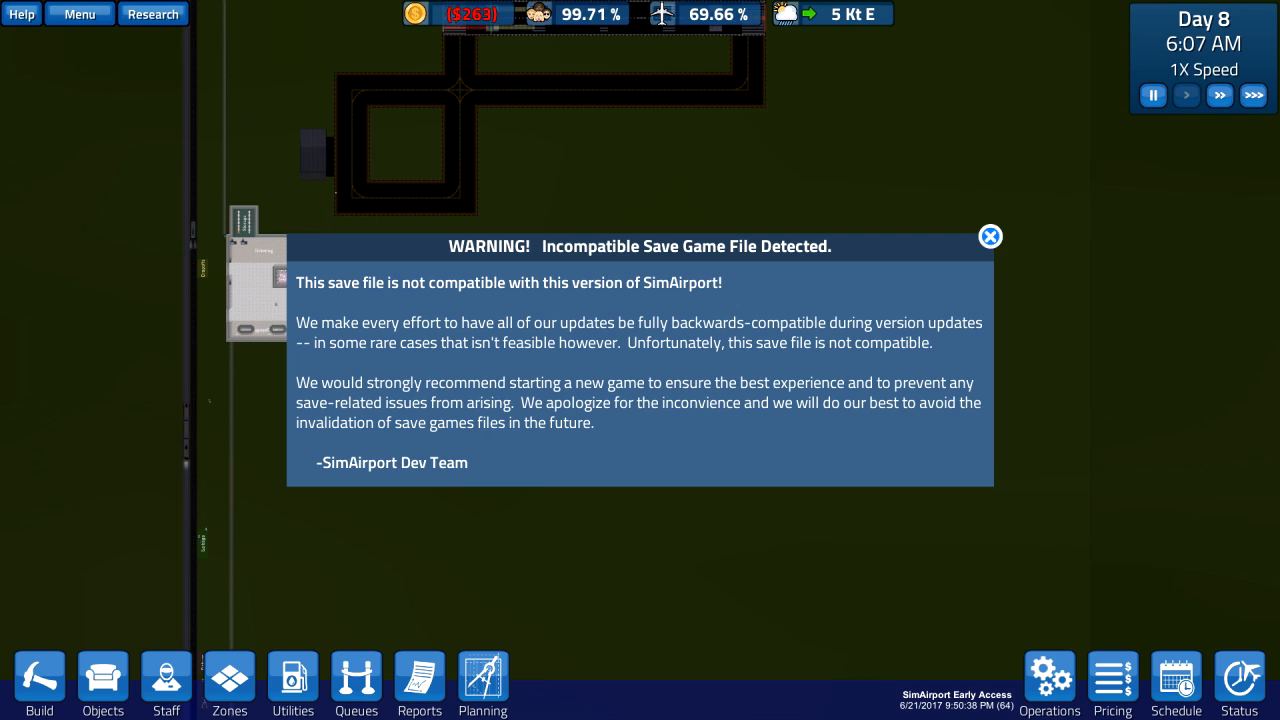
left_click(988, 236)
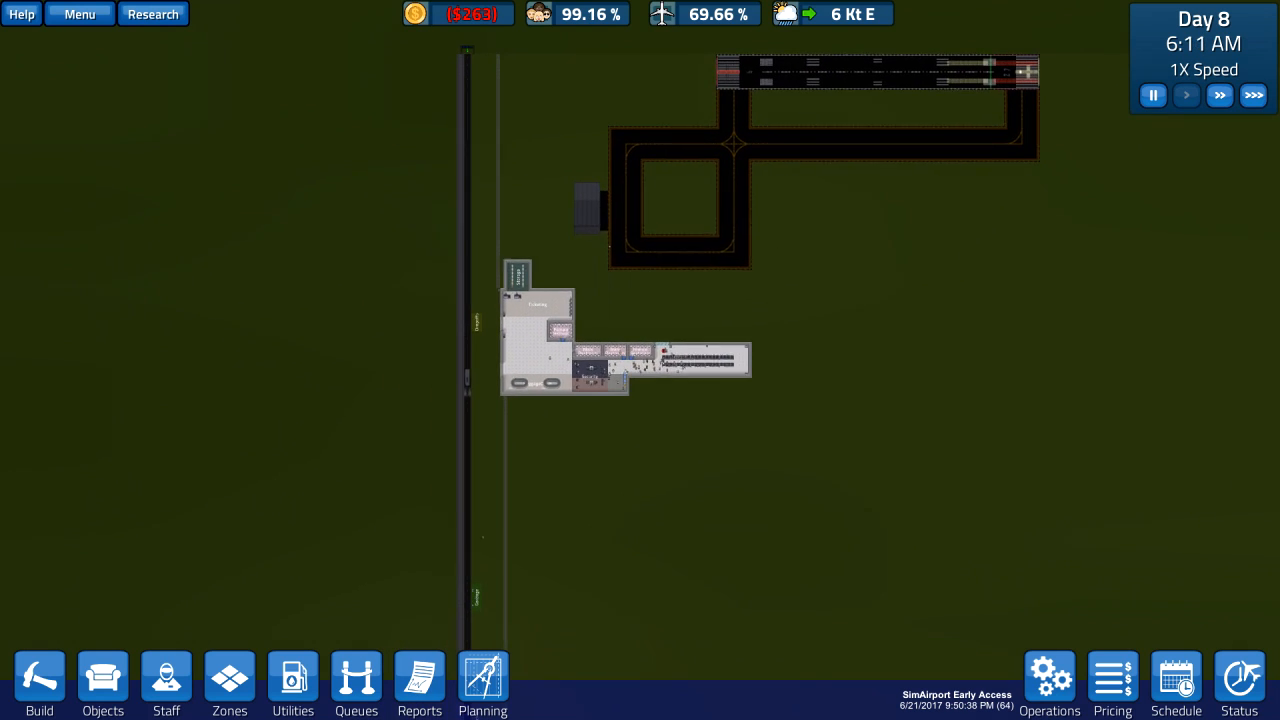
Start a new Career Mode game on an extra-large map with events and tutorial off
left_click(600, 252)
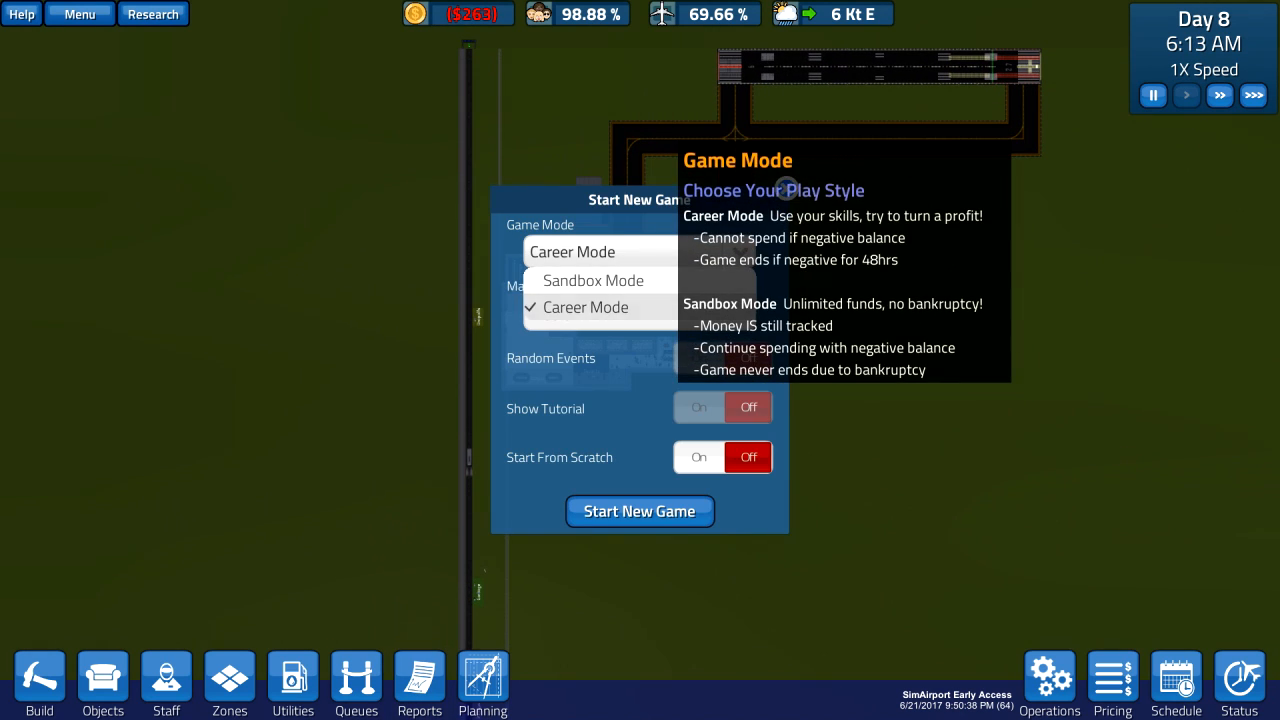
left_click(584, 308)
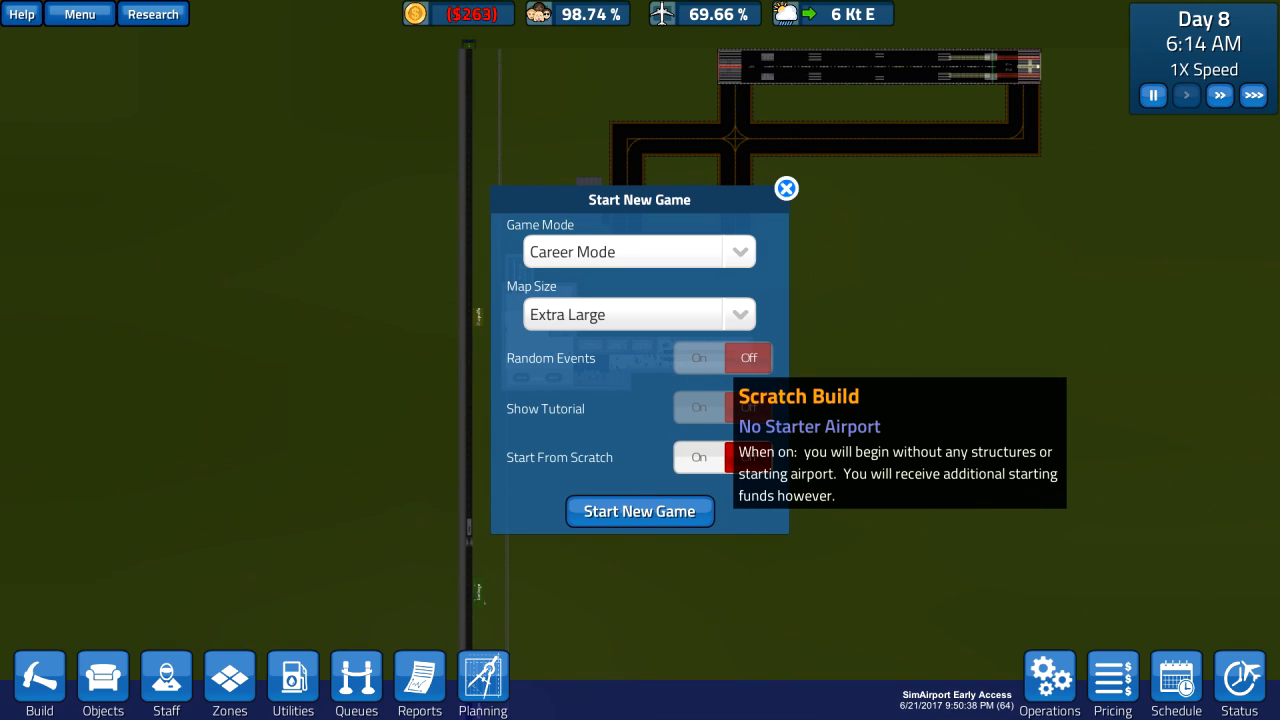
left_click(748, 408)
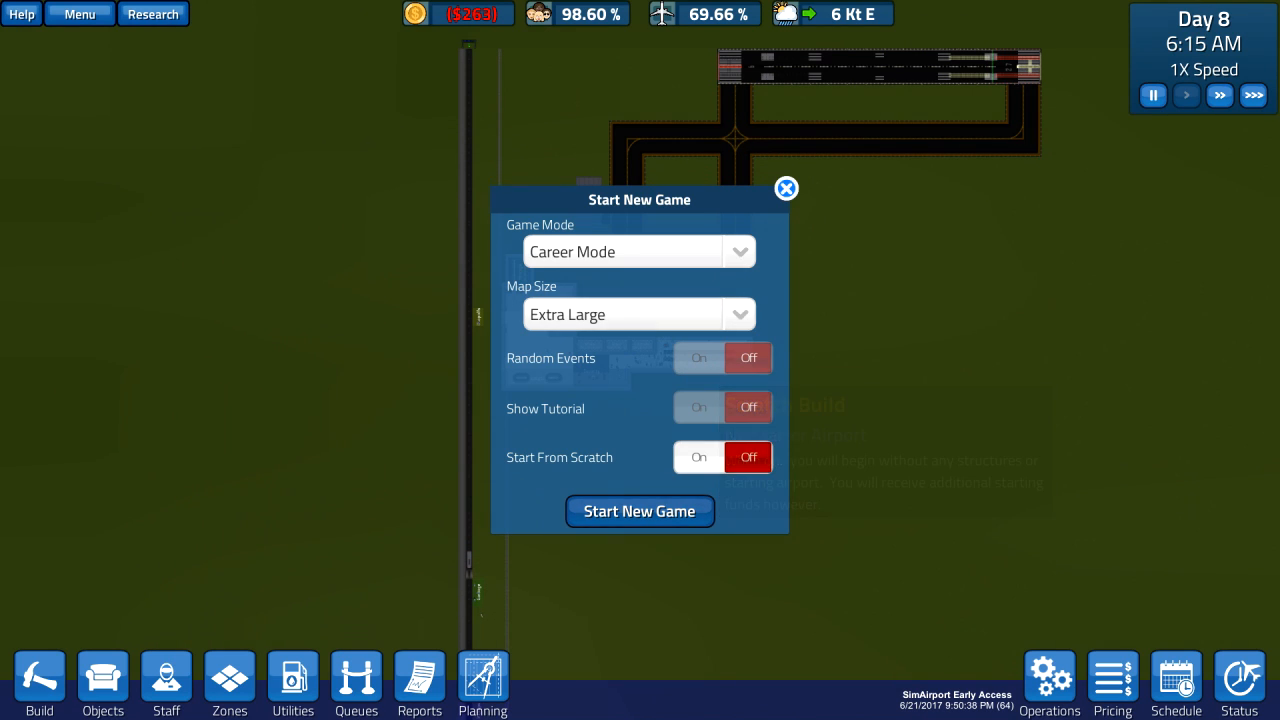
left_click(640, 512)
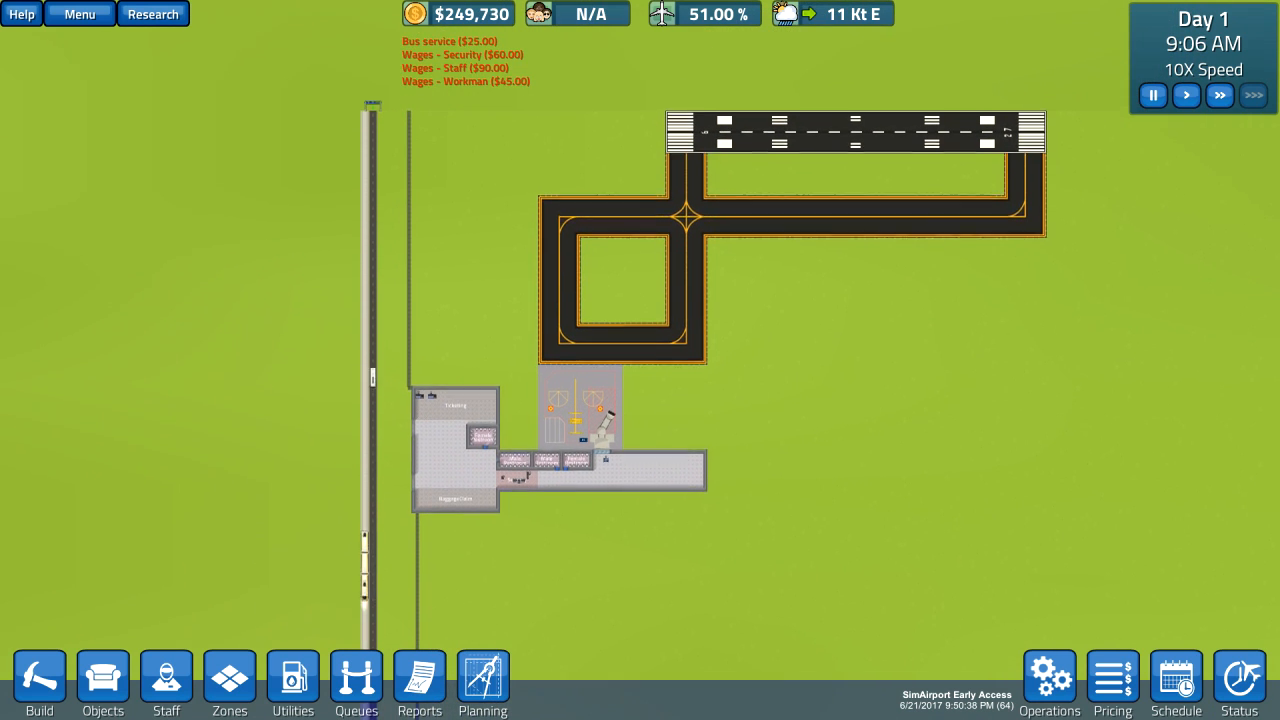
Inspect the starter runway and show its upgrade items, including the $100,000 small runway
left_click(856, 130)
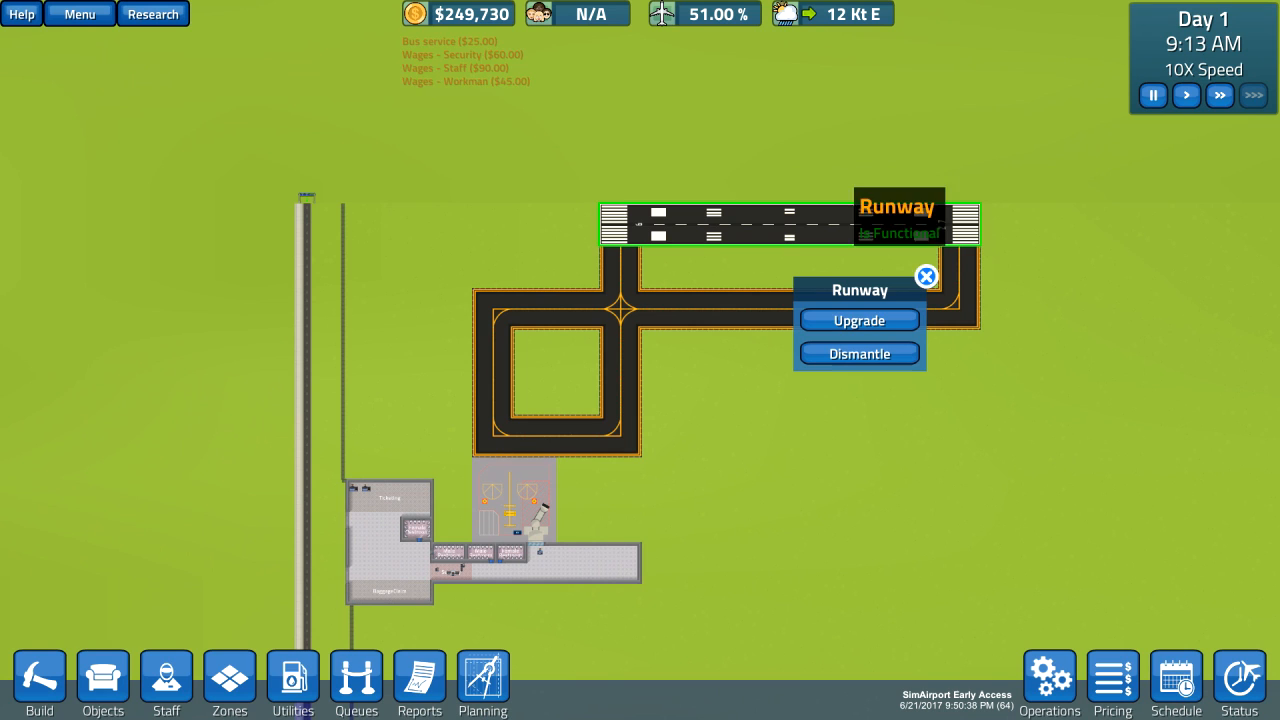
left_click(858, 320)
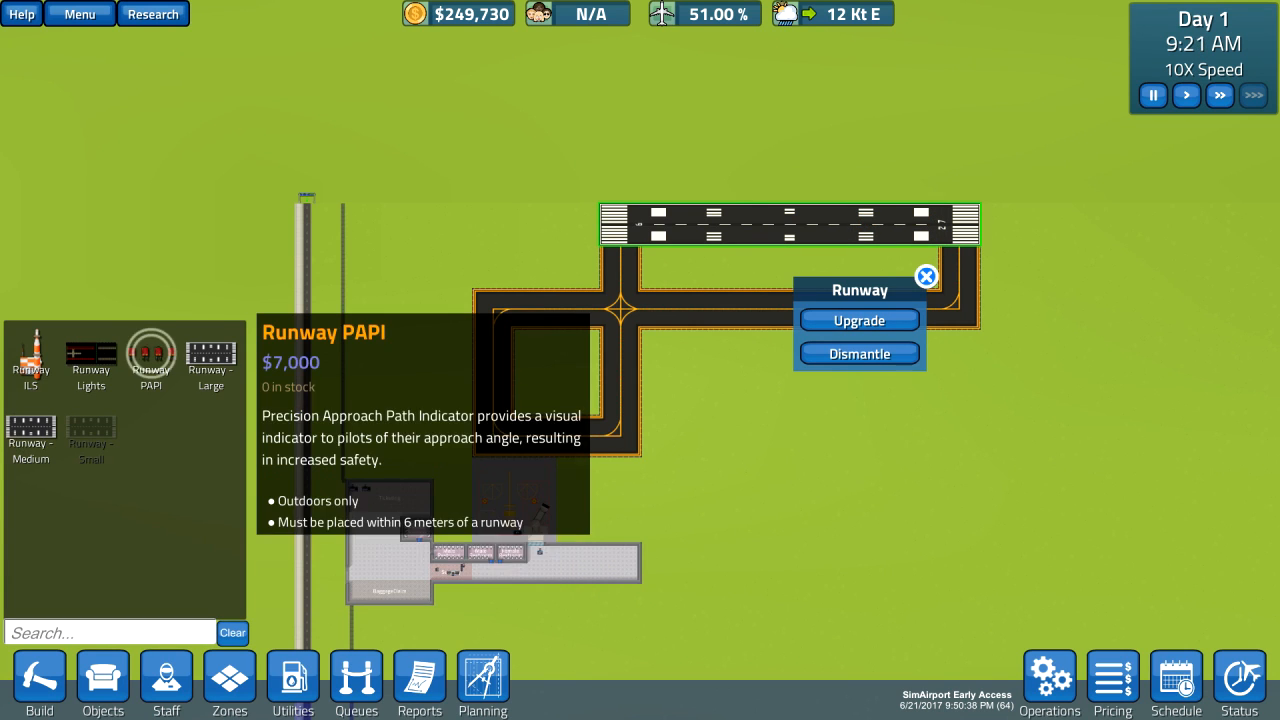
left_click(210, 360)
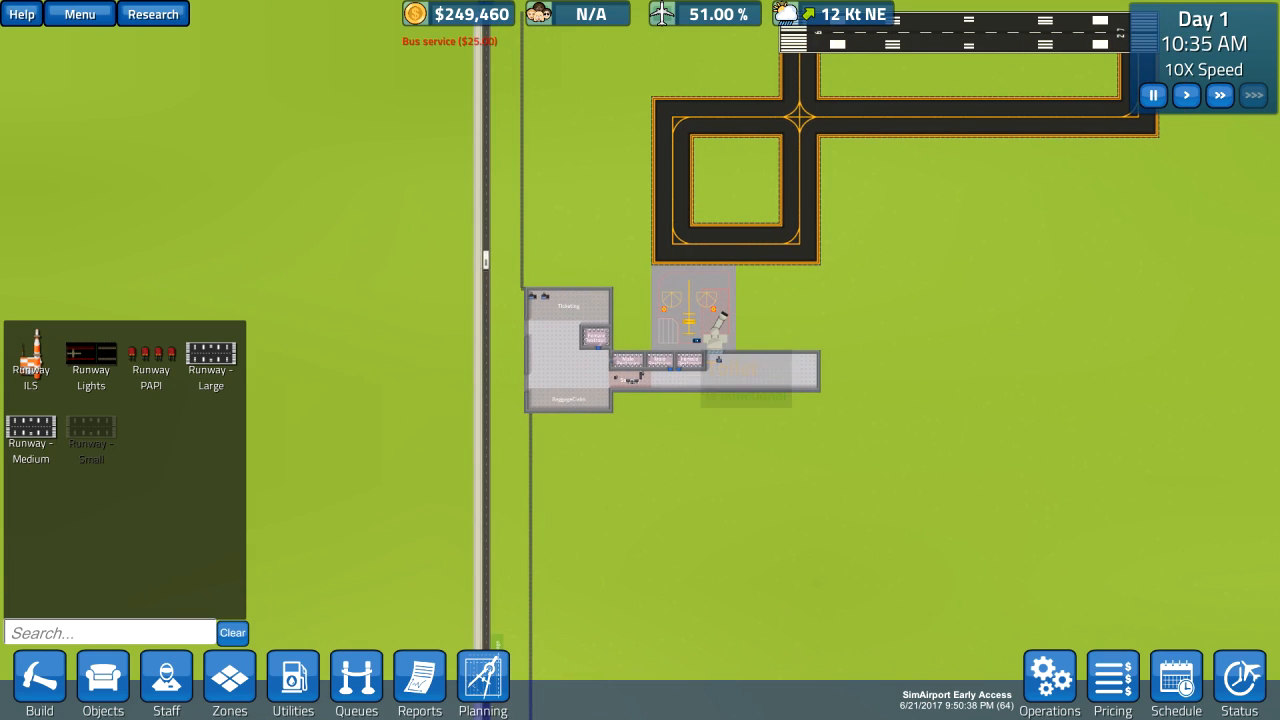
Look over the locked research topics such as Land expansion, then close Research
left_click(152, 12)
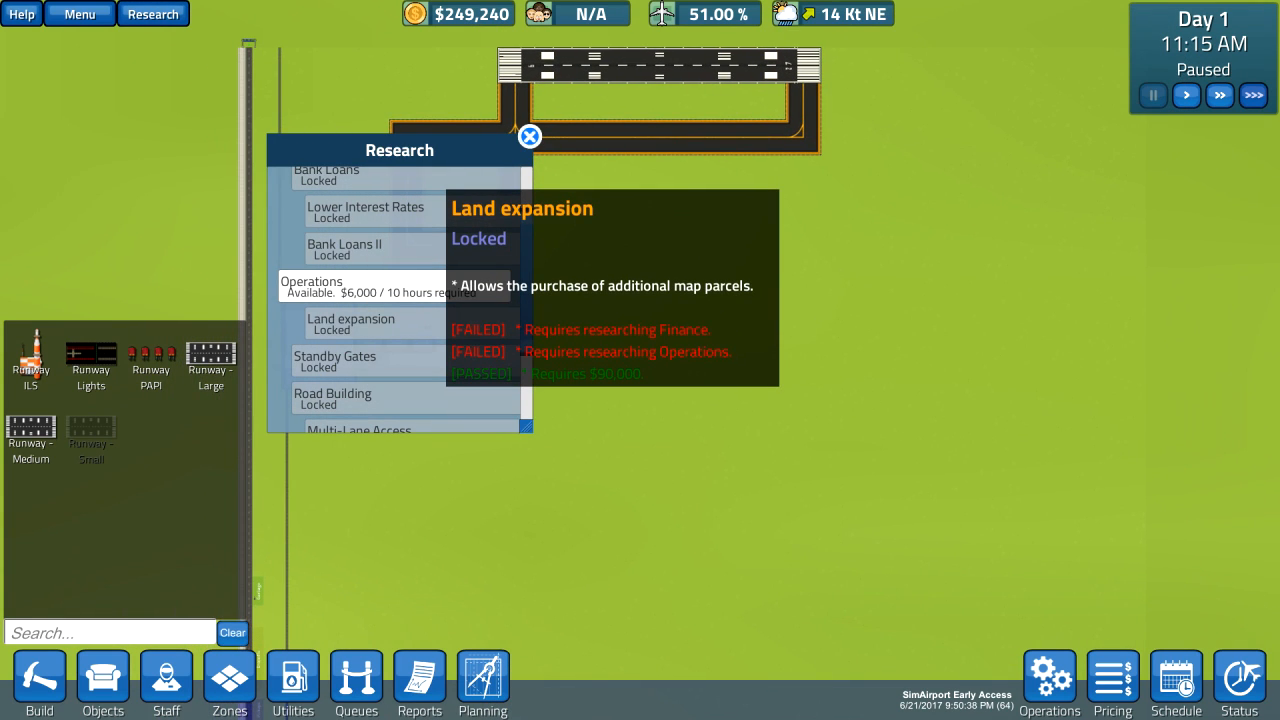
left_click(528, 136)
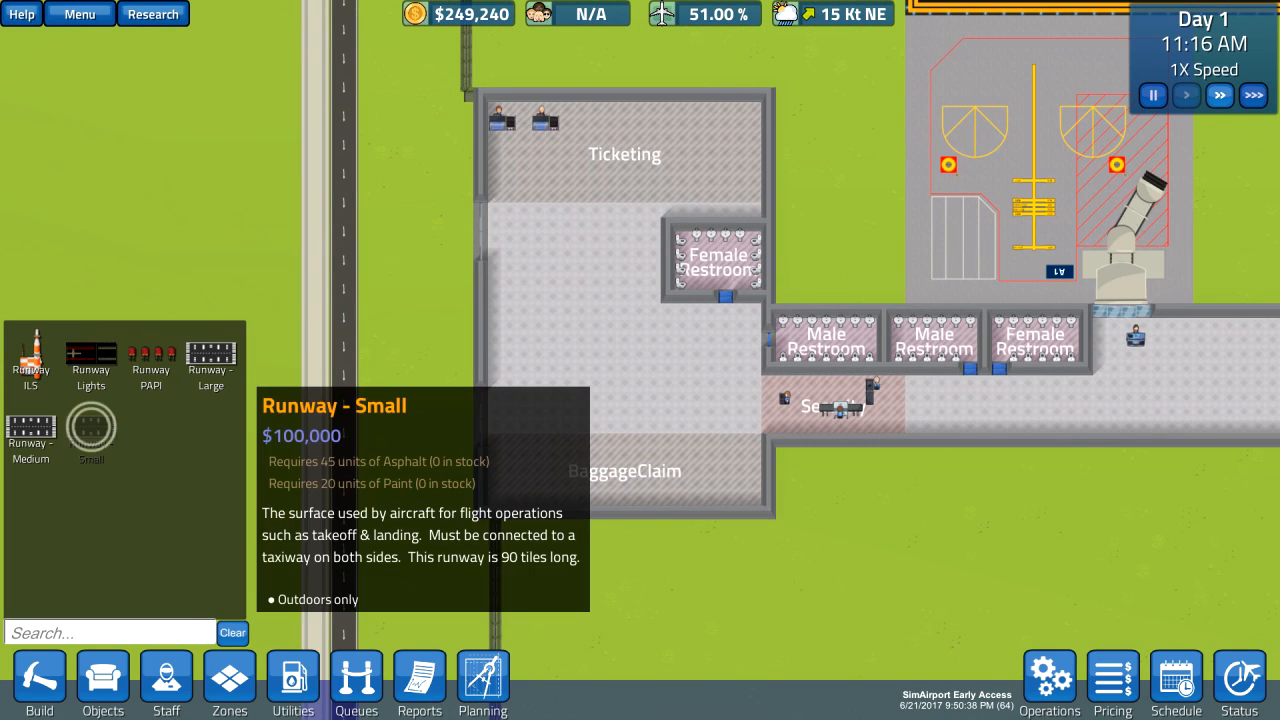
scroll("down", 3)
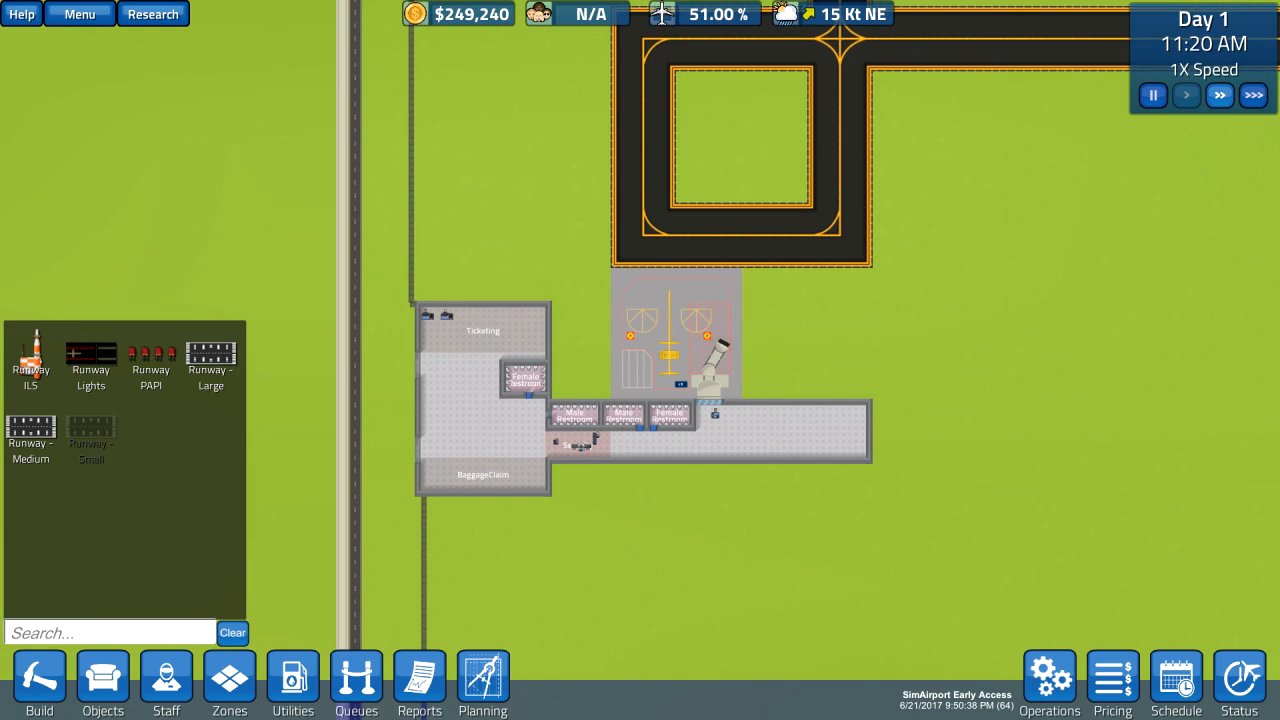
left_click(676, 332)
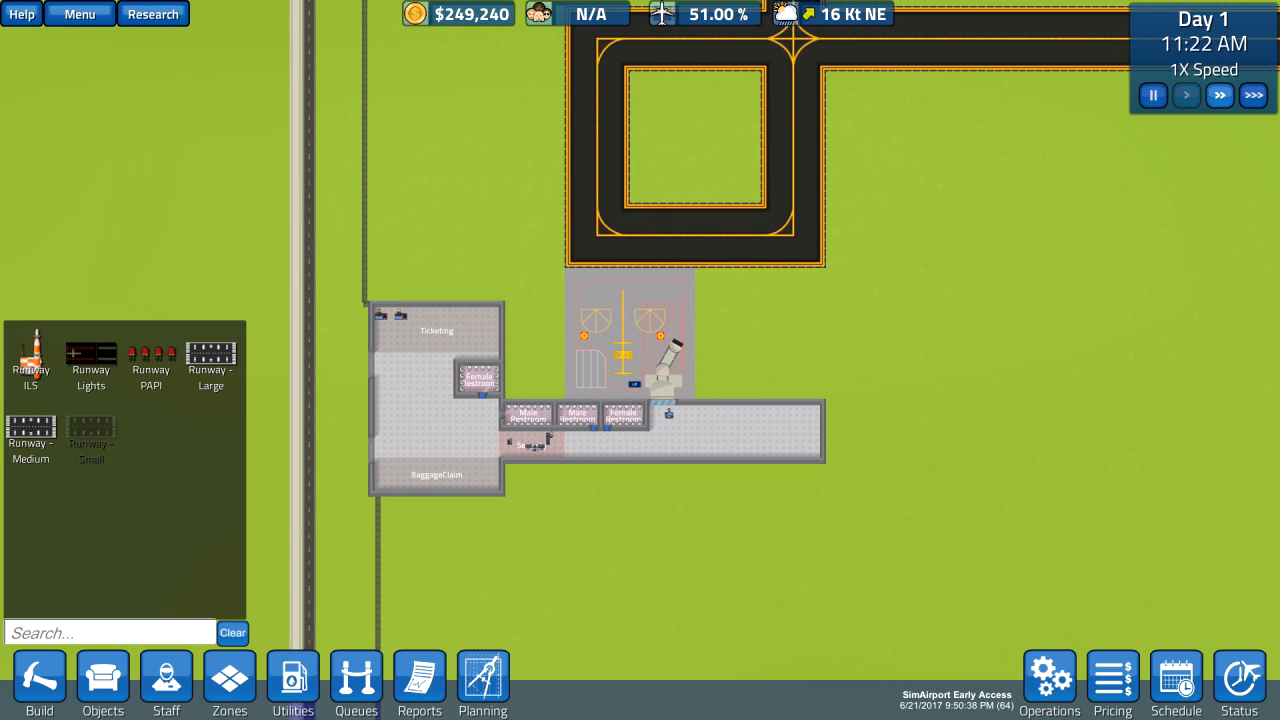
left_click(664, 336)
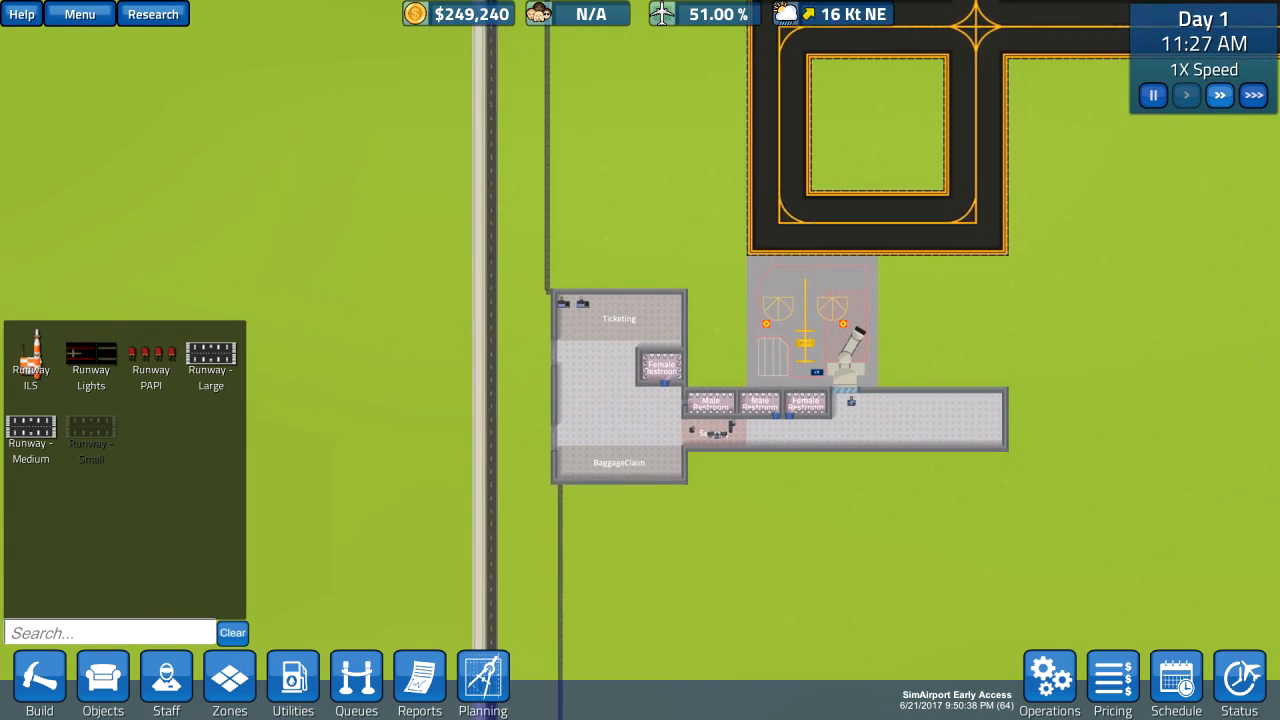
left_click(40, 684)
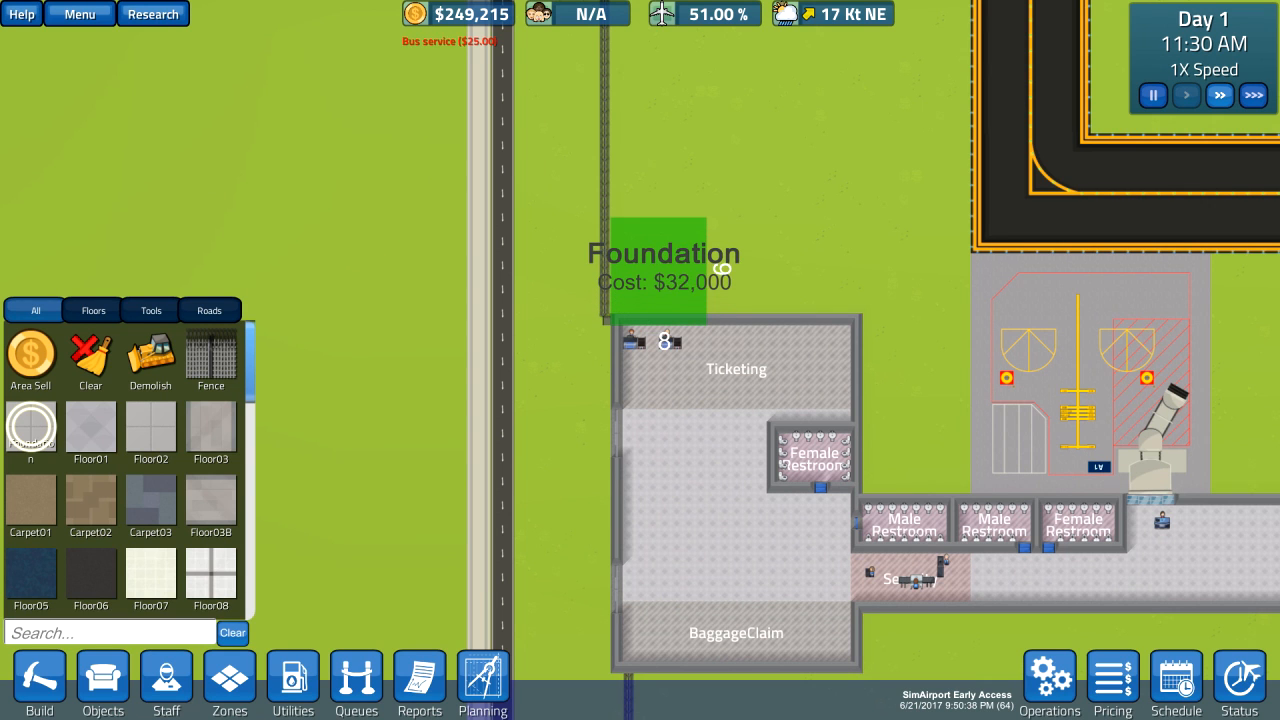
Place a foundation plot above Ticketing and start the $6,000 Finance research
left_click(152, 14)
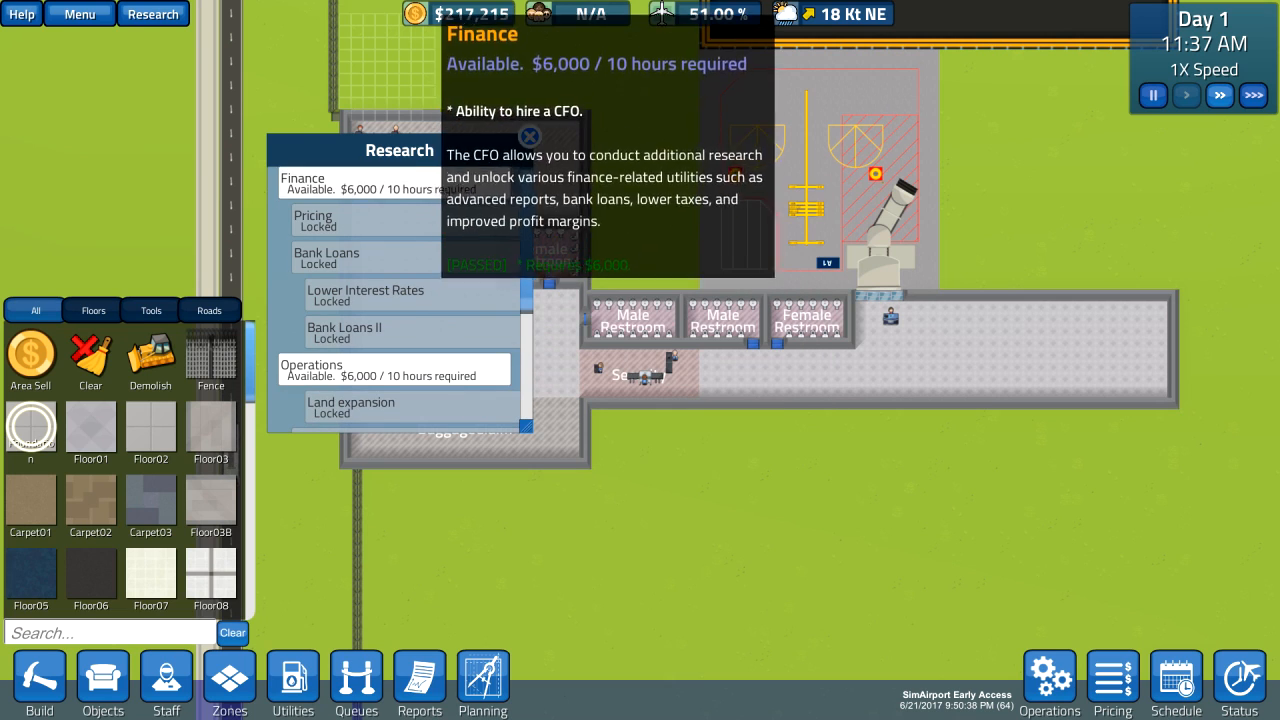
left_click(372, 184)
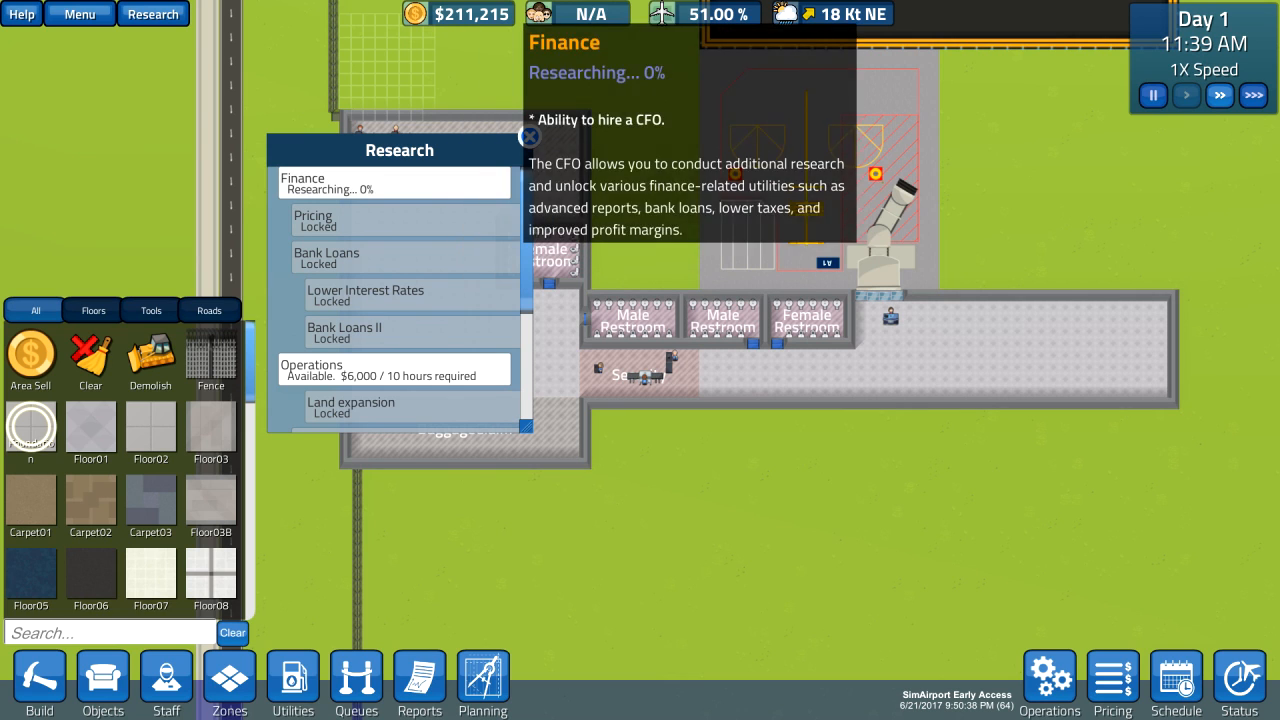
left_click(530, 136)
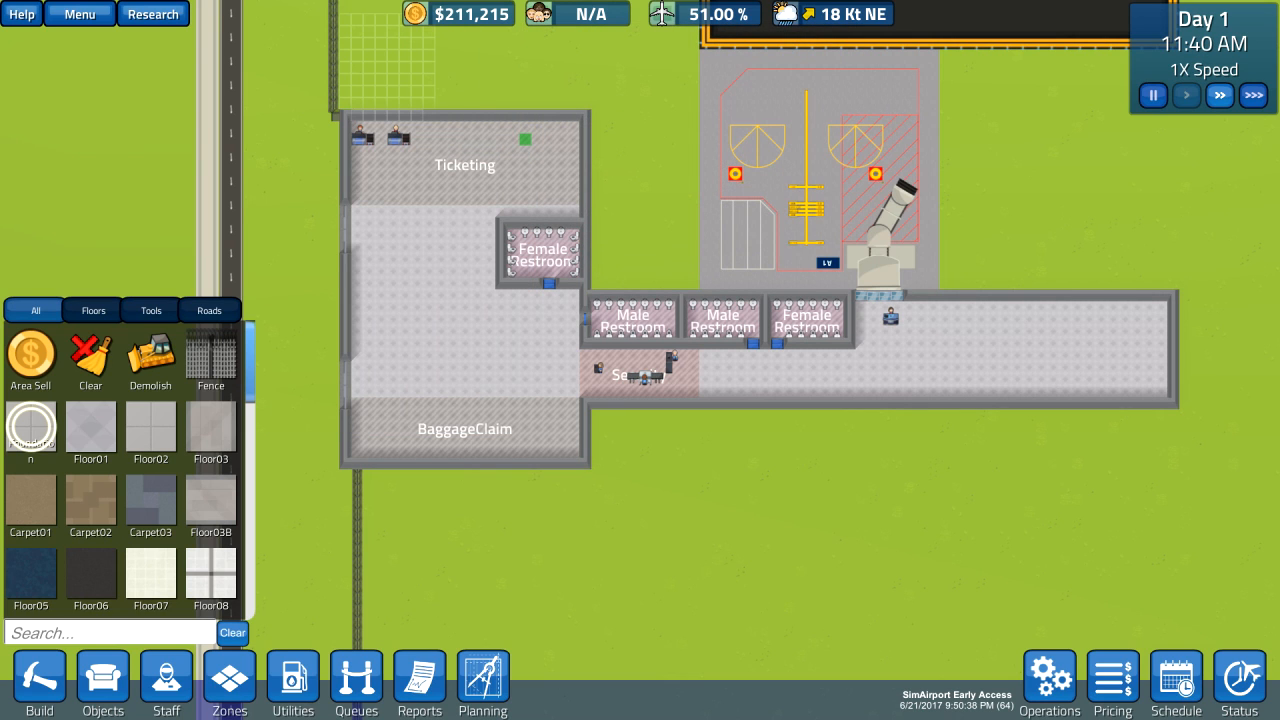
left_click(228, 684)
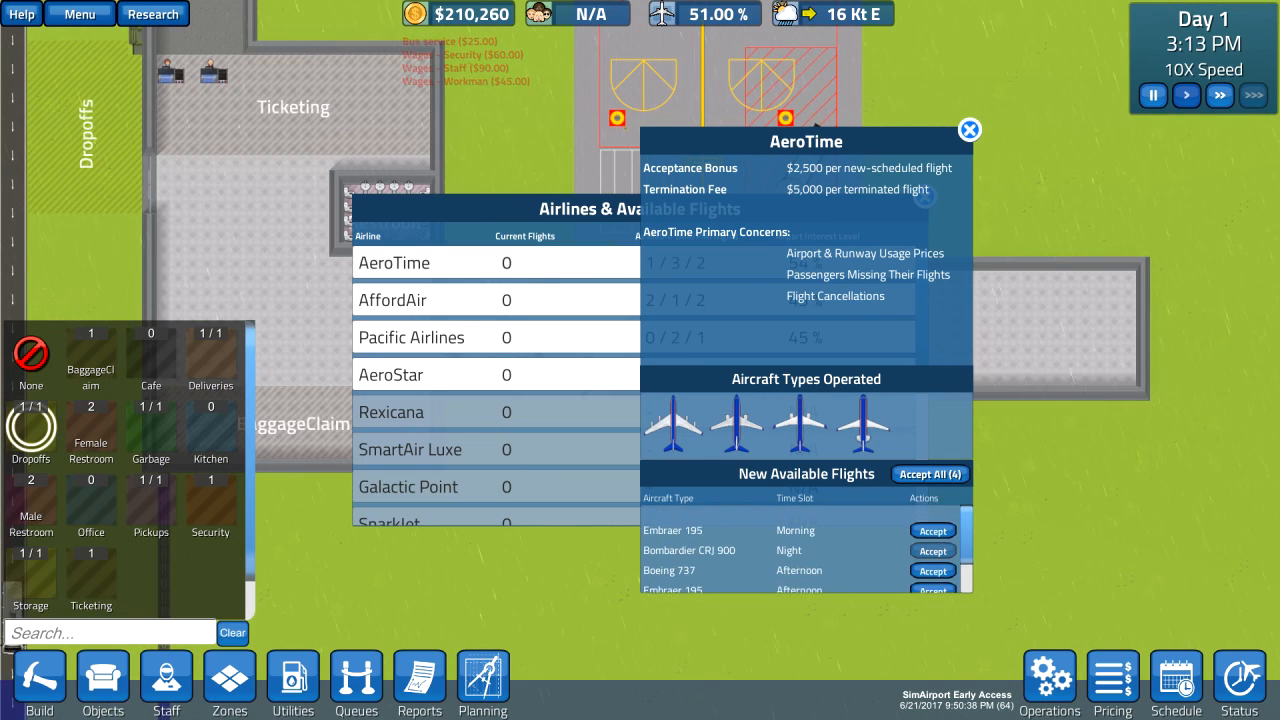
Accept an AeroTime flight, then check the flight schedule and airport usage pricing
left_click(932, 532)
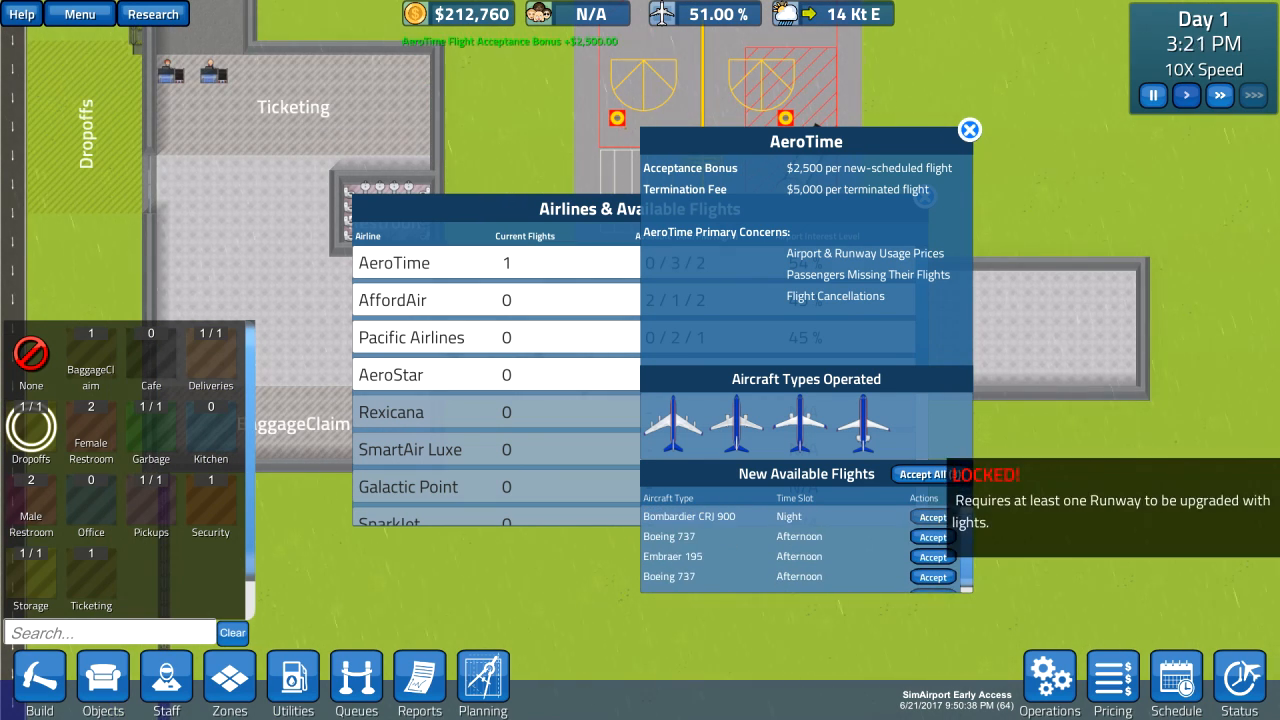
left_click(1176, 684)
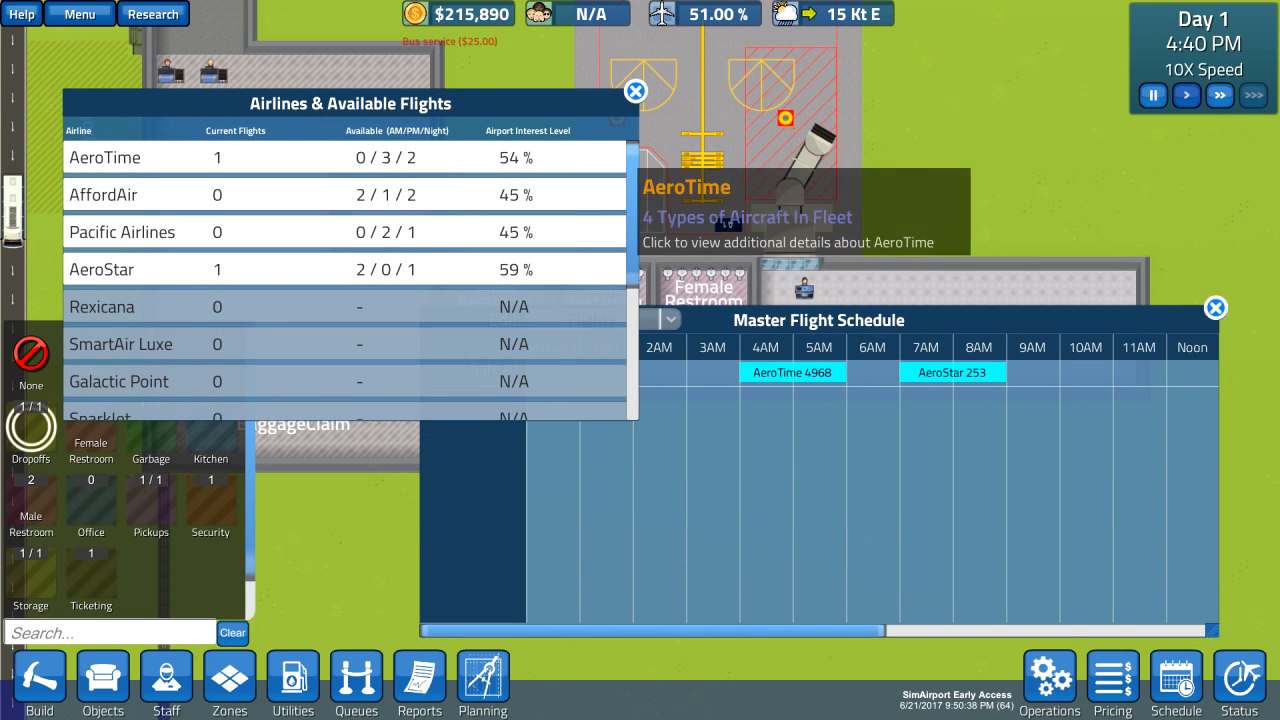
left_click(1216, 308)
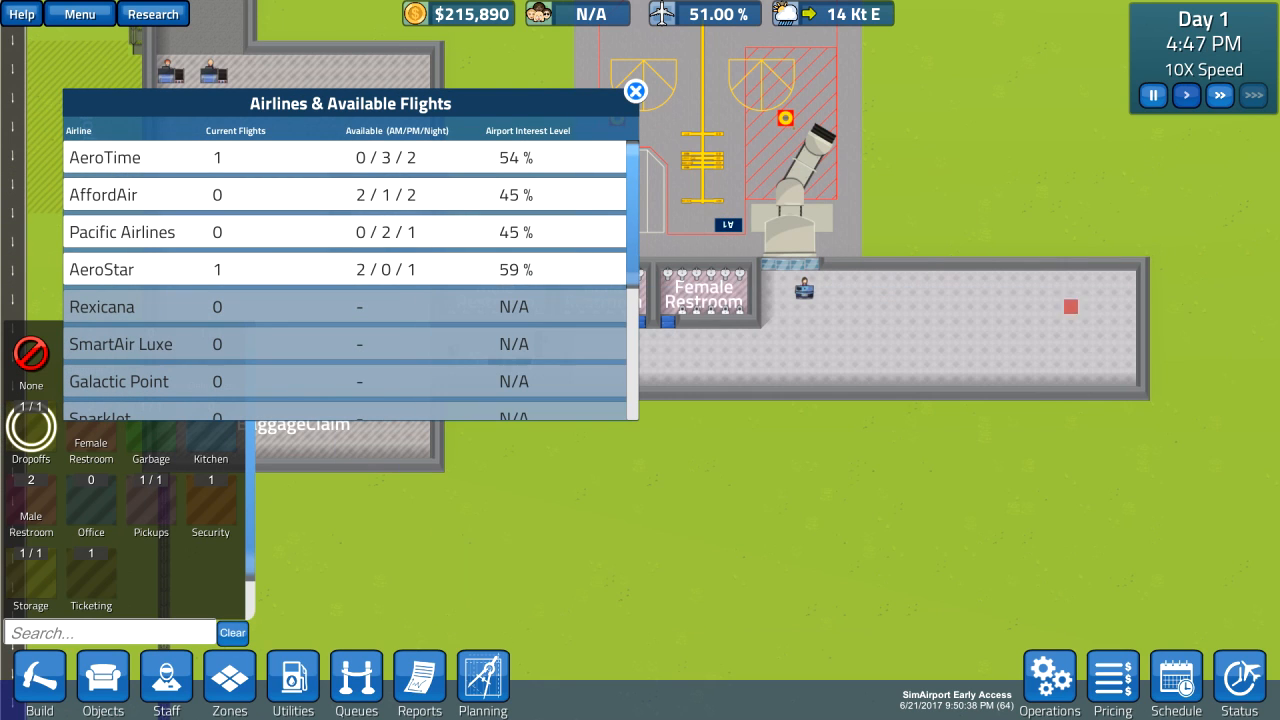
mouse_move(104, 156)
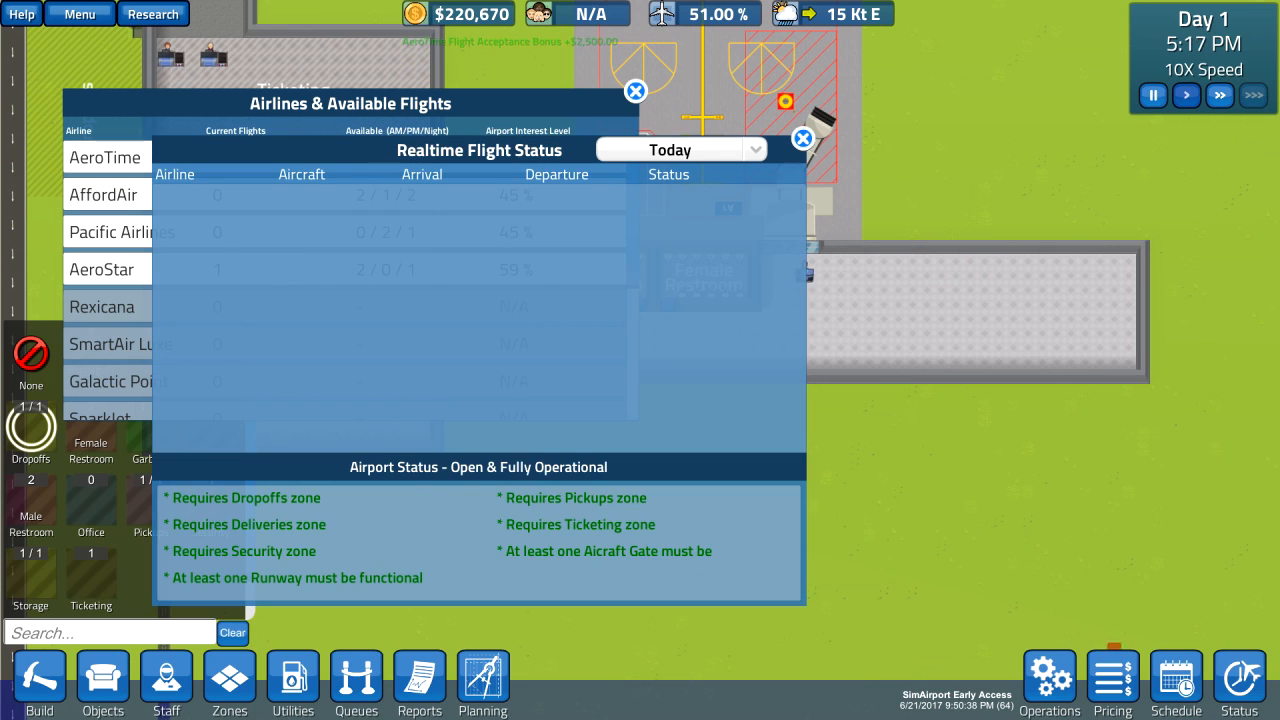
left_click(1112, 684)
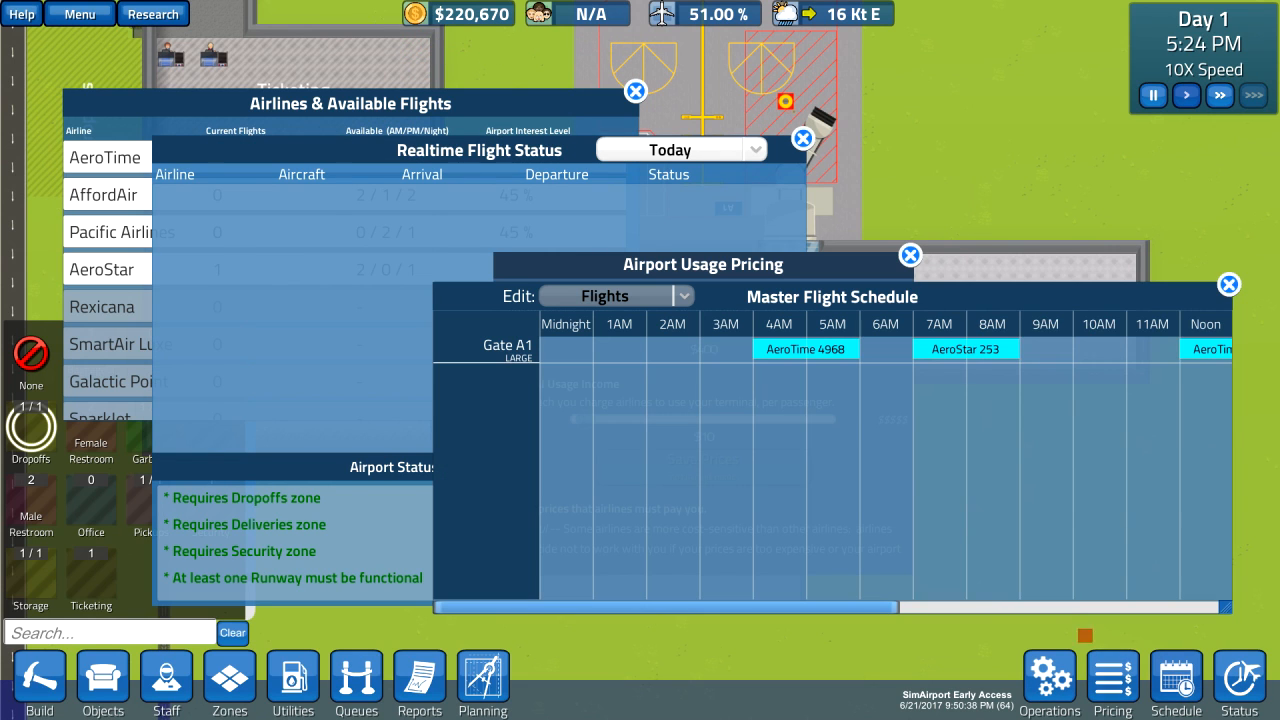
left_click(1228, 284)
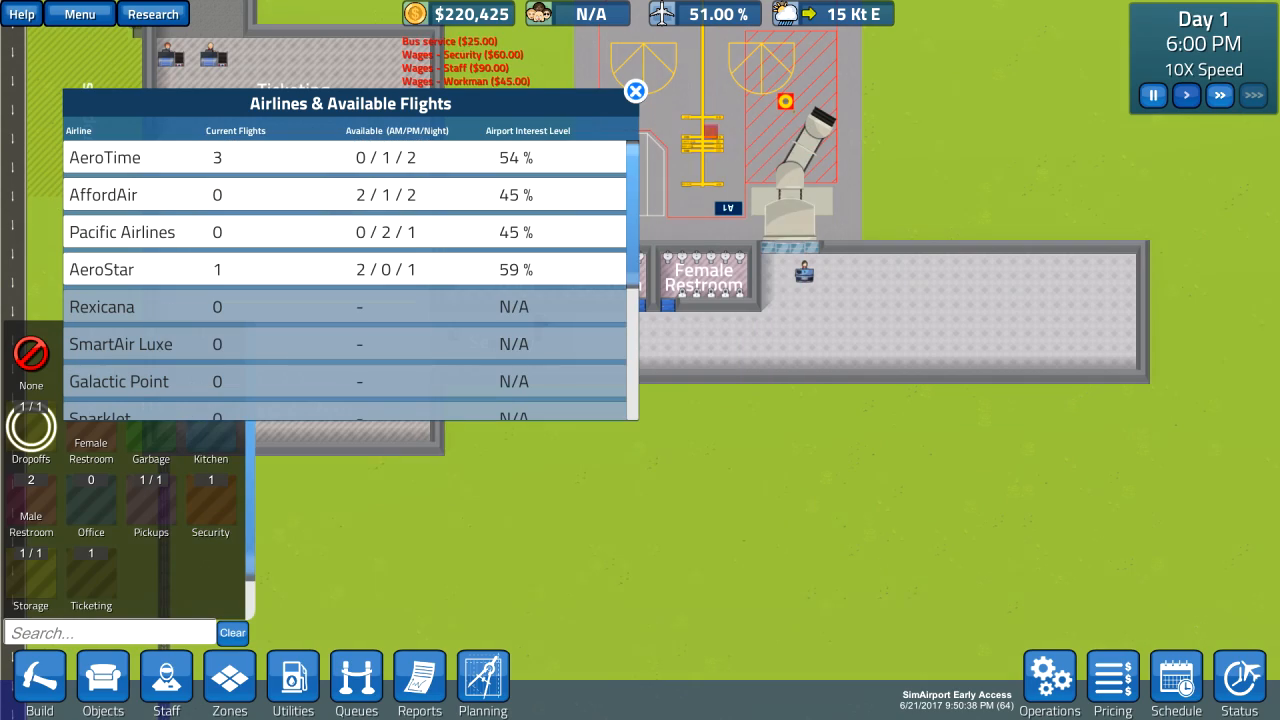
left_click(636, 92)
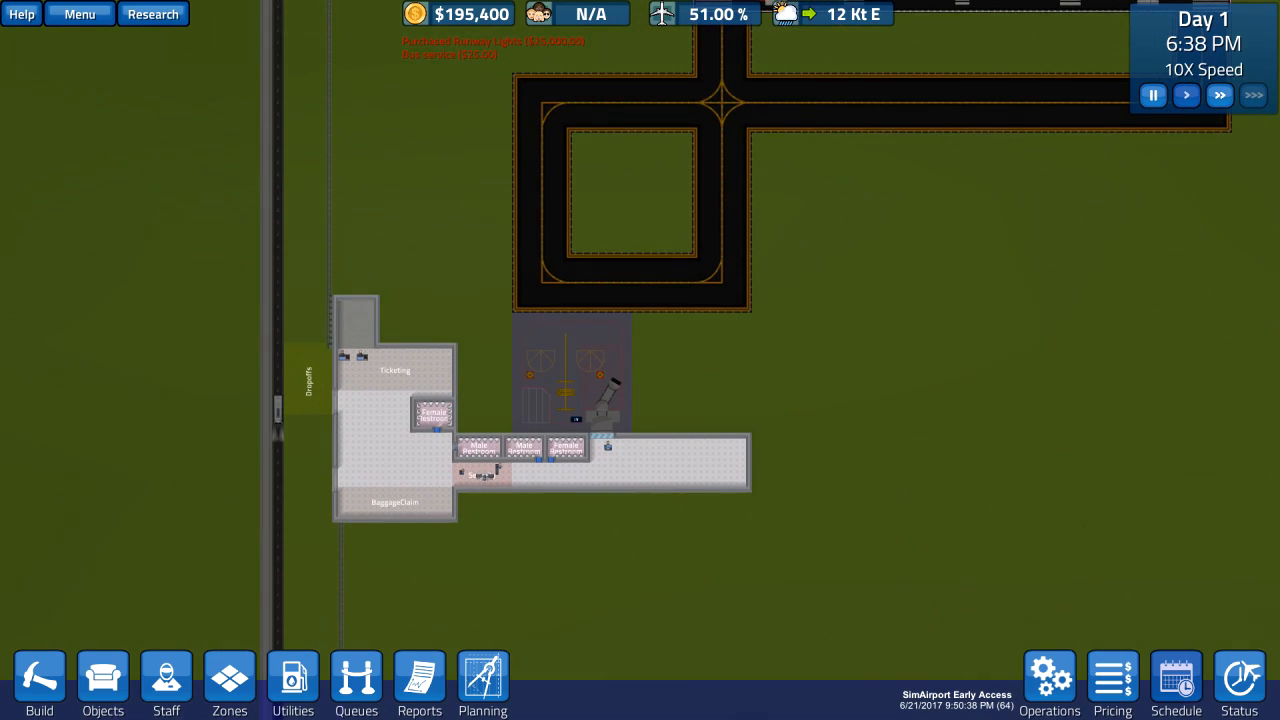
Review the terms and offered flights of AeroTime, AffordAir and Pacific Airlines
left_click(1176, 680)
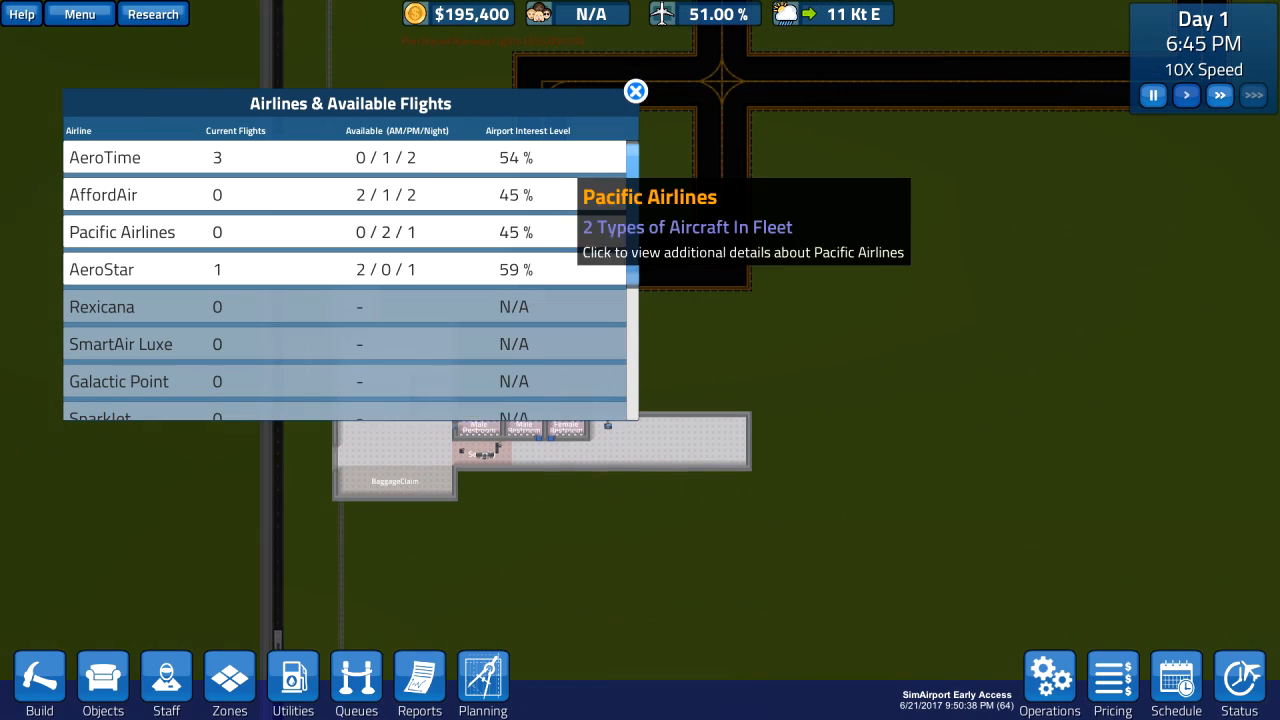
left_click(104, 156)
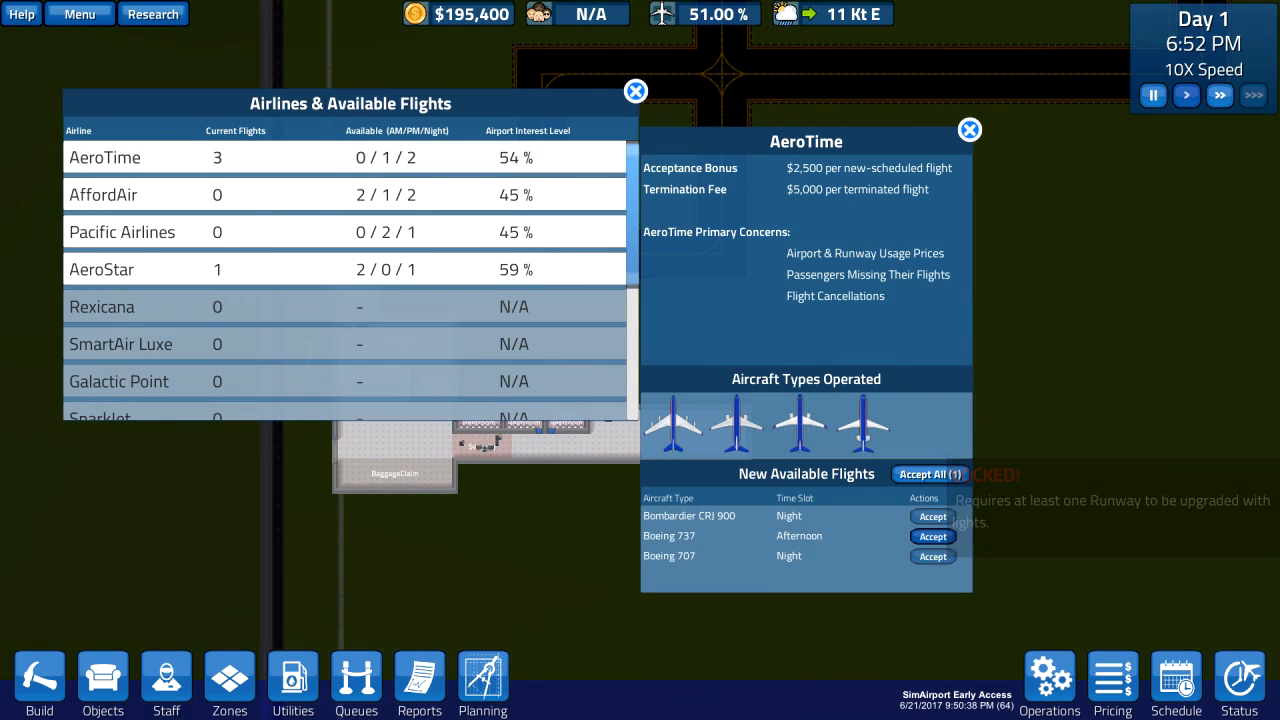
left_click(104, 194)
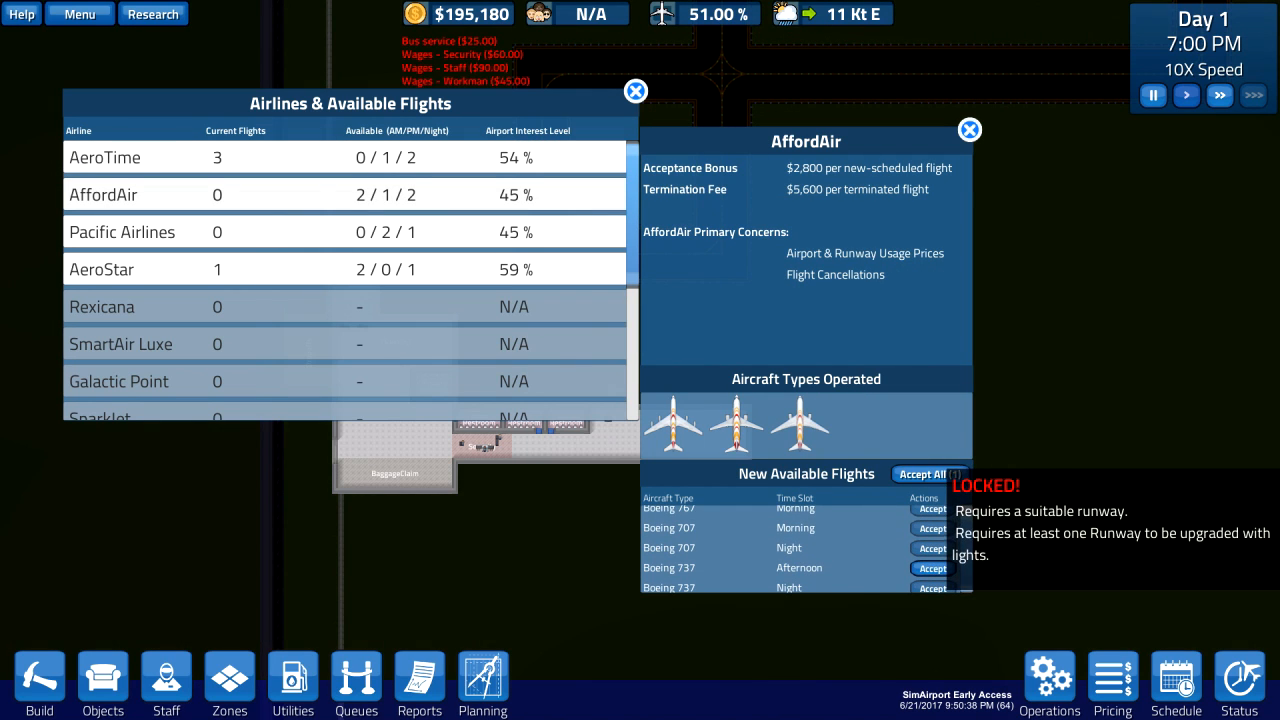
left_click(122, 232)
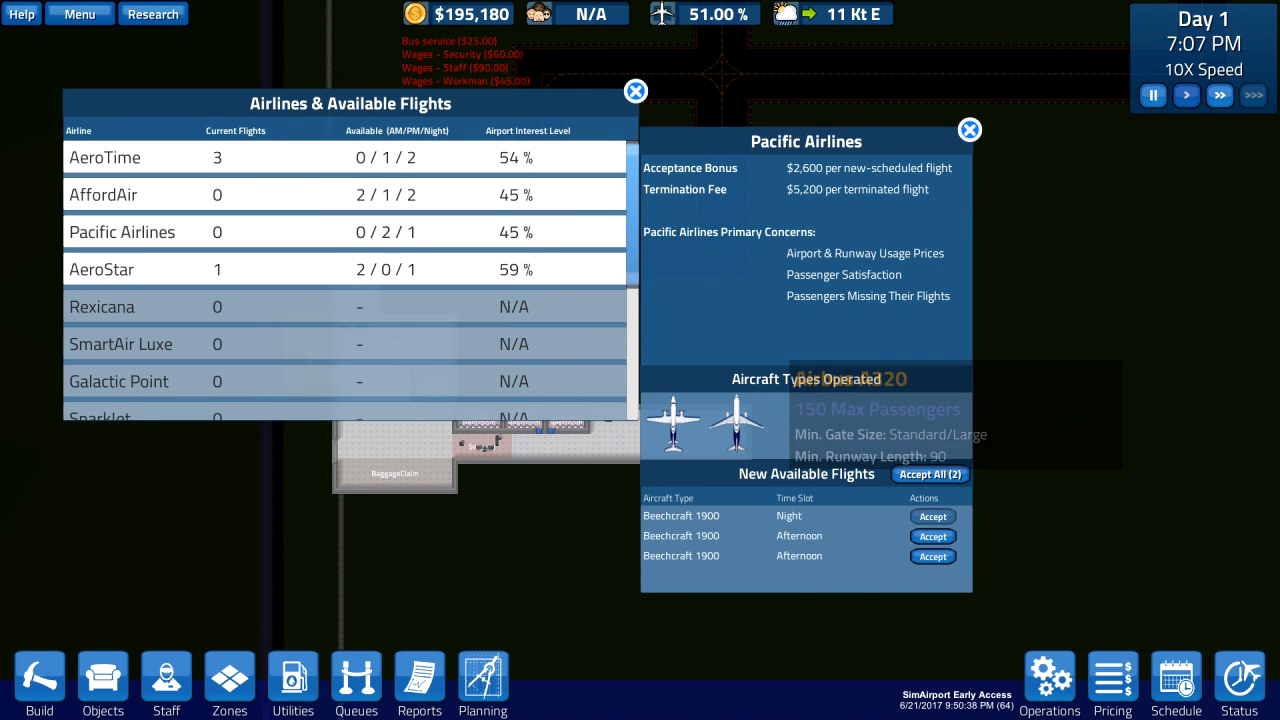
left_click(100, 268)
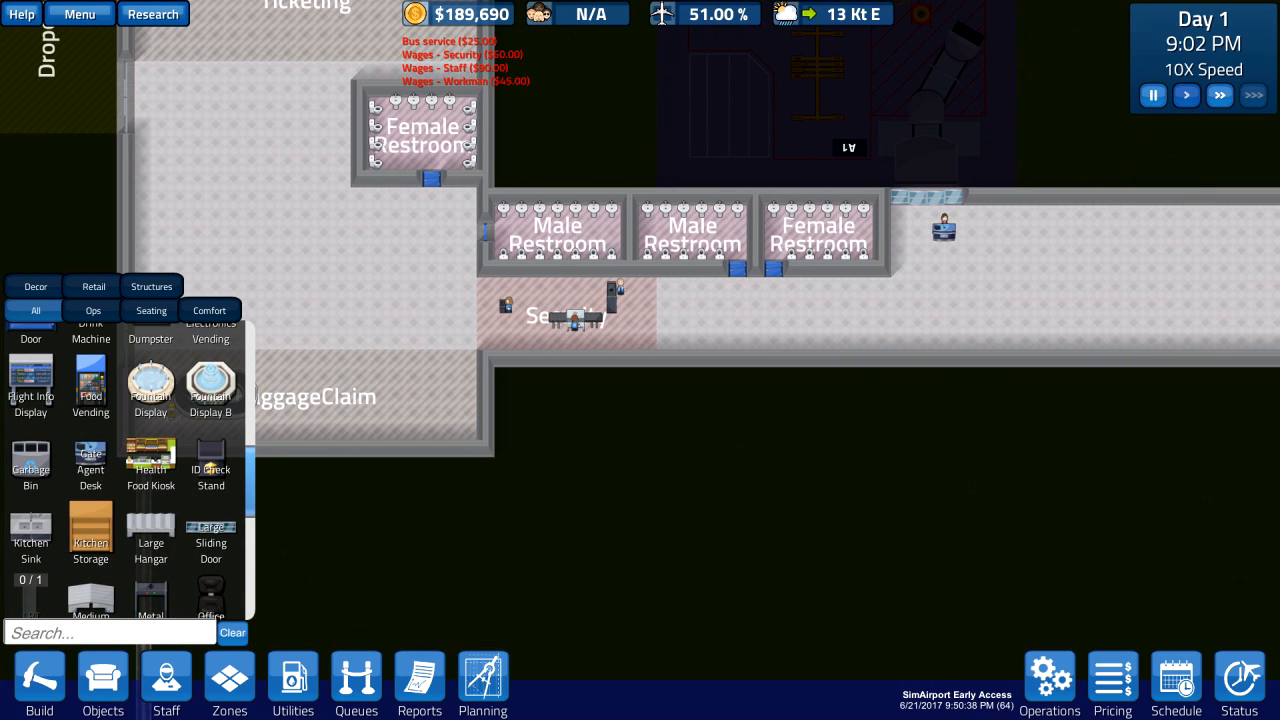
Place Food Vending machines along the terminal corridor
type("d")
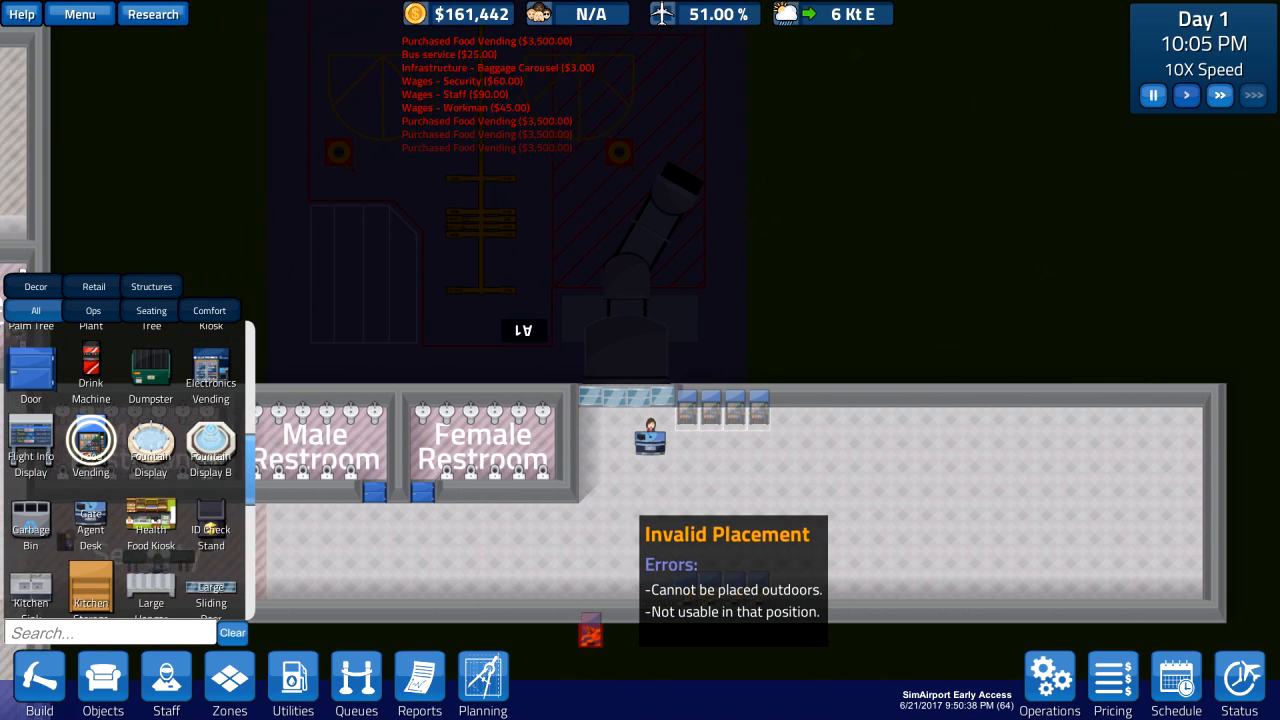
left_click(152, 12)
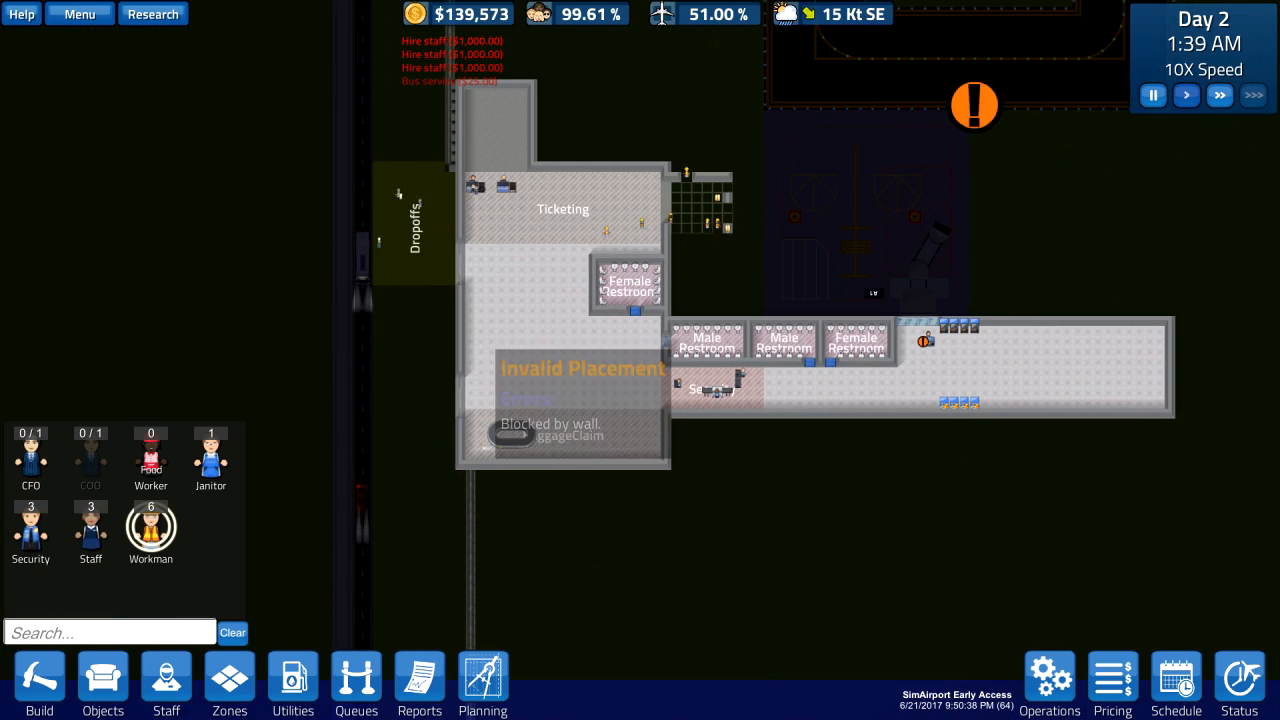
mouse_move(166, 680)
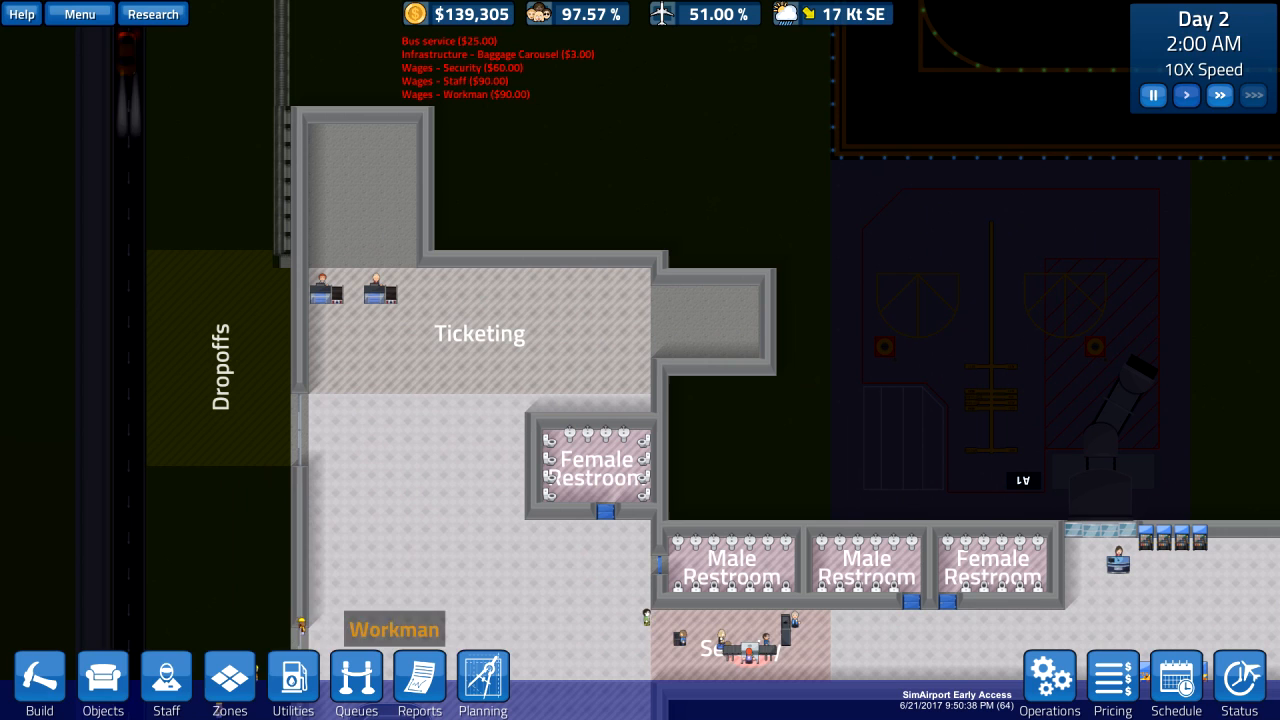
Bring up the construction and flooring catalogue after hiring staff
left_click(40, 684)
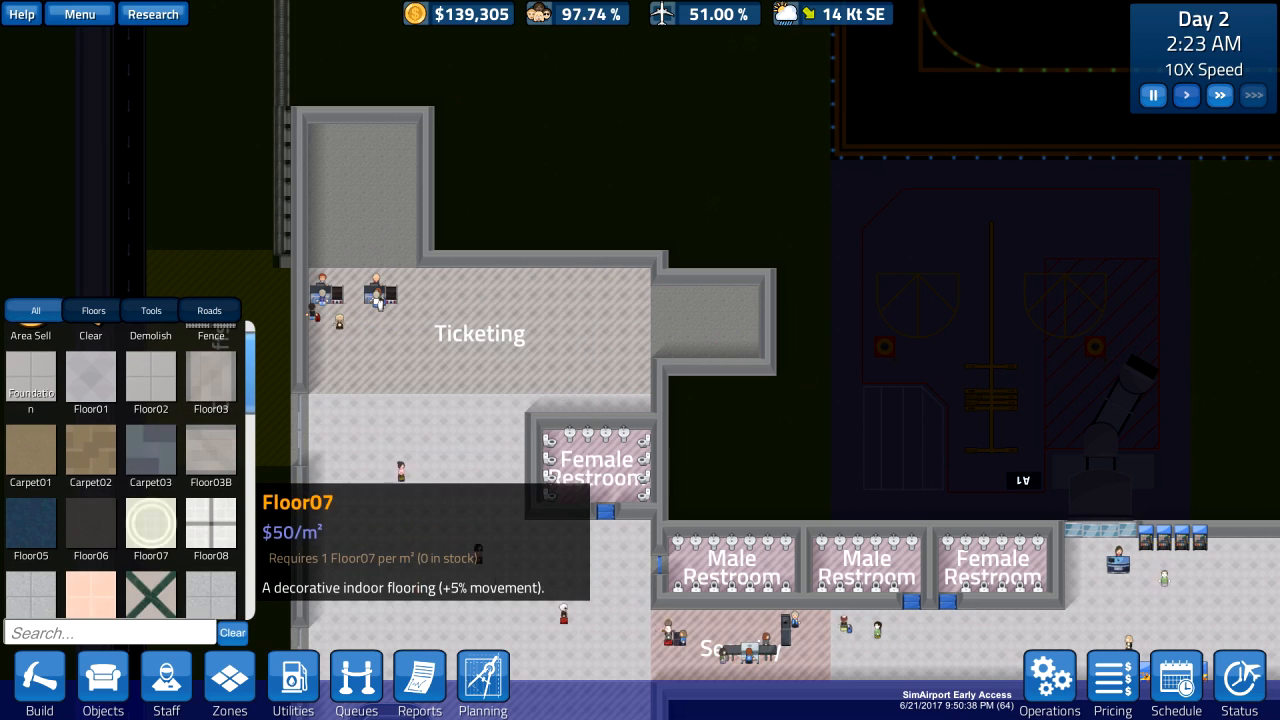
Lay Wood04 flooring and walls around the annex beside Ticketing
scroll("down", 3)
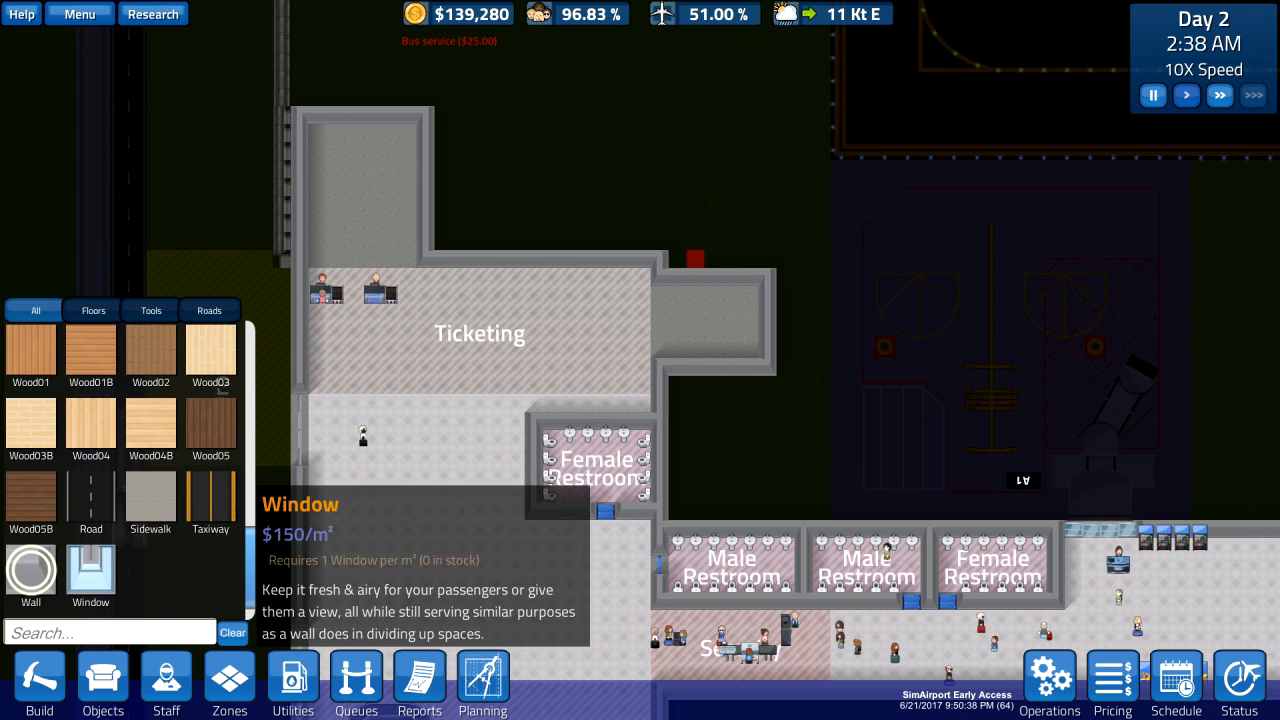
left_click(658, 300)
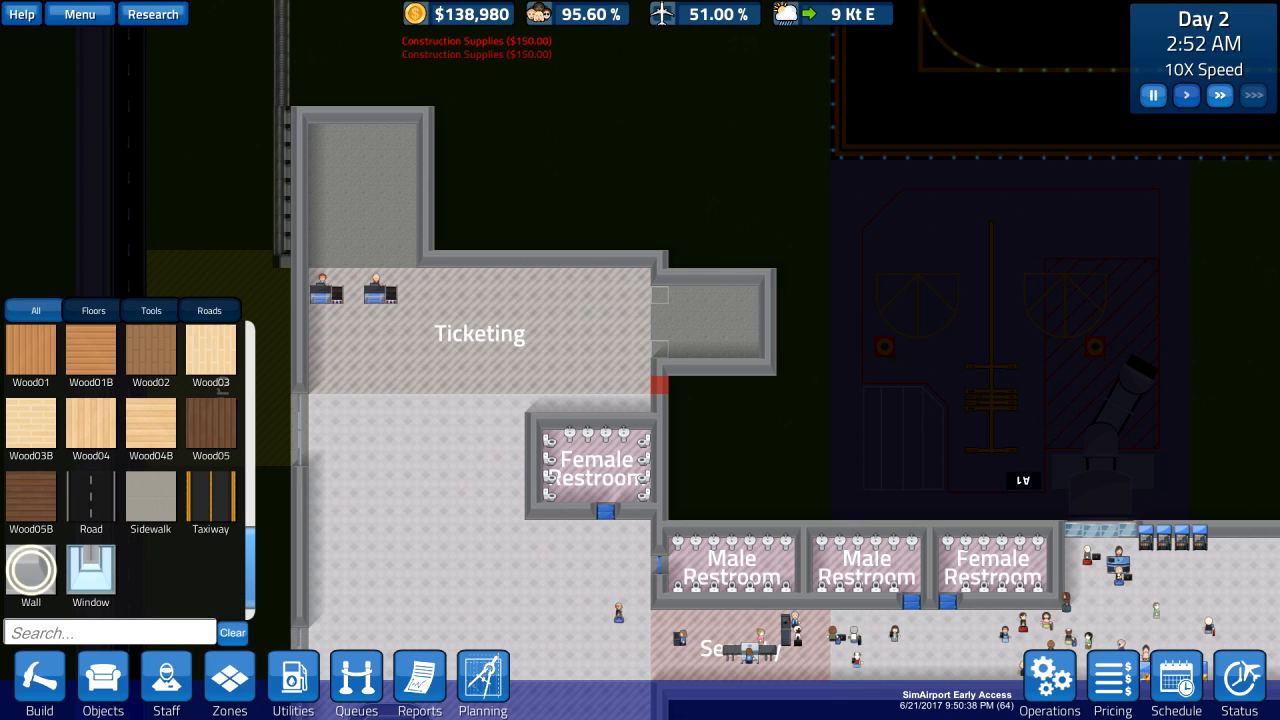
mouse_move(210, 500)
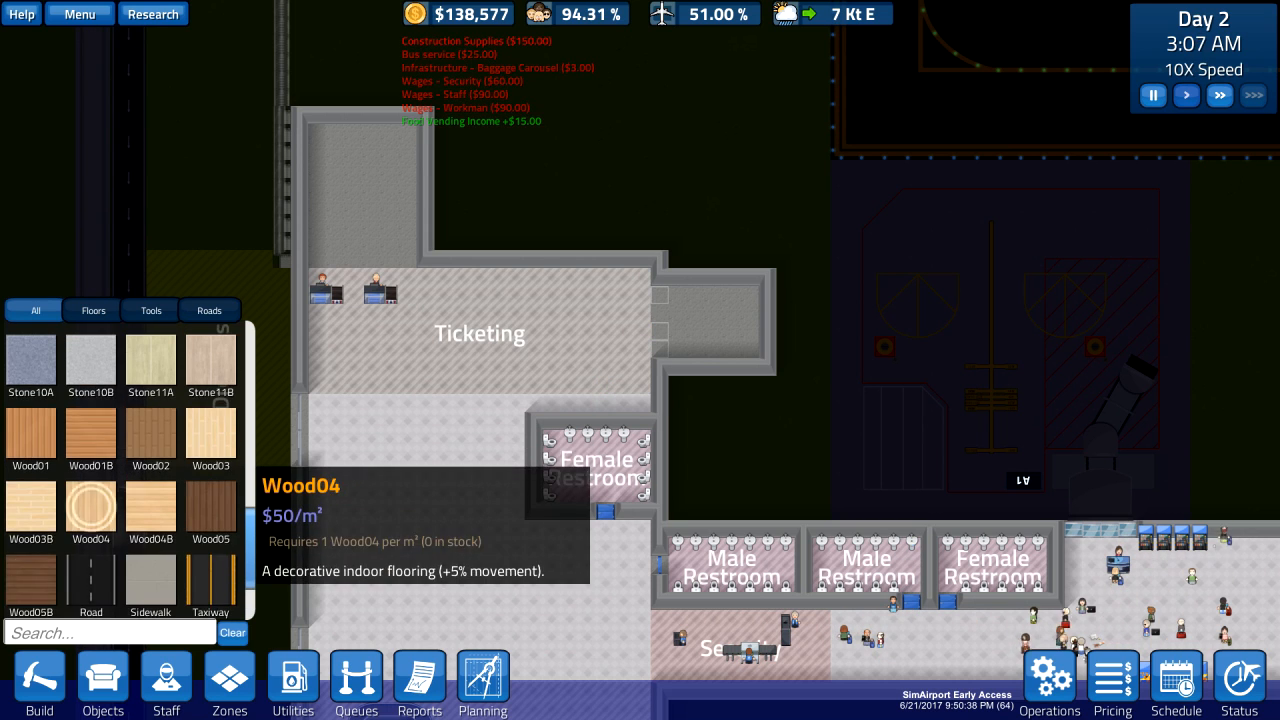
Find a door in the Objects catalogue and fit it into the annex wall
left_click(102, 684)
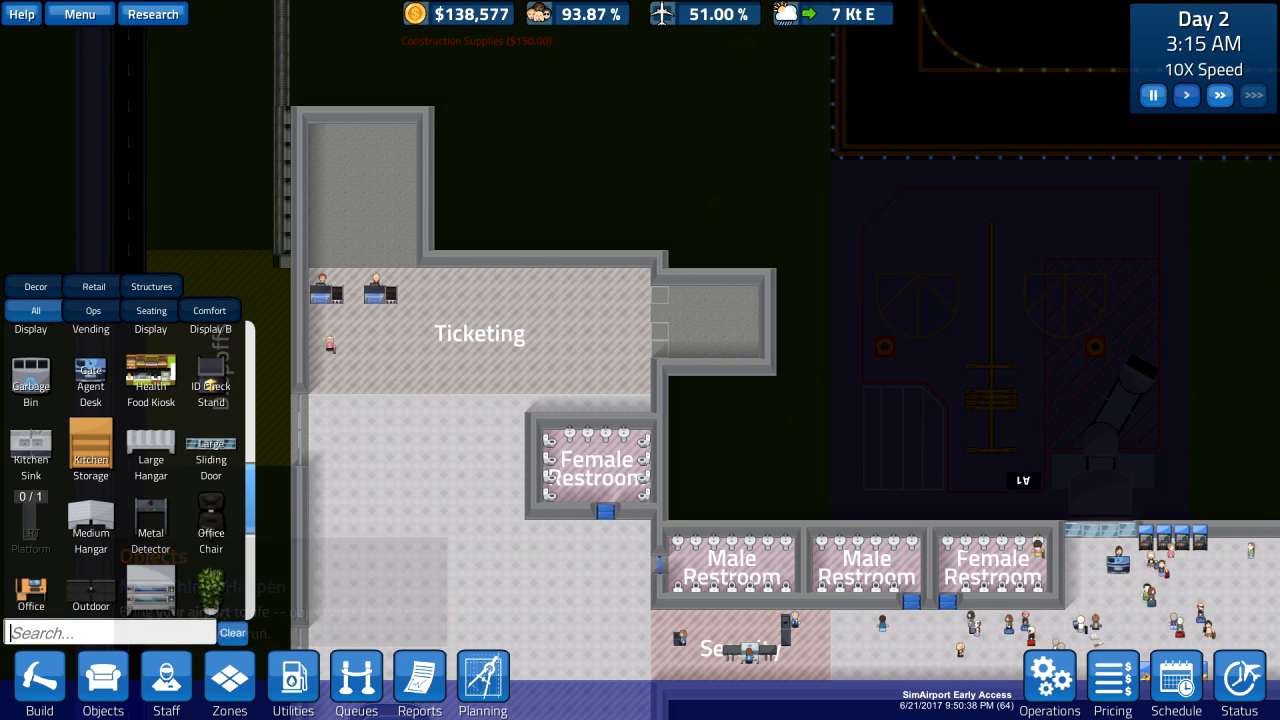
type("door")
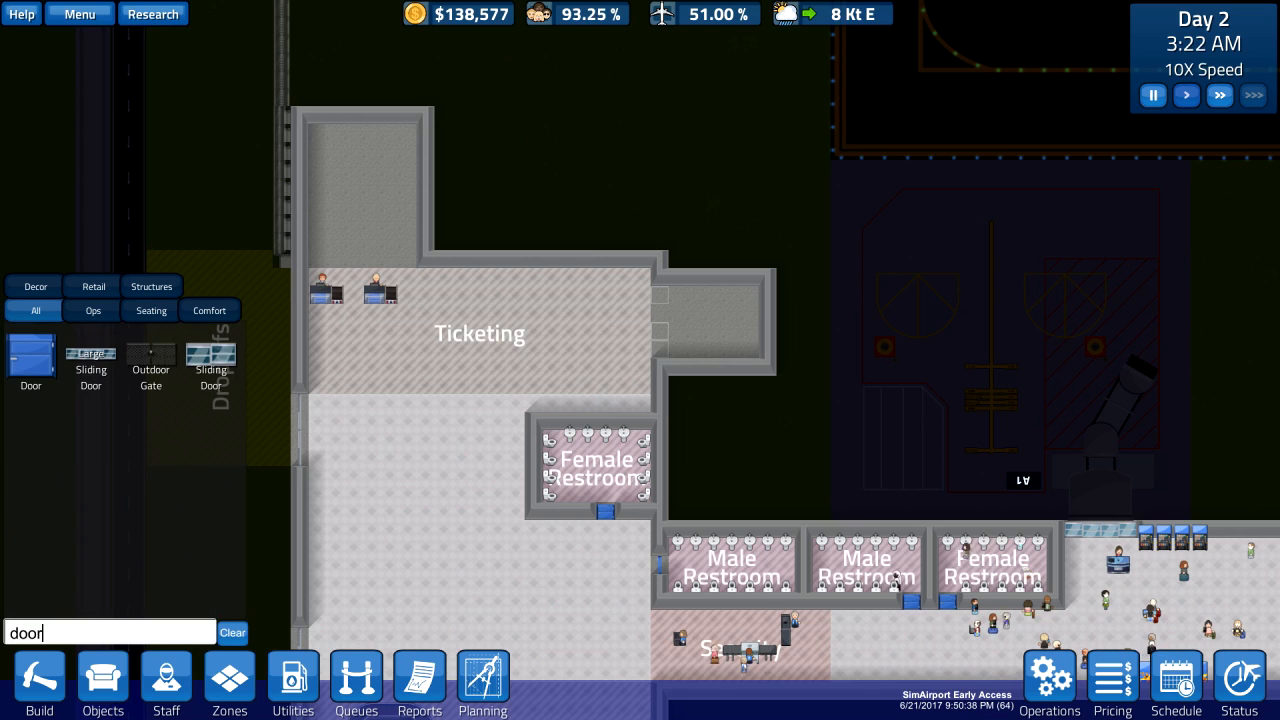
left_click(30, 356)
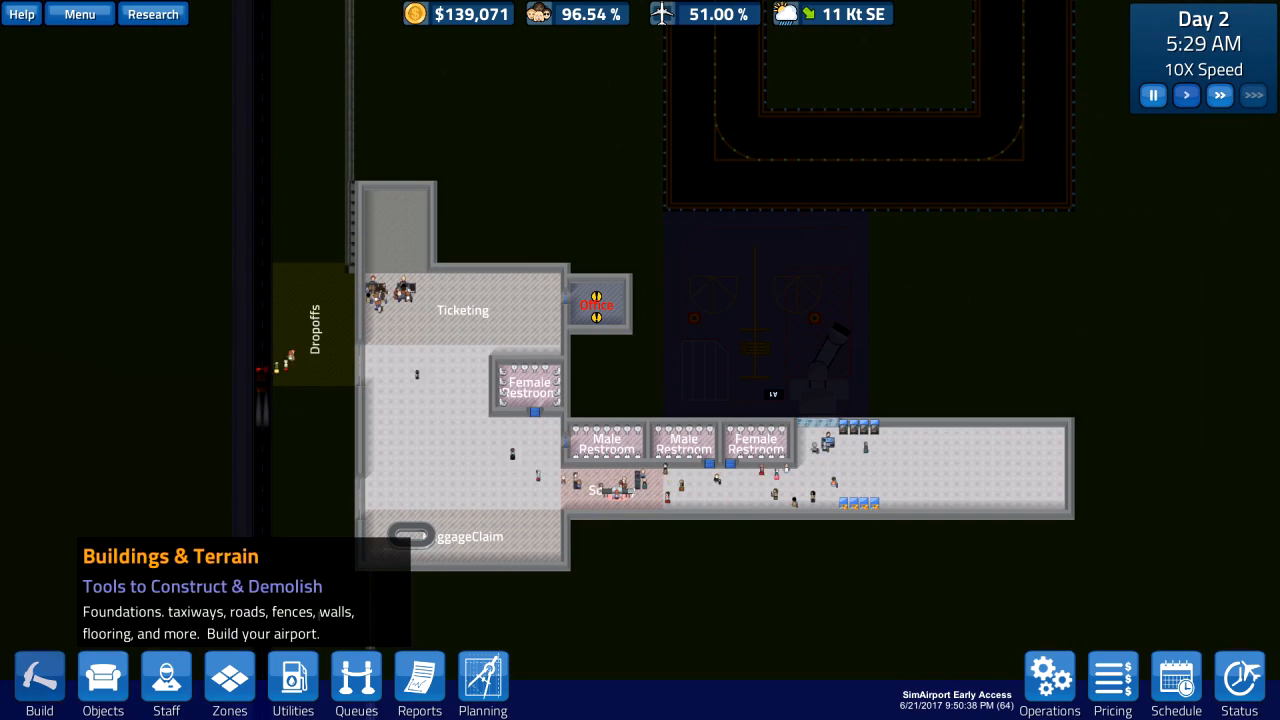
Search Objects for office and furnish the annex with an office desk and chair
left_click(102, 684)
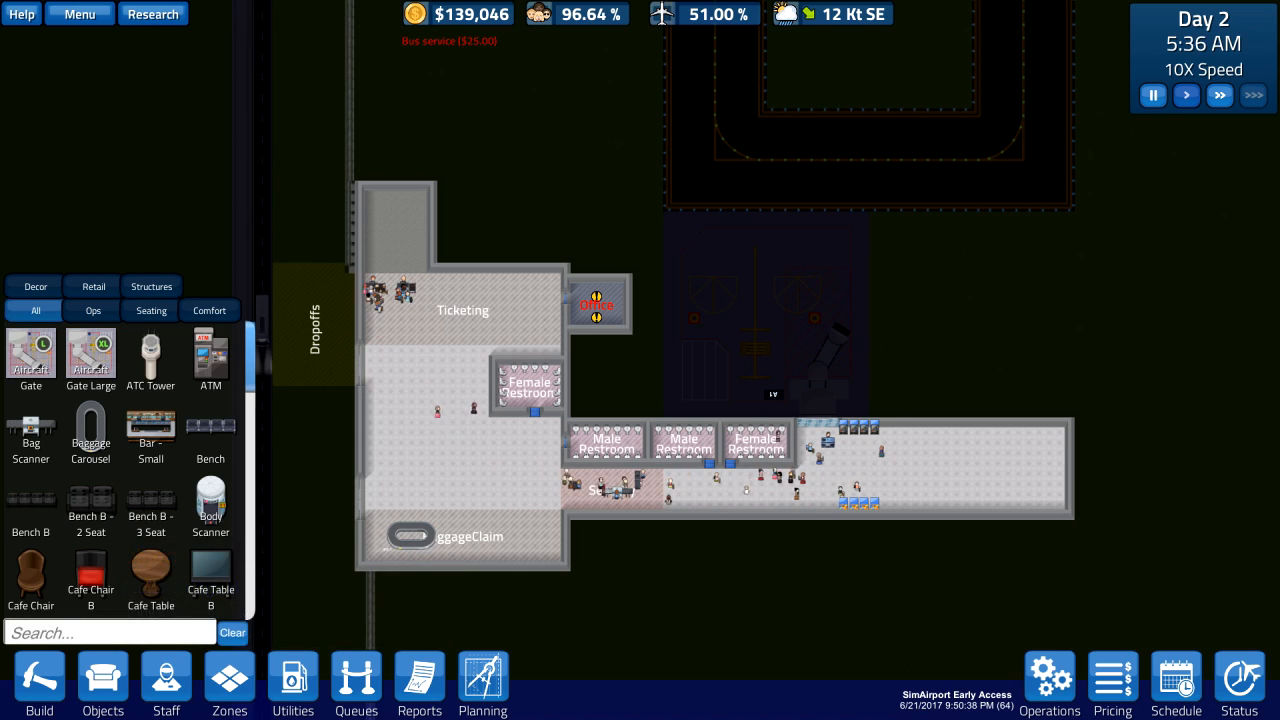
type("office")
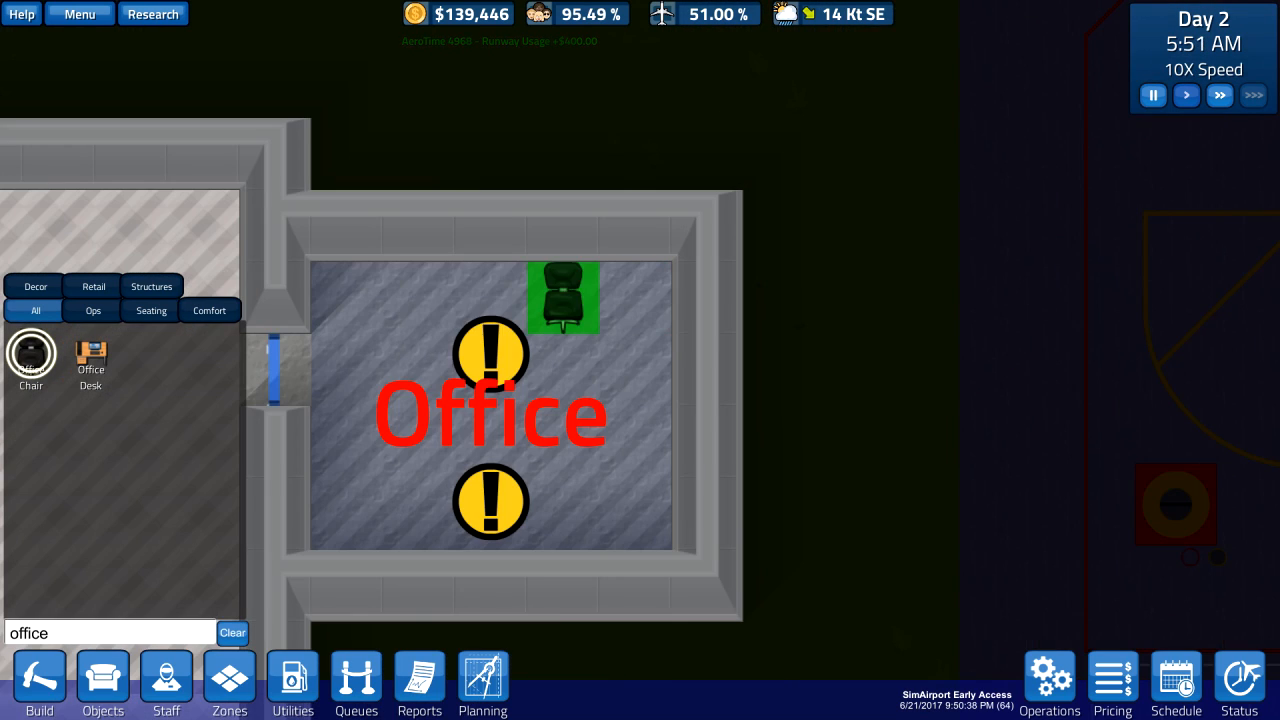
left_click(562, 296)
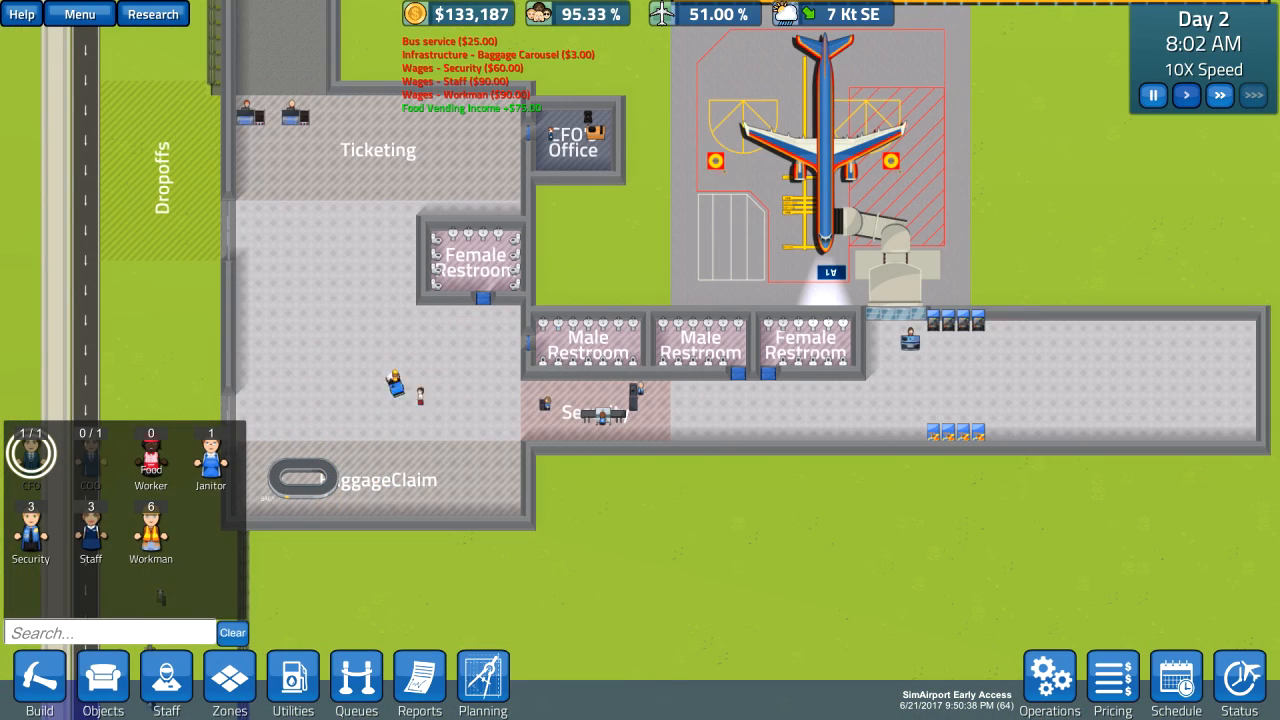
Start the Pricing research from the airport usage pricing window
left_click(1112, 680)
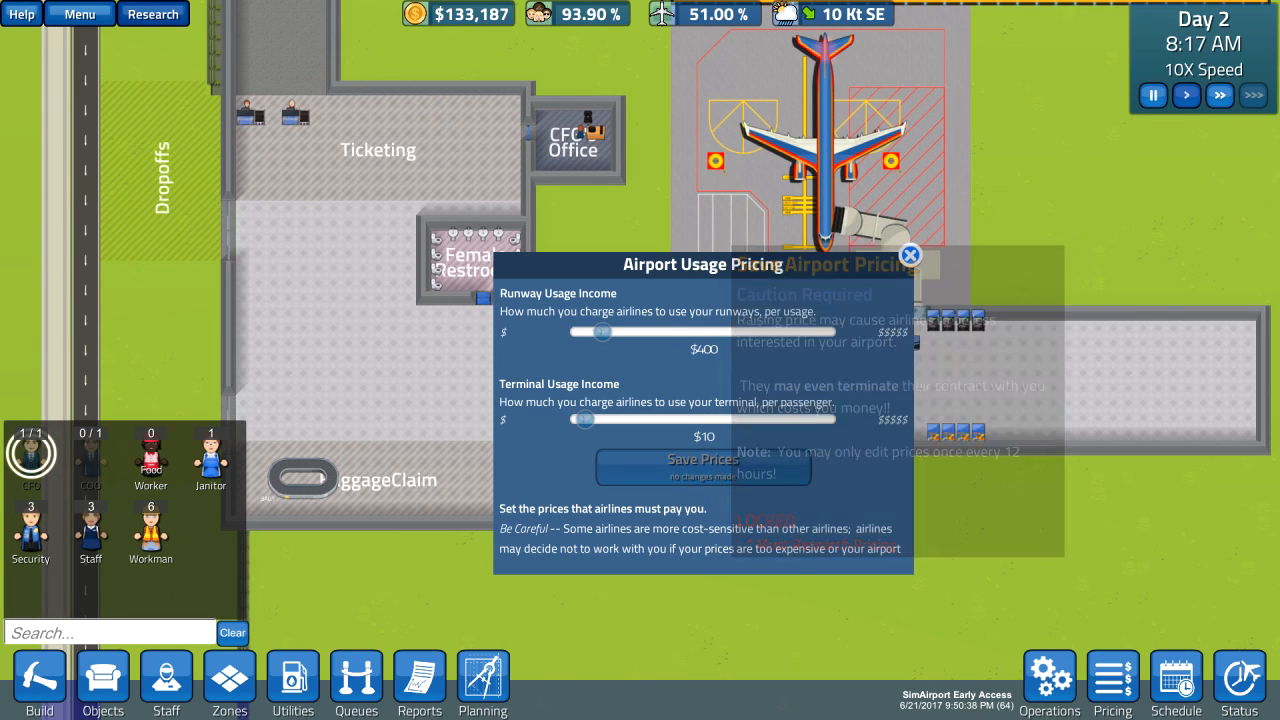
left_click(152, 14)
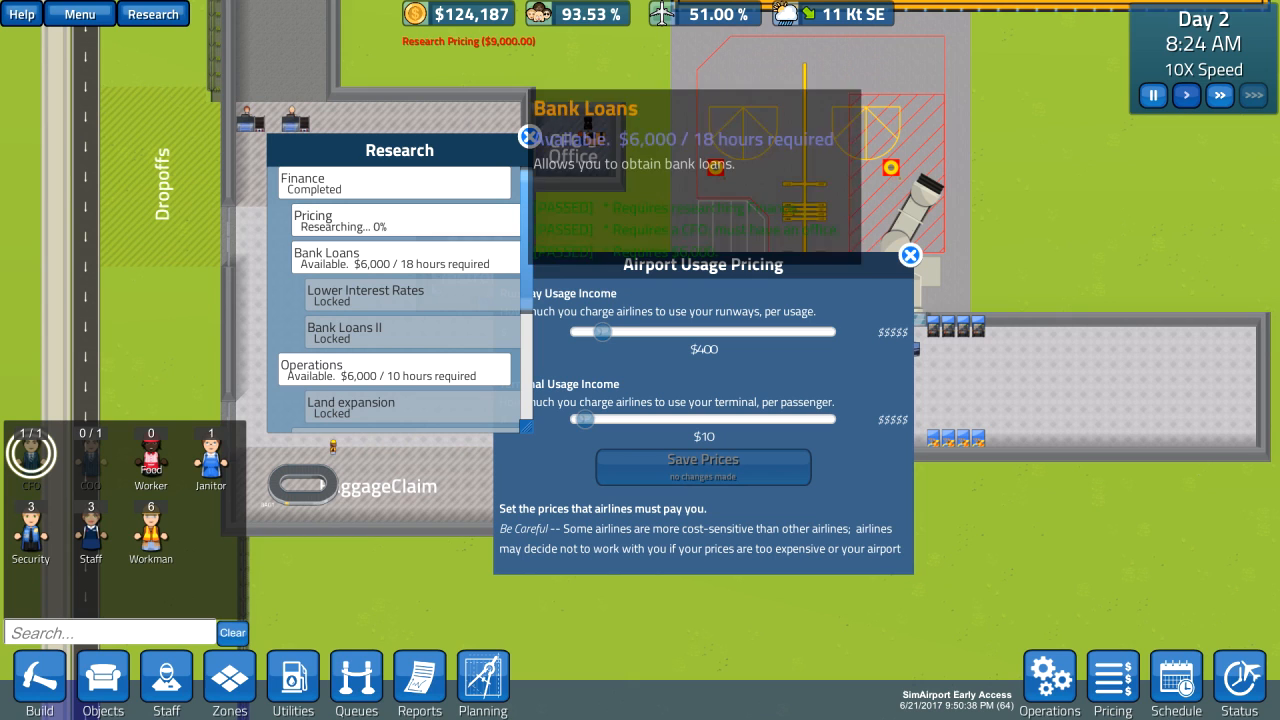
left_click(908, 256)
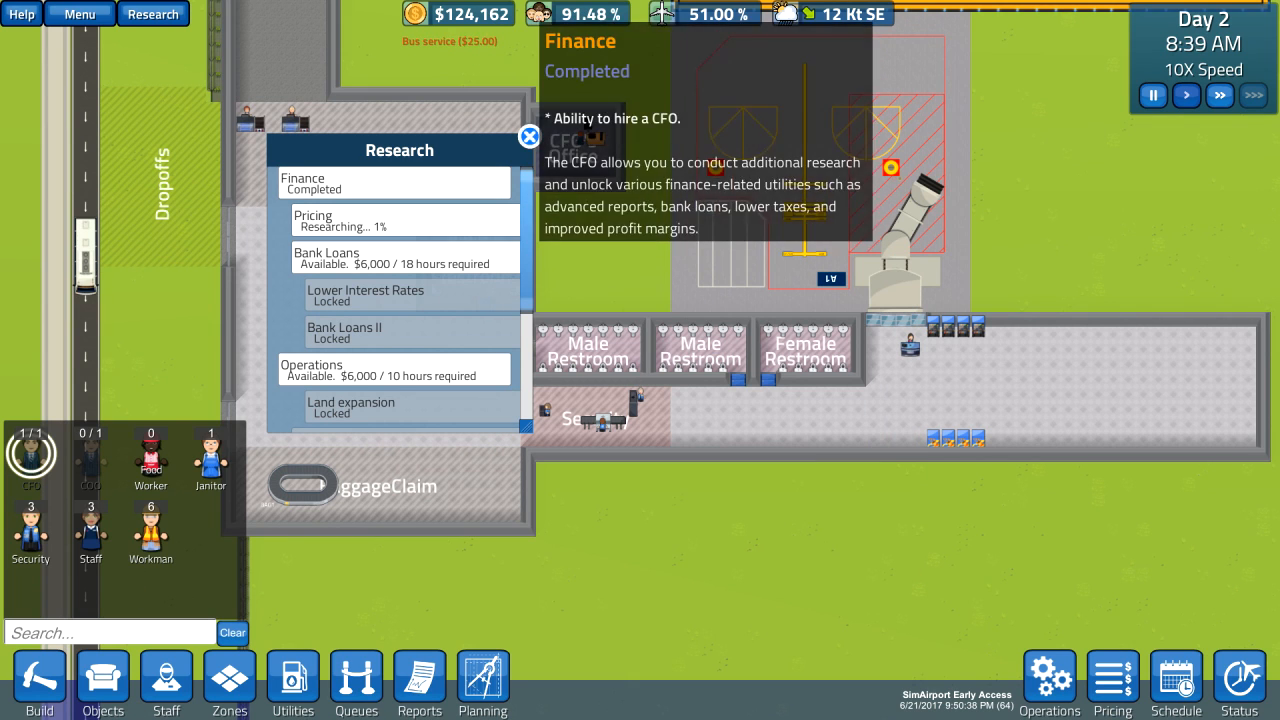
left_click(528, 136)
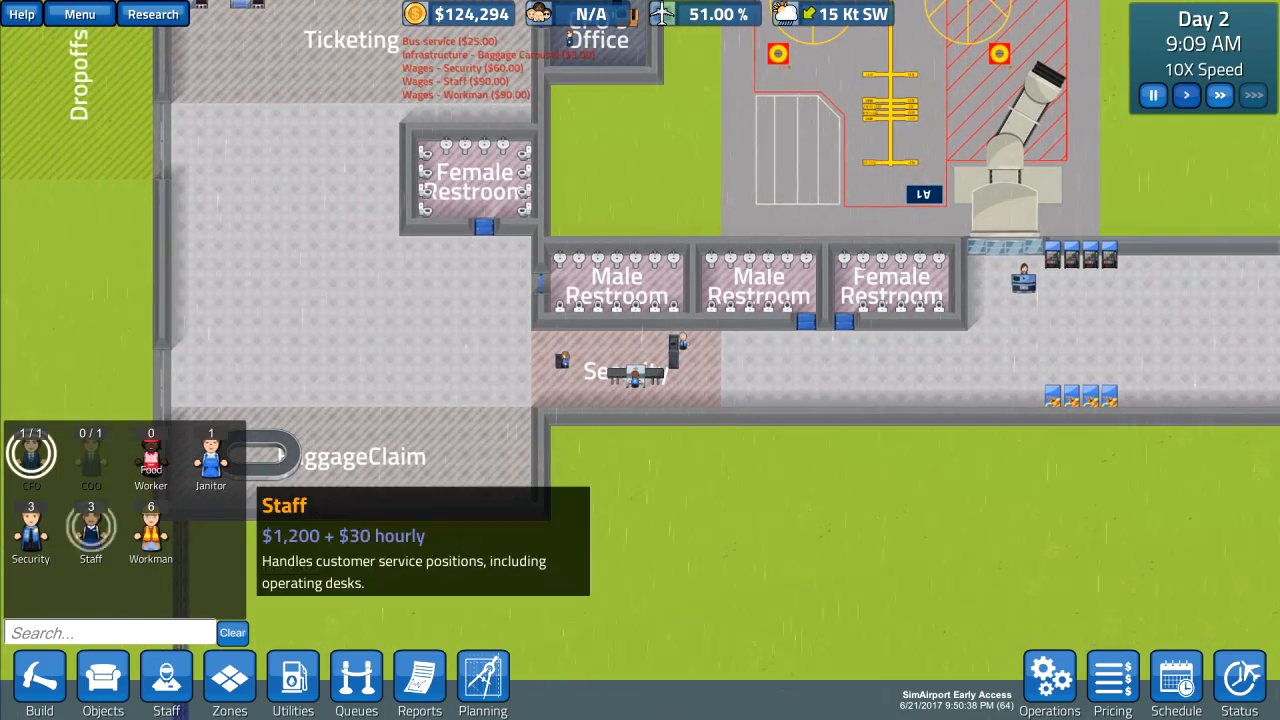
Hire another customer service staff member
left_click(40, 684)
type("d")
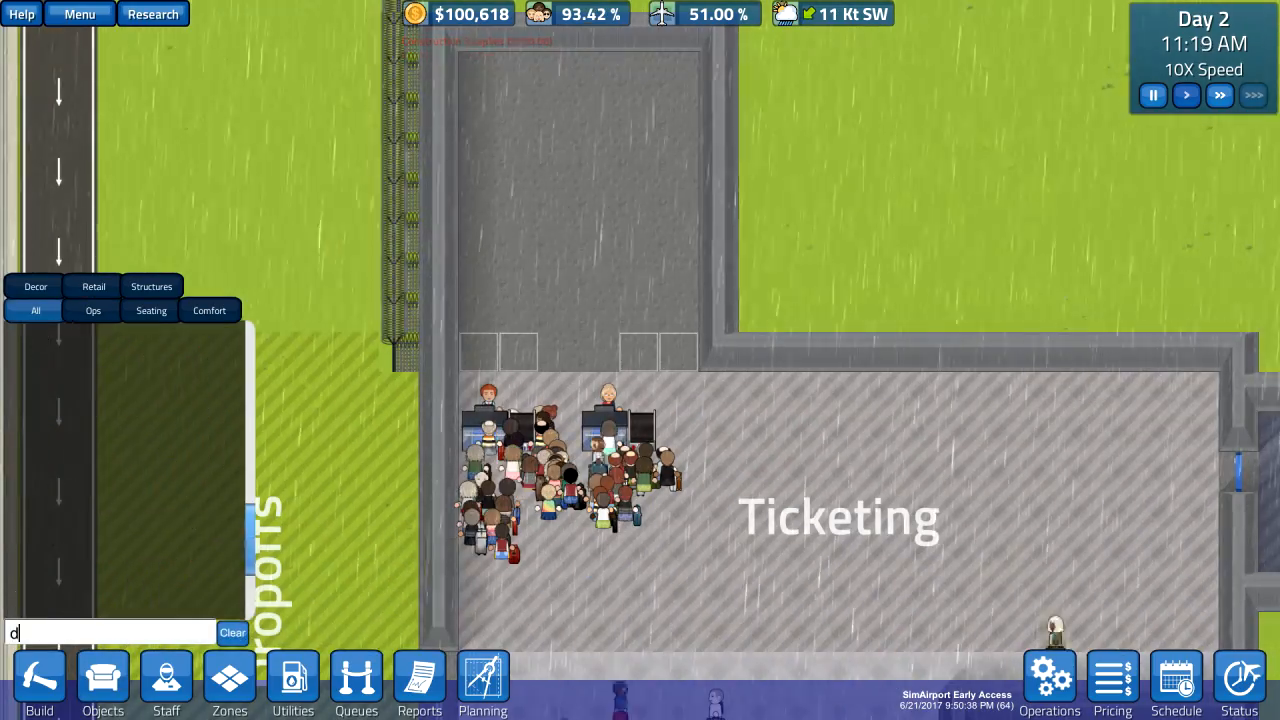
Zone the room above Ticketing as Storage and place a Storage shelf unit inside
type("oor")
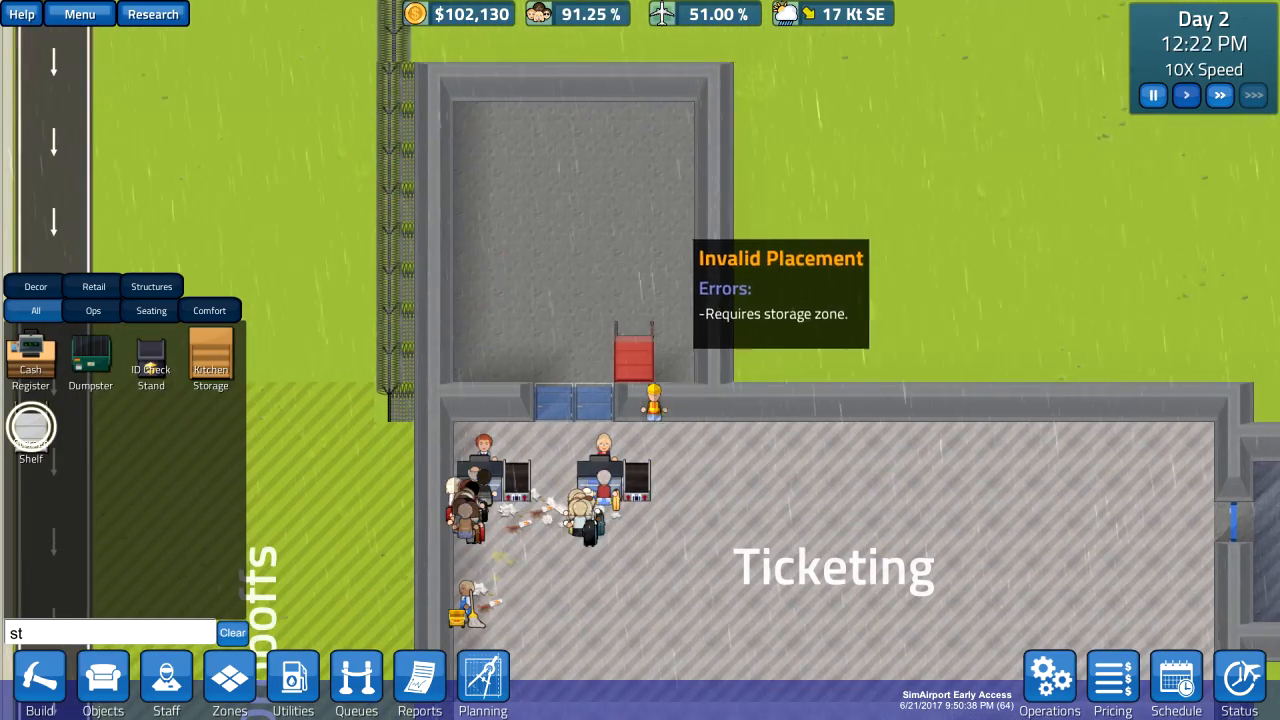
mouse_move(228, 684)
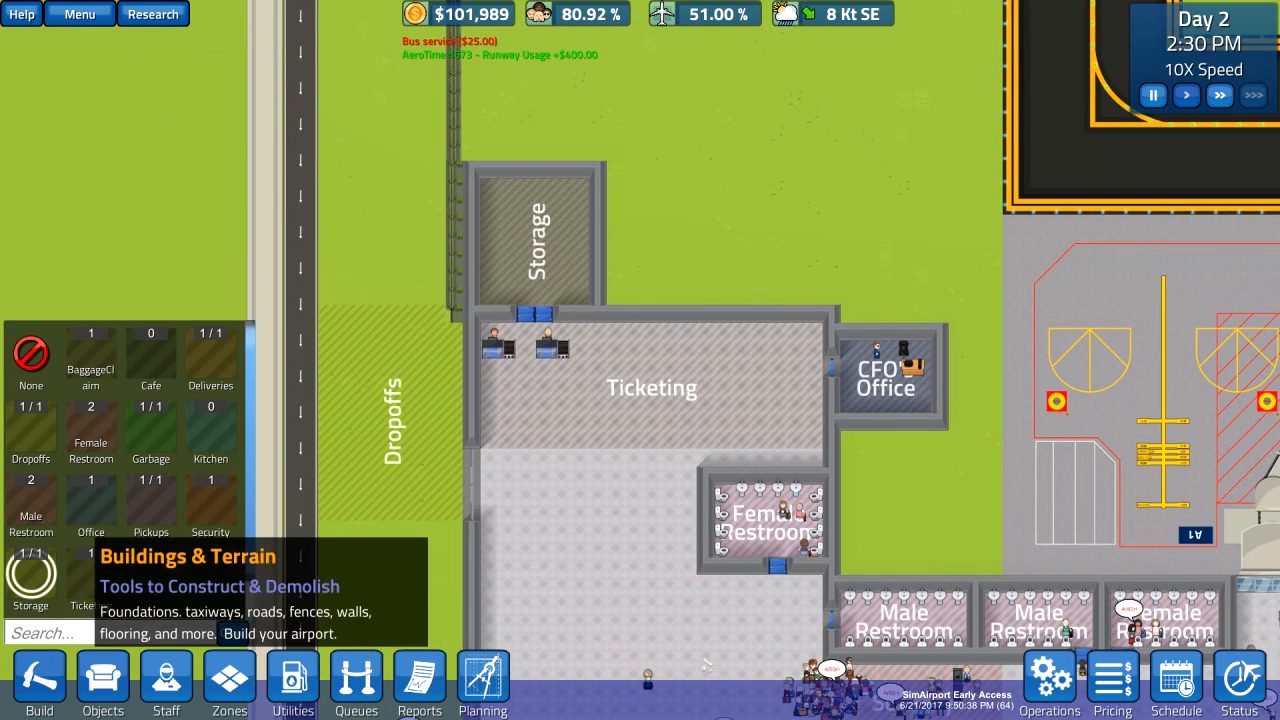
type("storage")
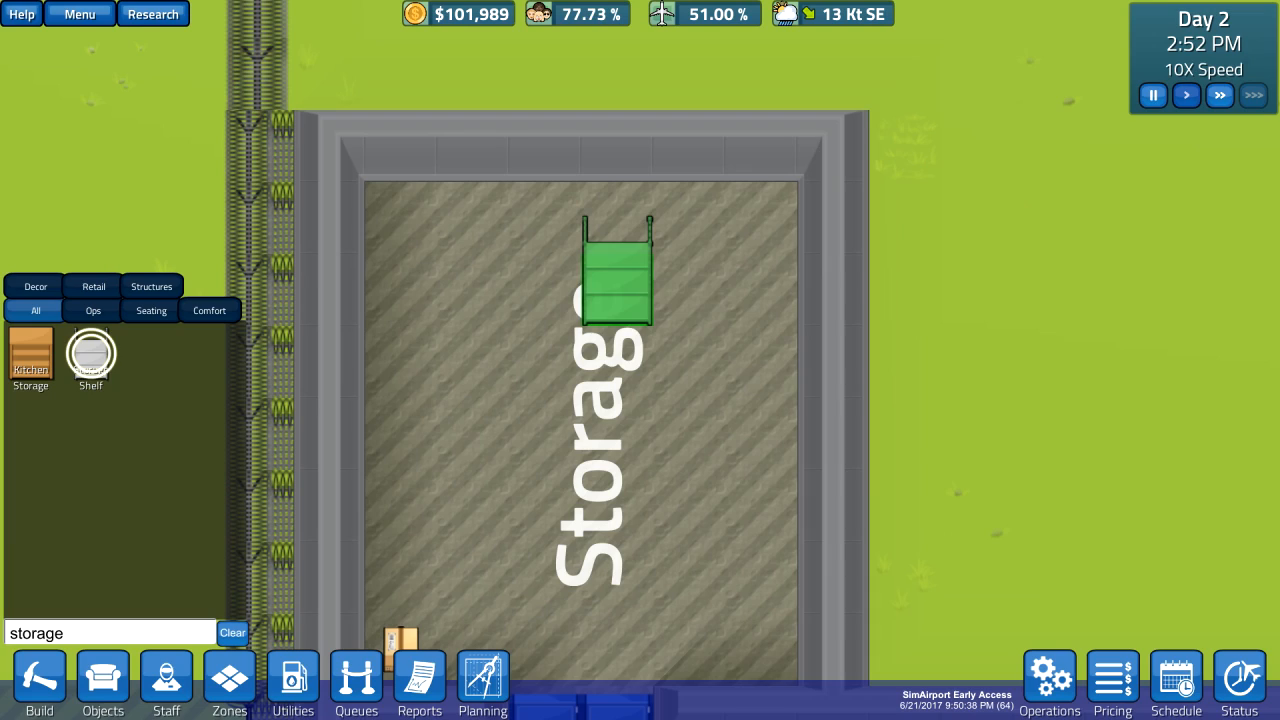
left_click(690, 276)
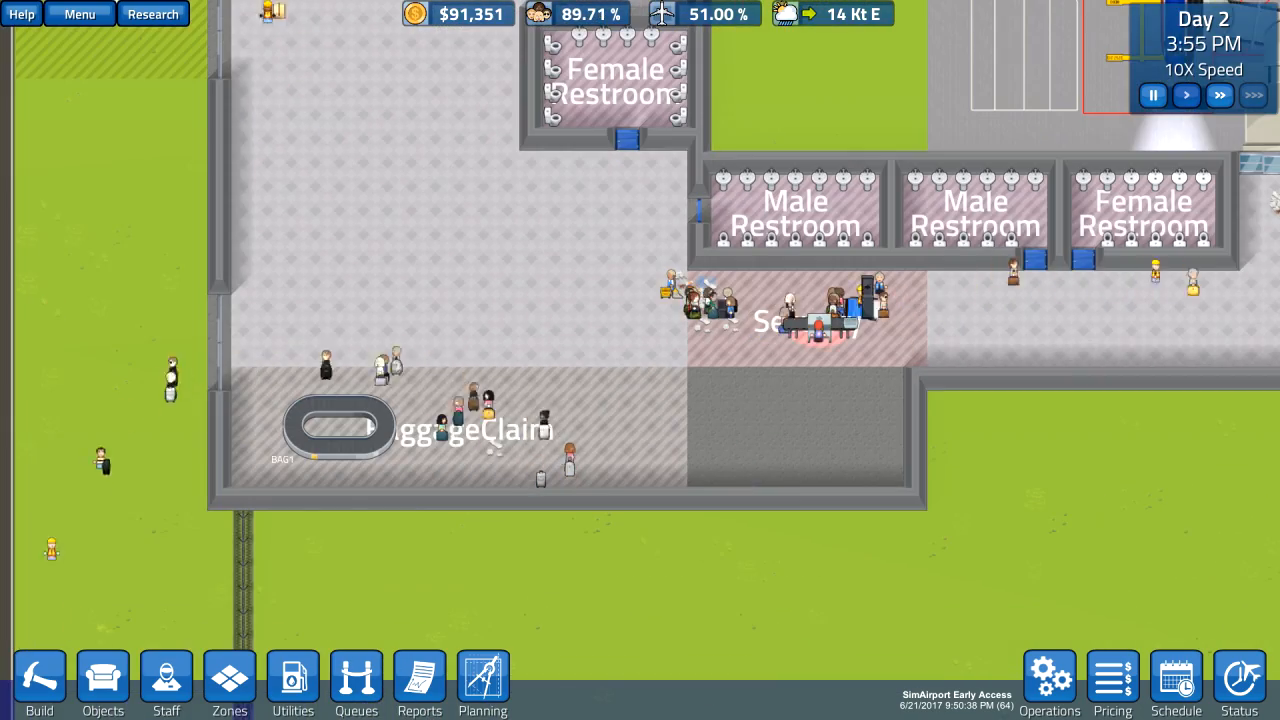
Bring up the Zones palette listing Security, Ticketing and Baggage Claim
left_click(40, 684)
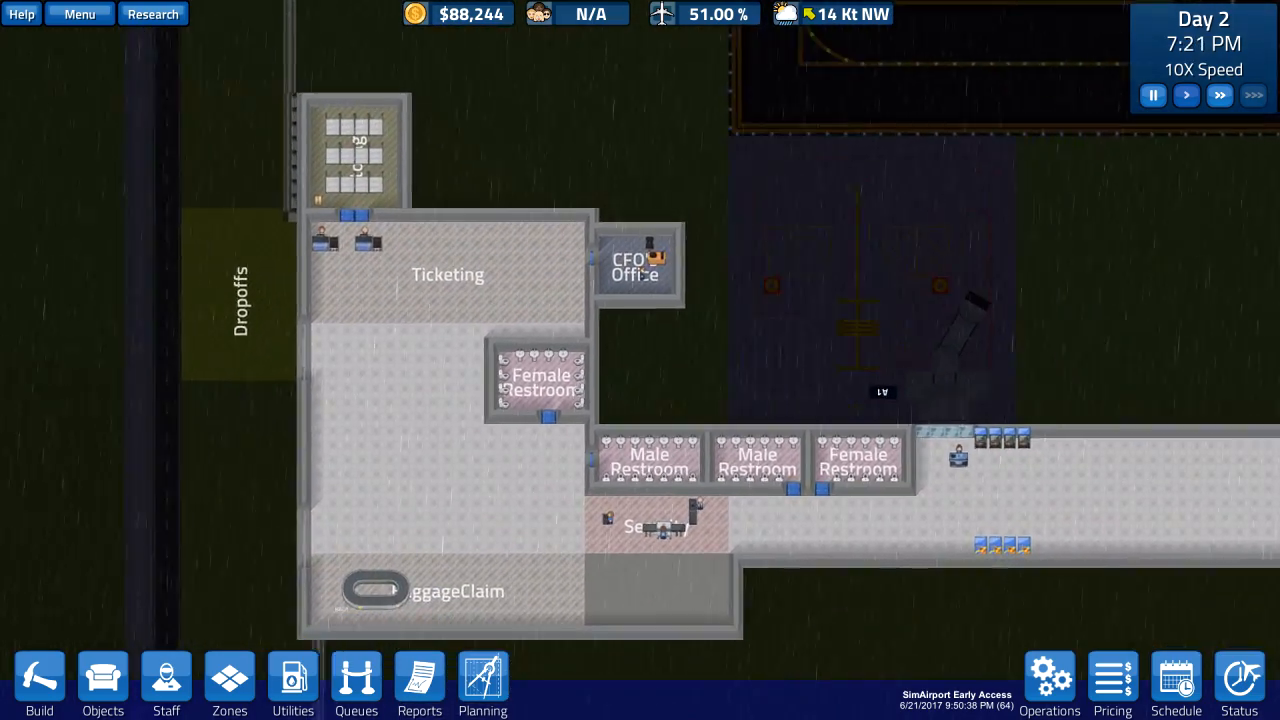
left_click(884, 392)
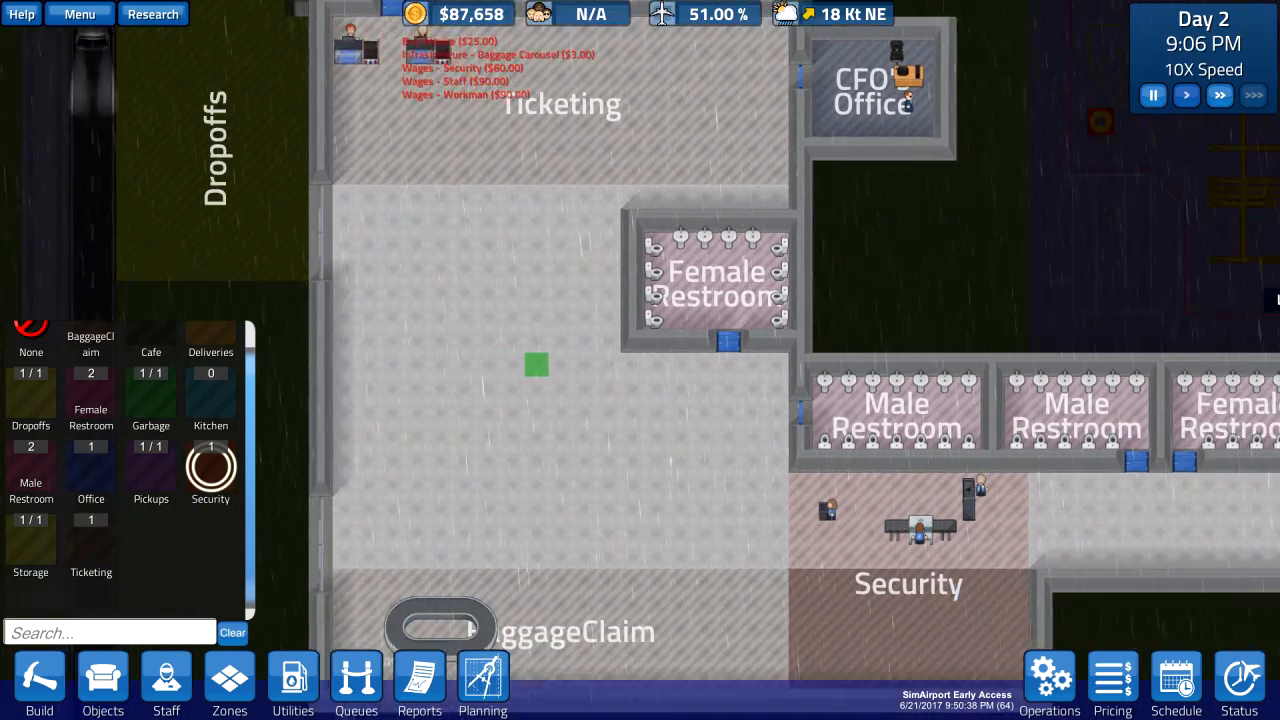
Check Airport Usage Pricing and Research progress (Pricing at 74%), then return to the Objects catalogue
left_click(102, 684)
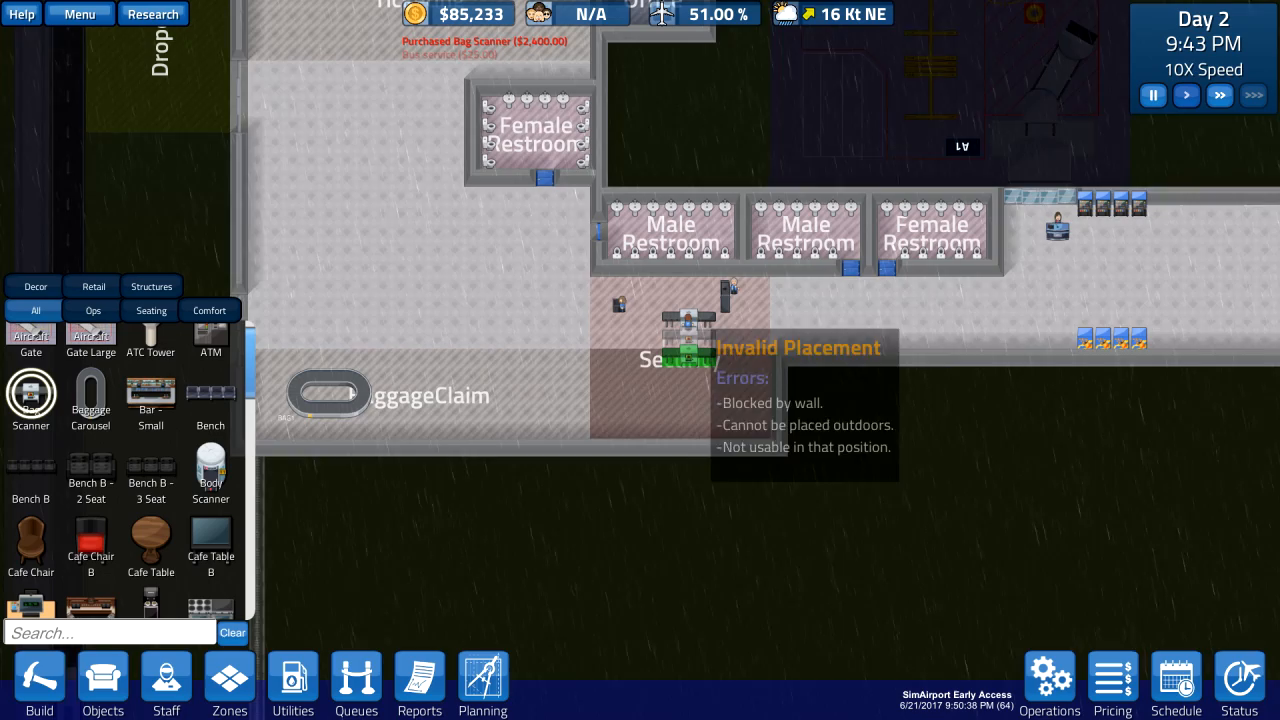
left_click(40, 684)
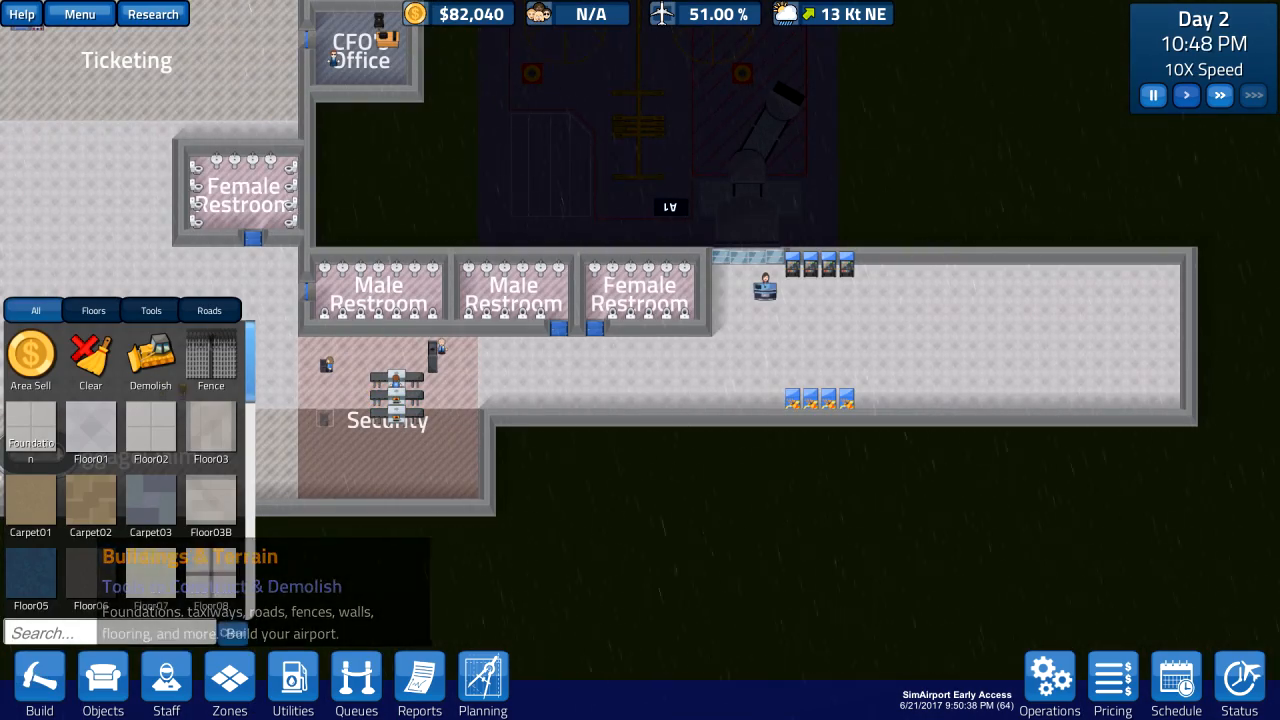
left_click(1112, 684)
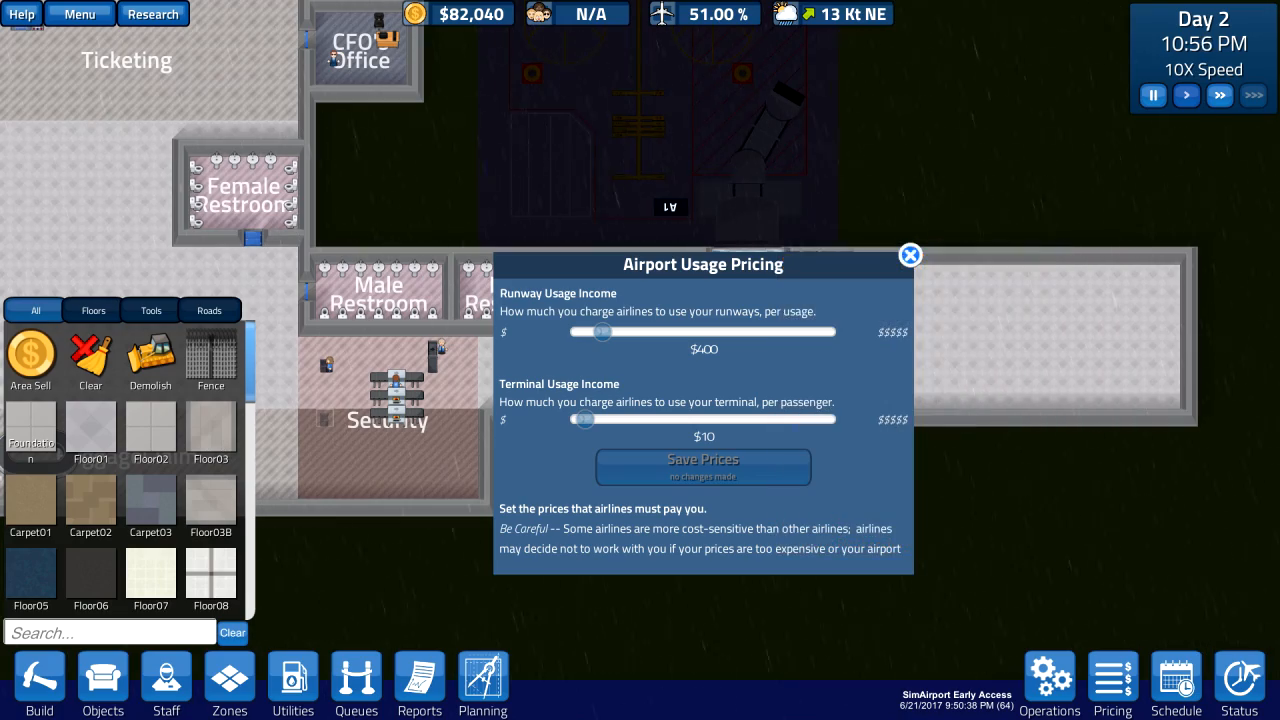
left_click(152, 12)
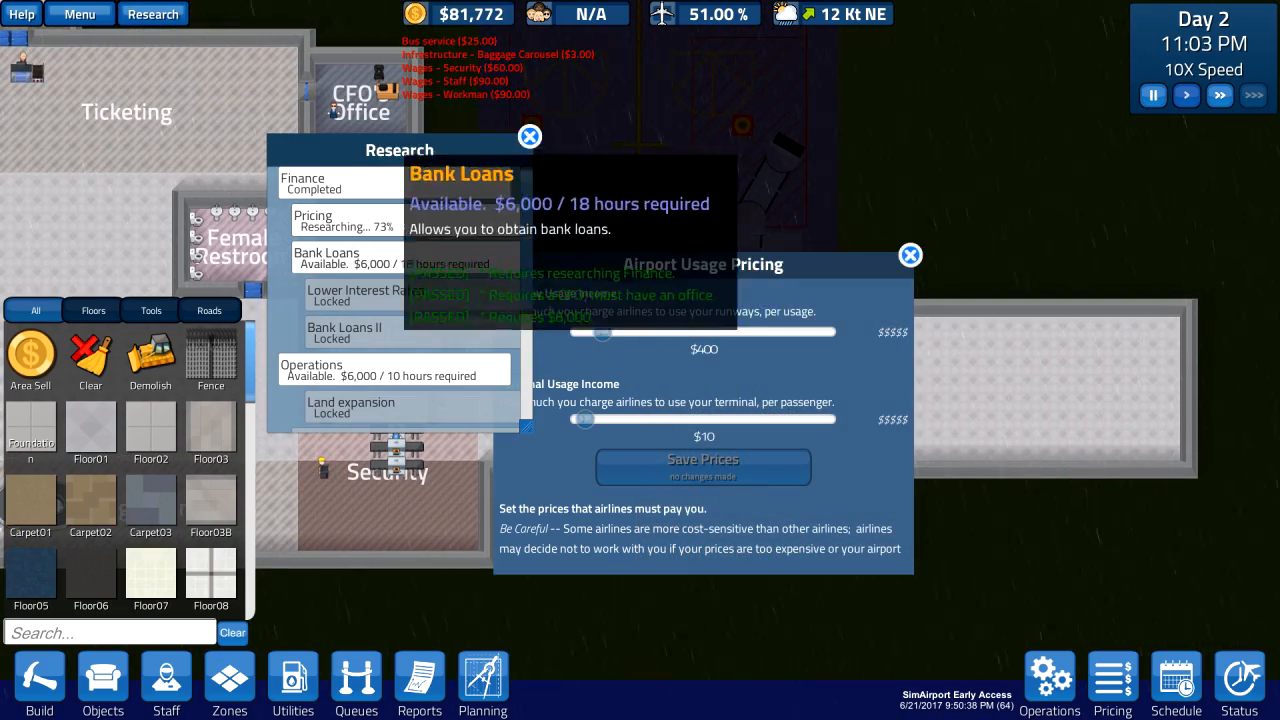
left_click(910, 256)
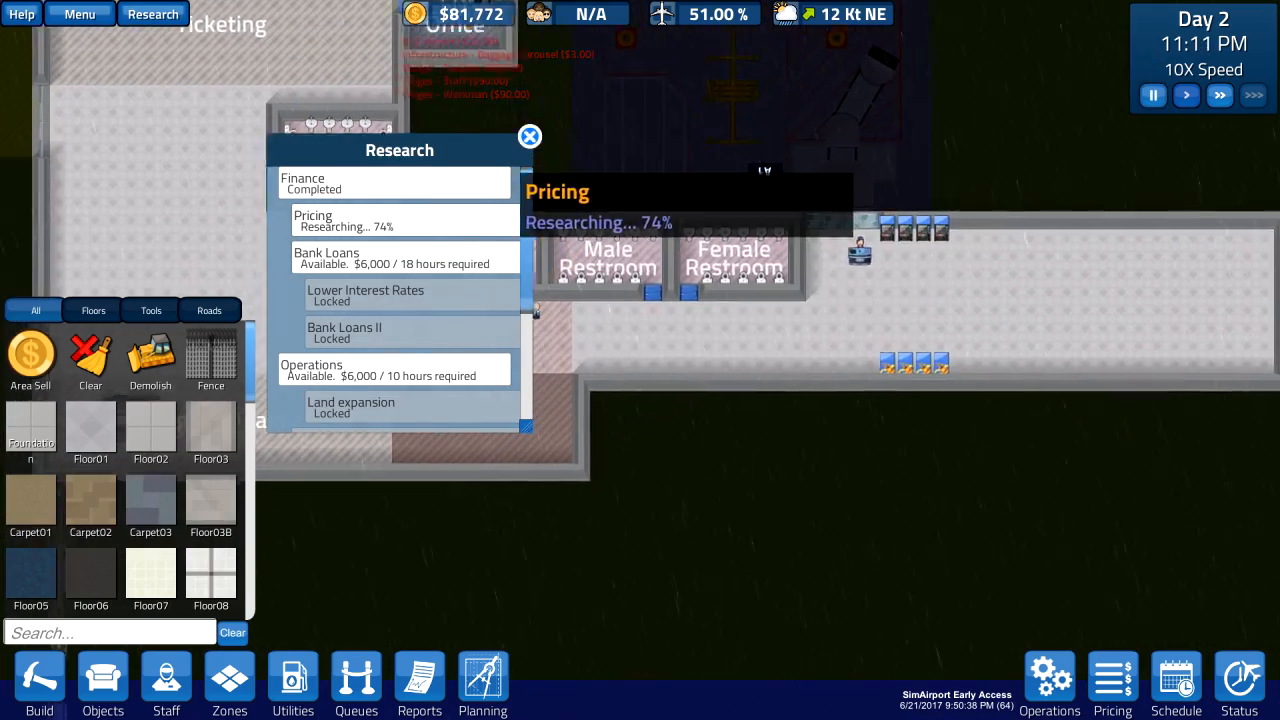
left_click(528, 136)
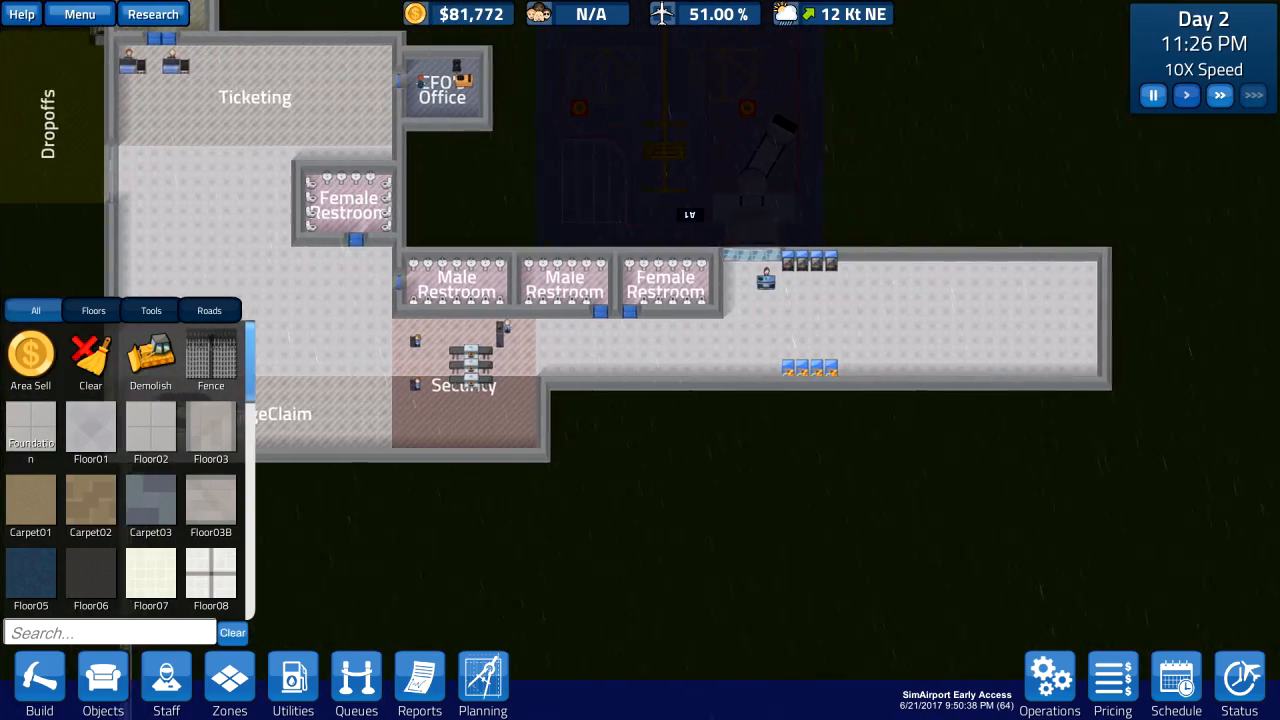
left_click(100, 684)
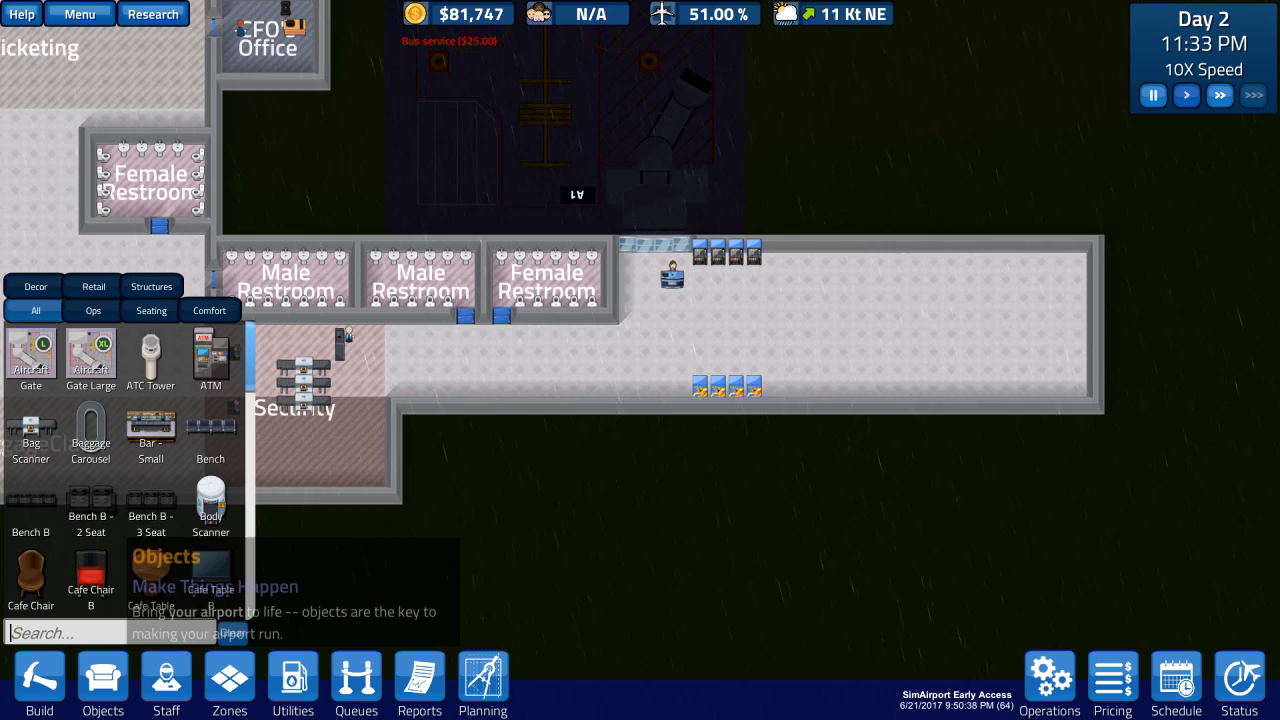
Place rows of Bench B in the gate waiting area, then search the catalogue for 'kio'
left_click(90, 576)
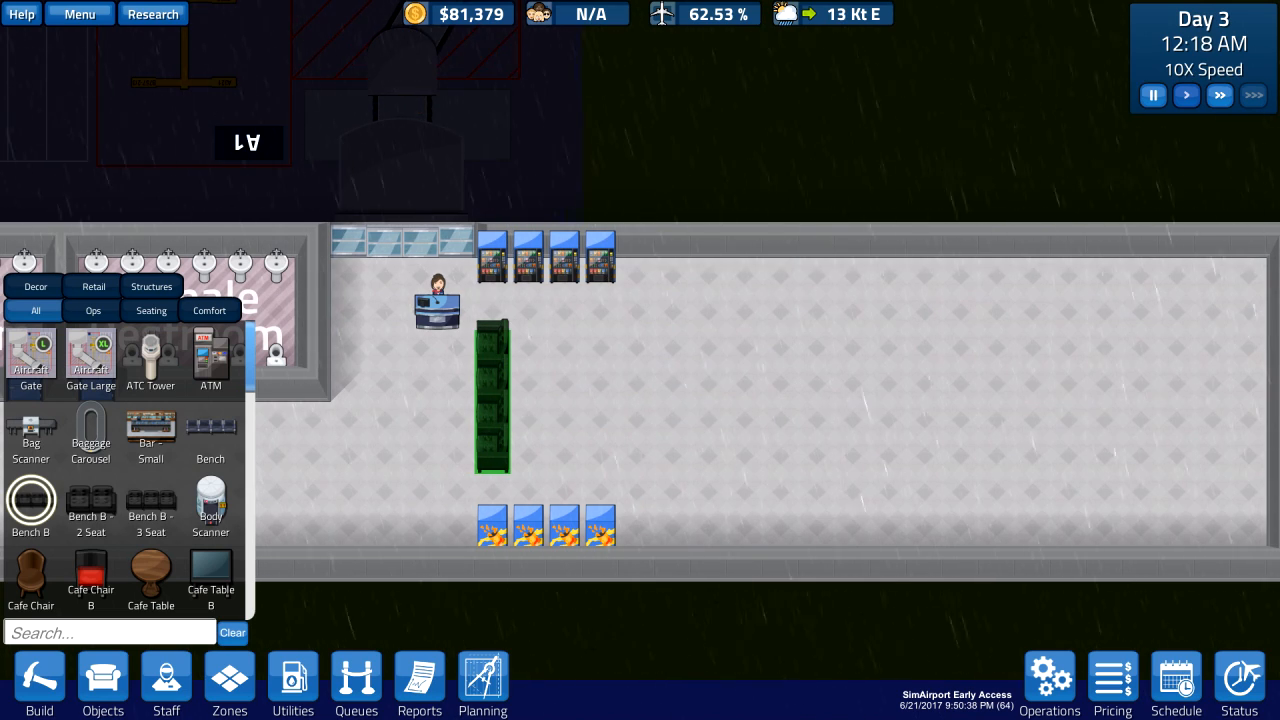
left_click(544, 396)
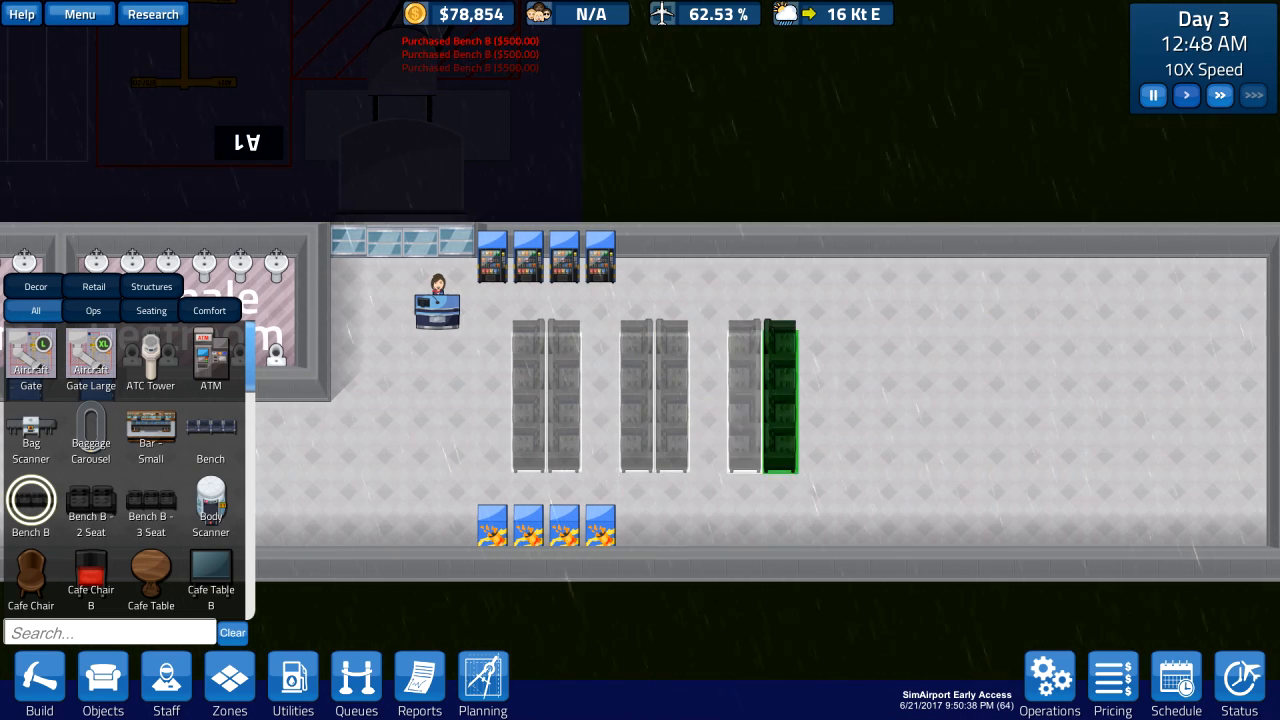
left_click(870, 390)
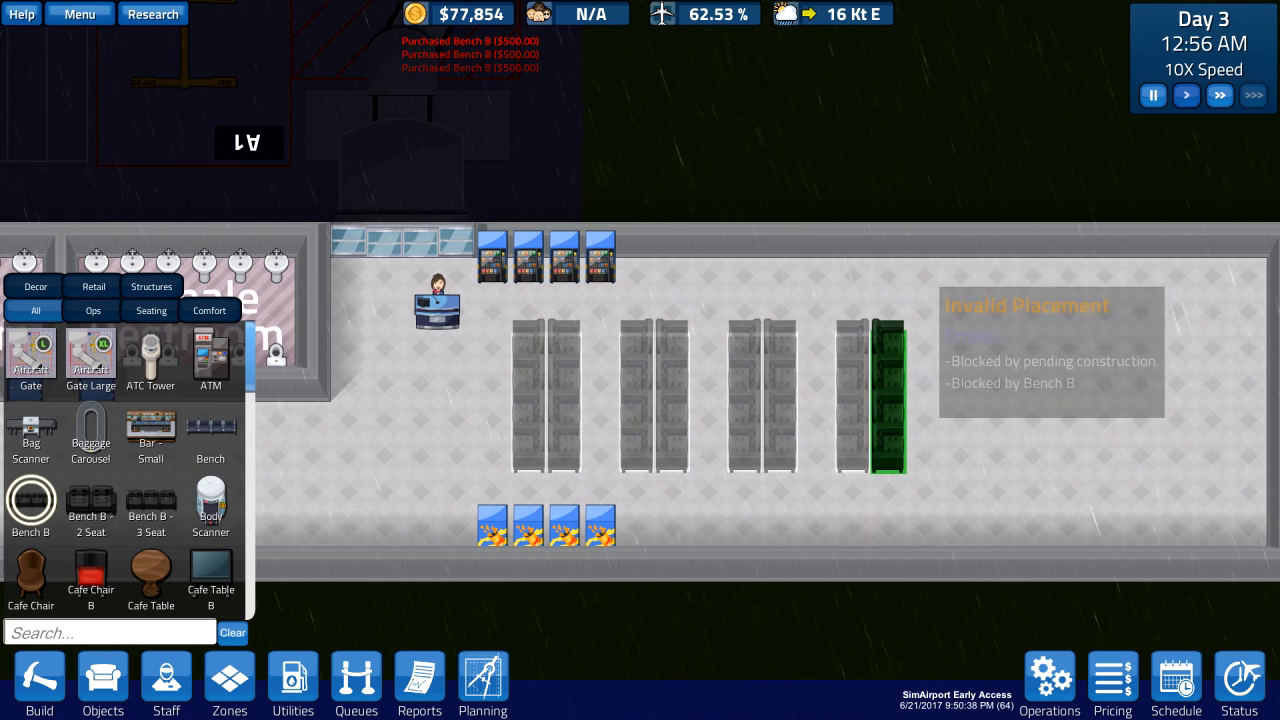
type("kio")
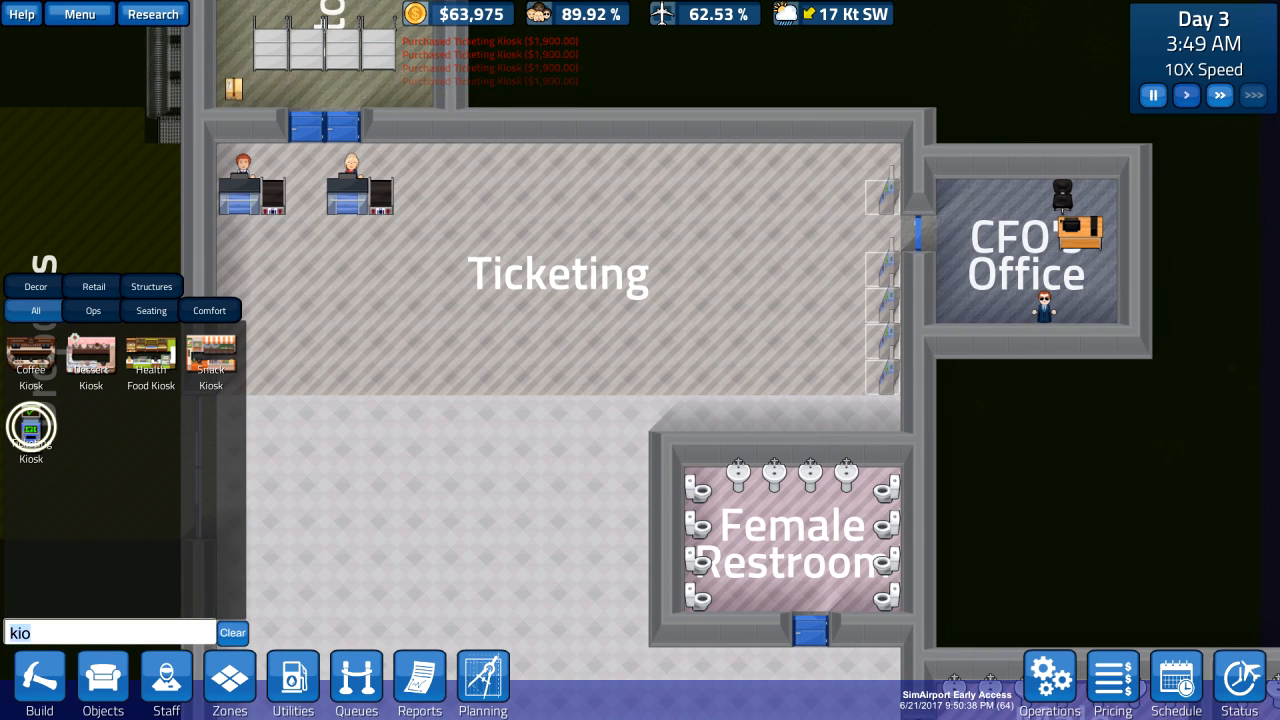
Clear the kiosk search and look up 'atm' in the object catalogue
left_click(232, 632)
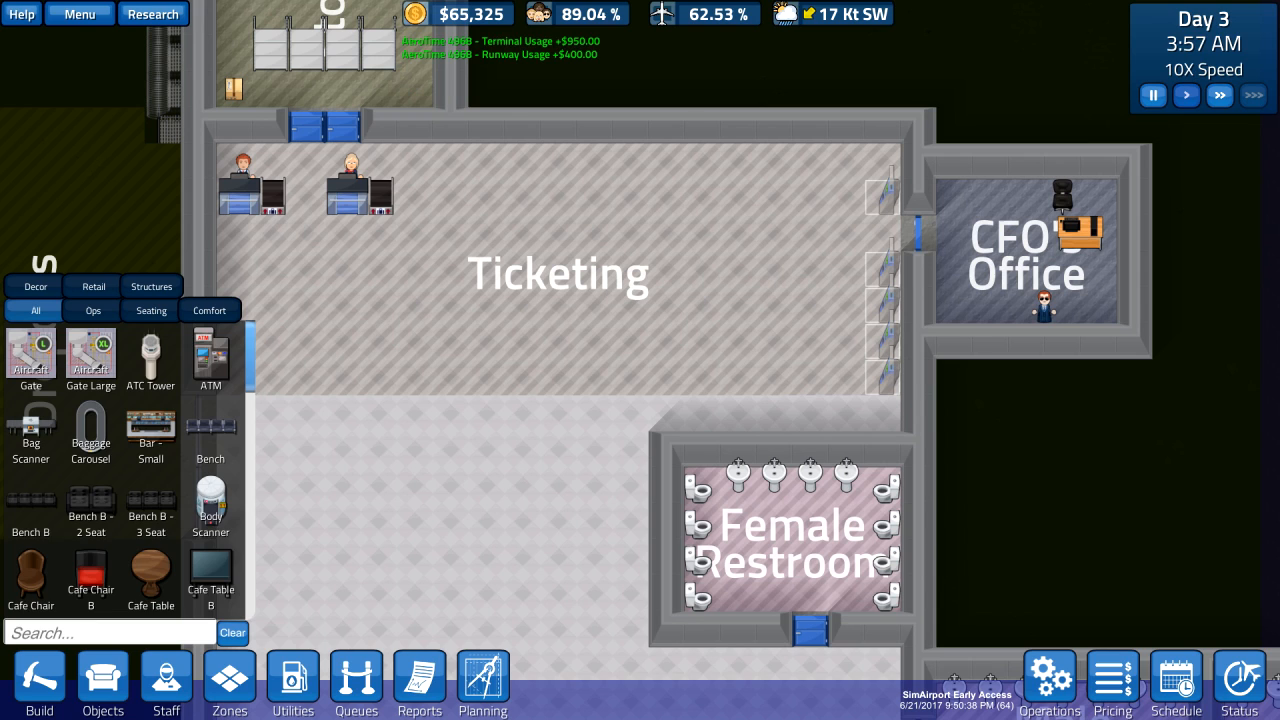
type("atm")
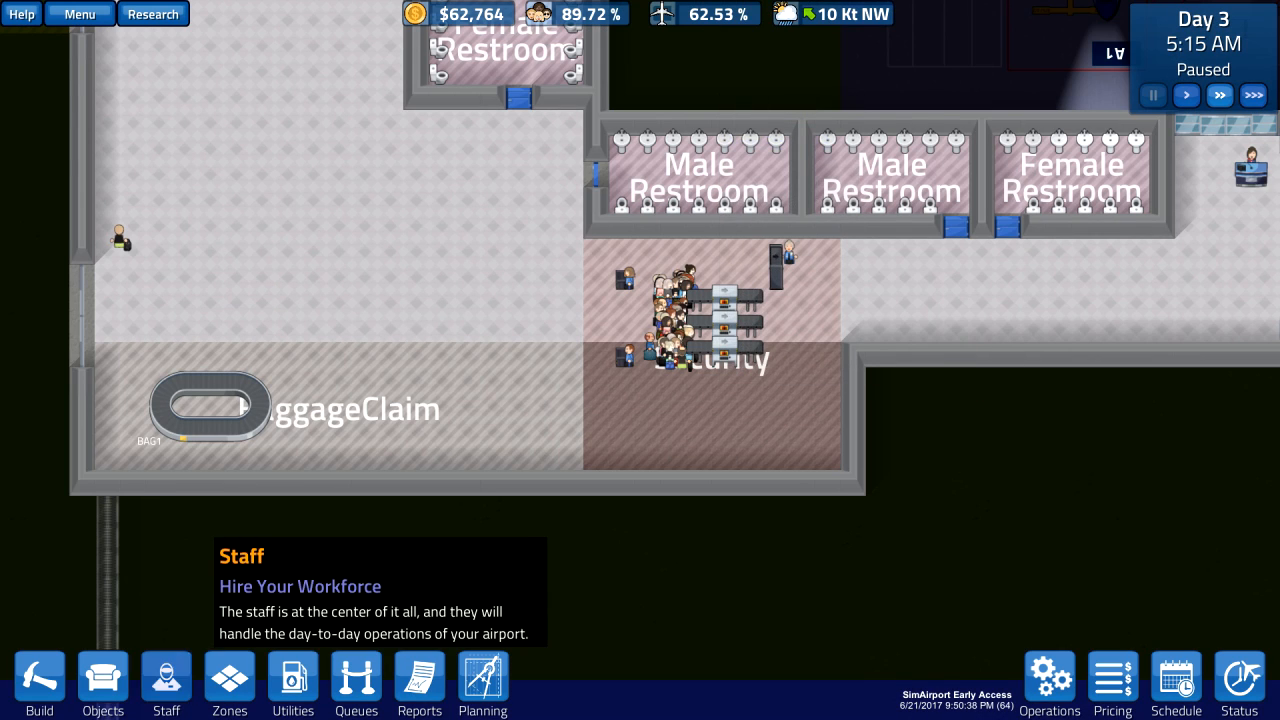
Search Objects for 'metal' and place a $2,800 Metal Detector at the Security checkpoint
left_click(166, 684)
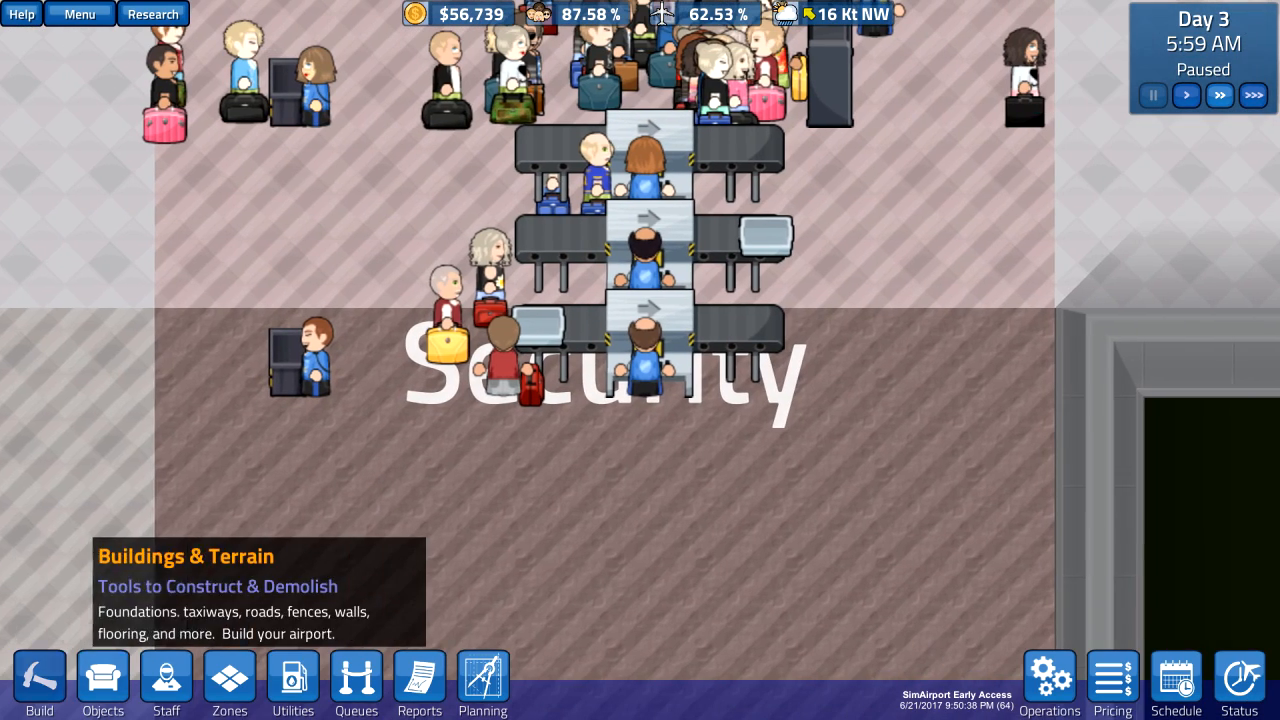
left_click(102, 684)
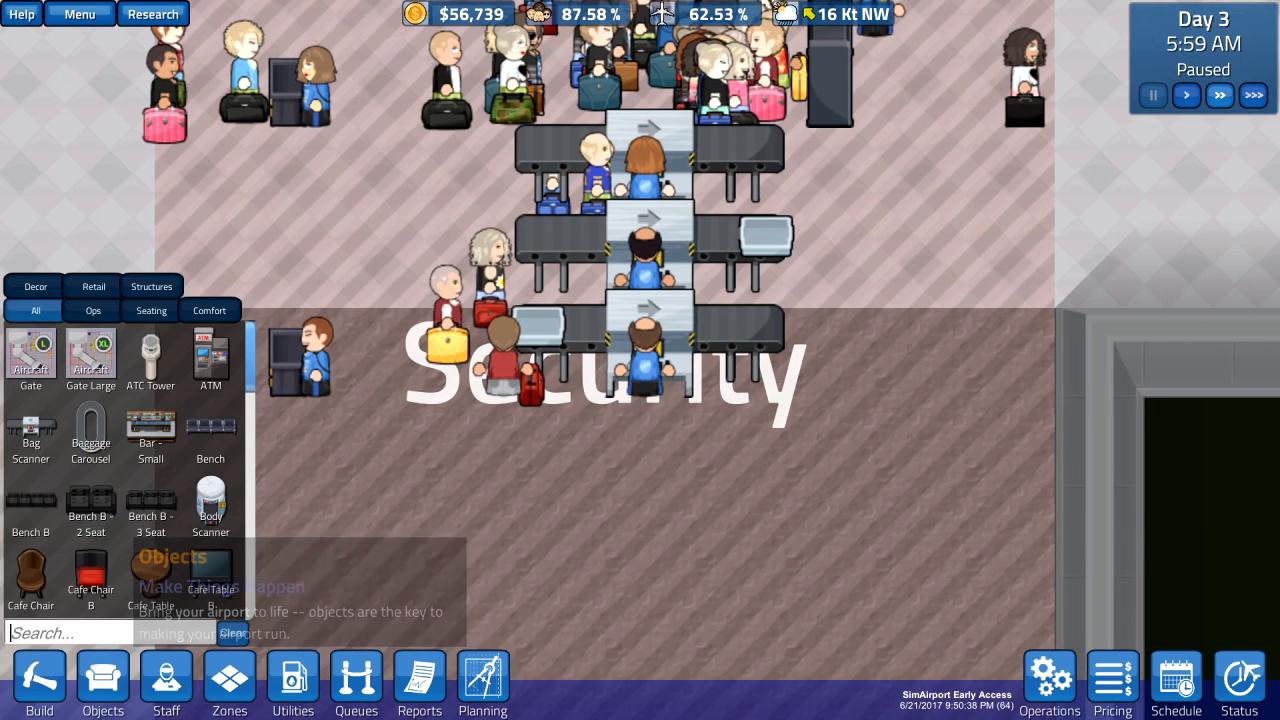
type("metal")
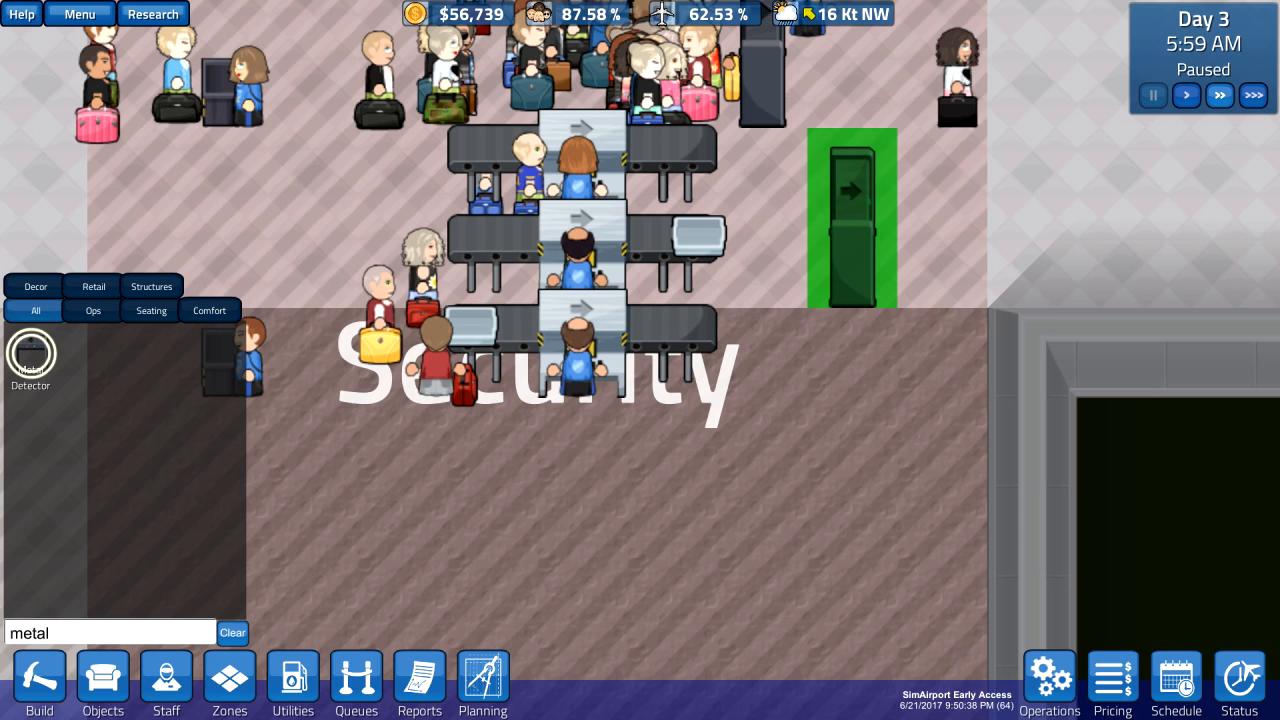
left_click(850, 218)
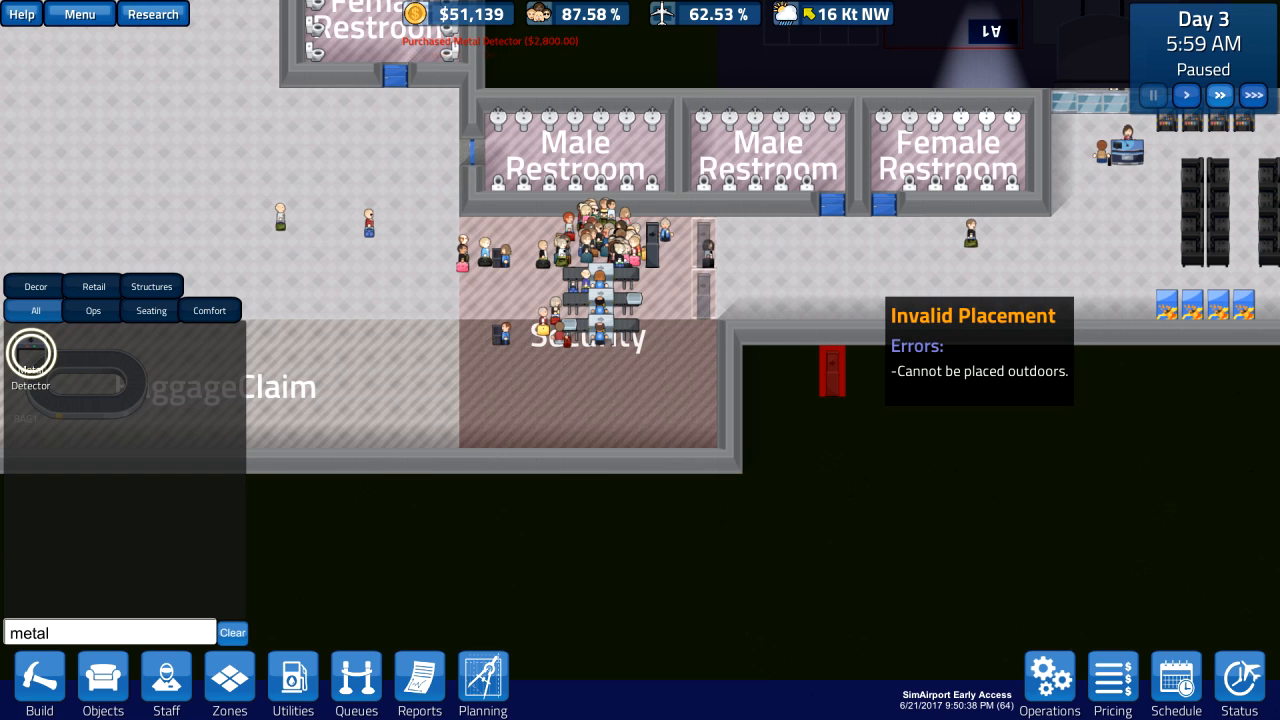
mouse_move(756, 396)
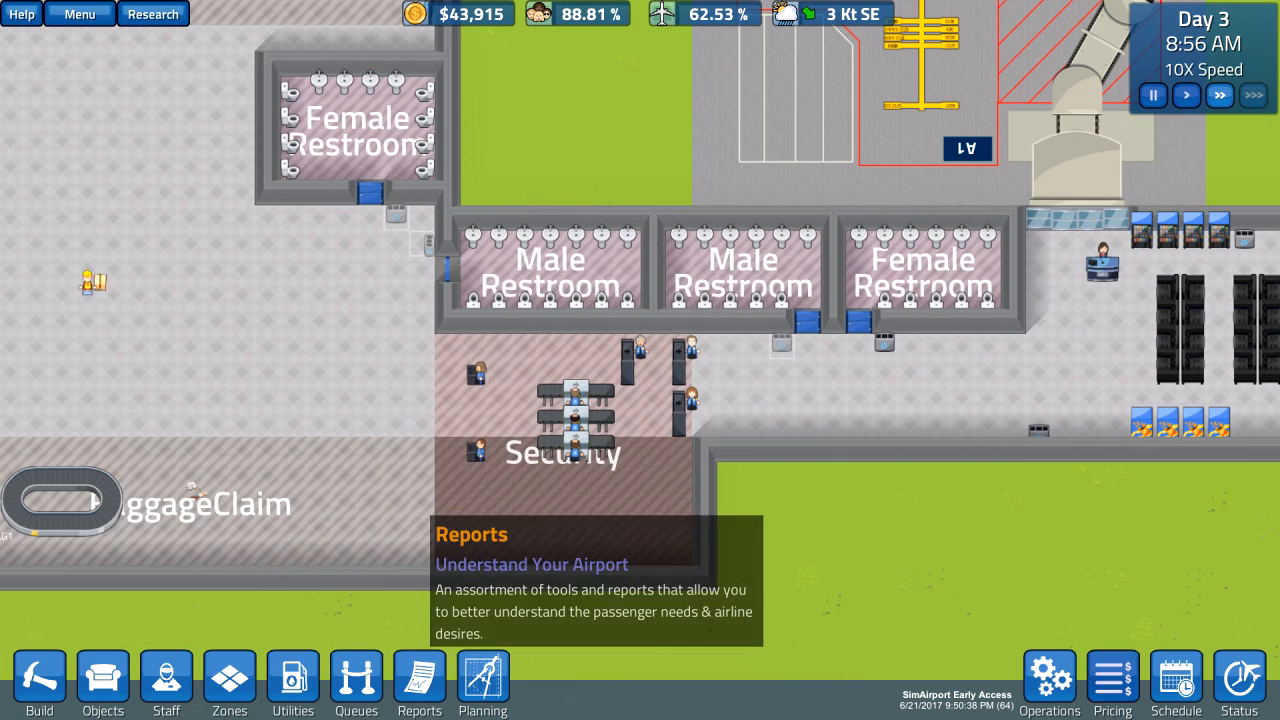
Set airport usage pricing to $800 per runway use and $40 per terminal passenger
left_click(1112, 684)
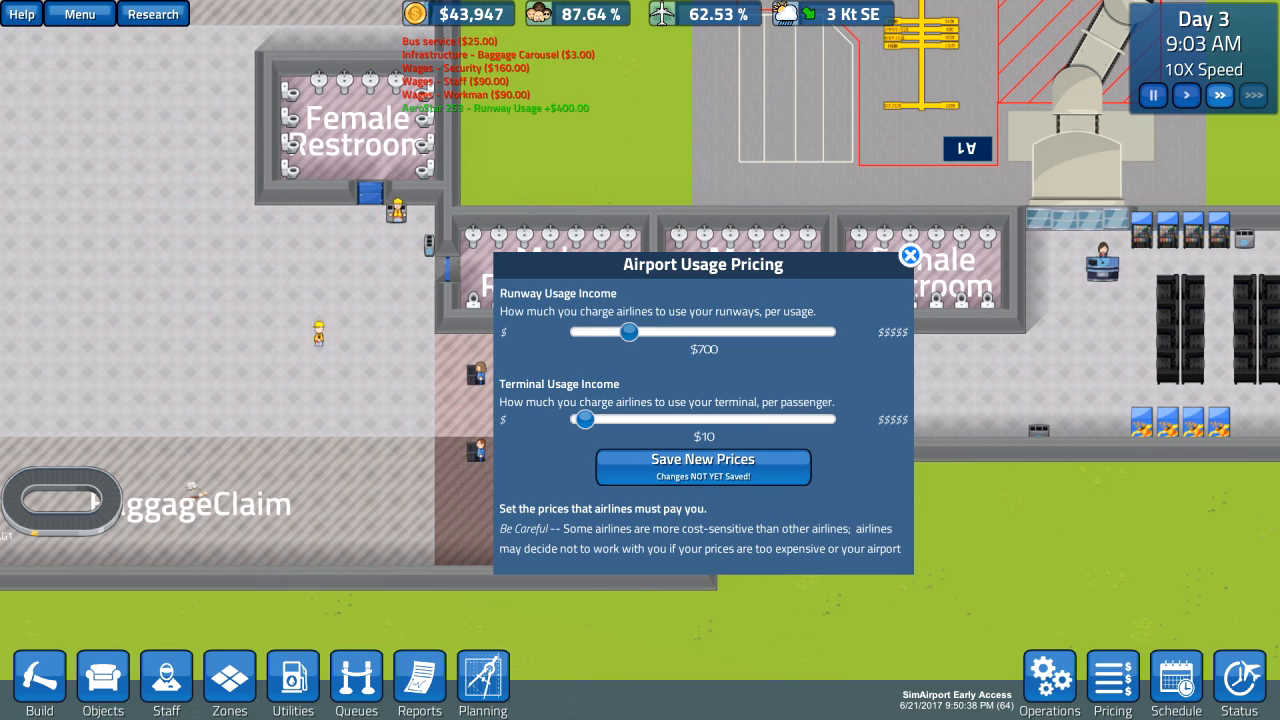
left_click_drag(628, 332, 648, 332)
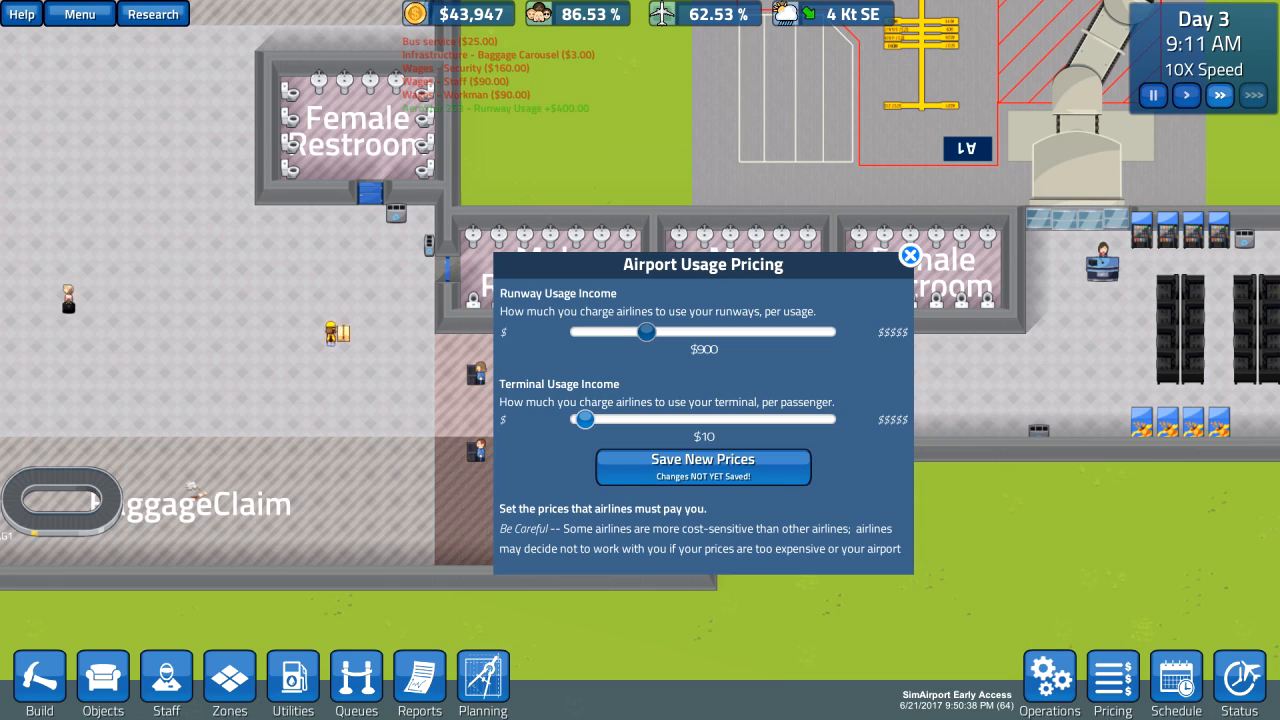
left_click_drag(648, 332, 656, 332)
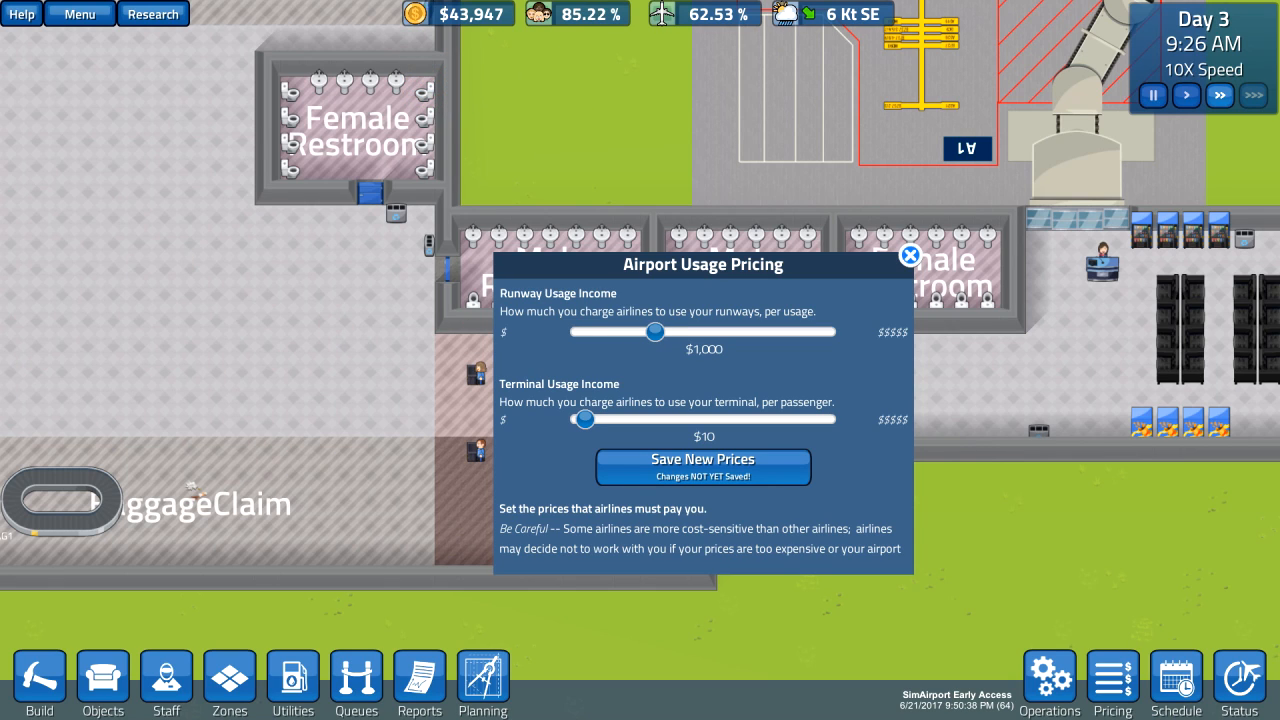
left_click_drag(584, 420, 628, 420)
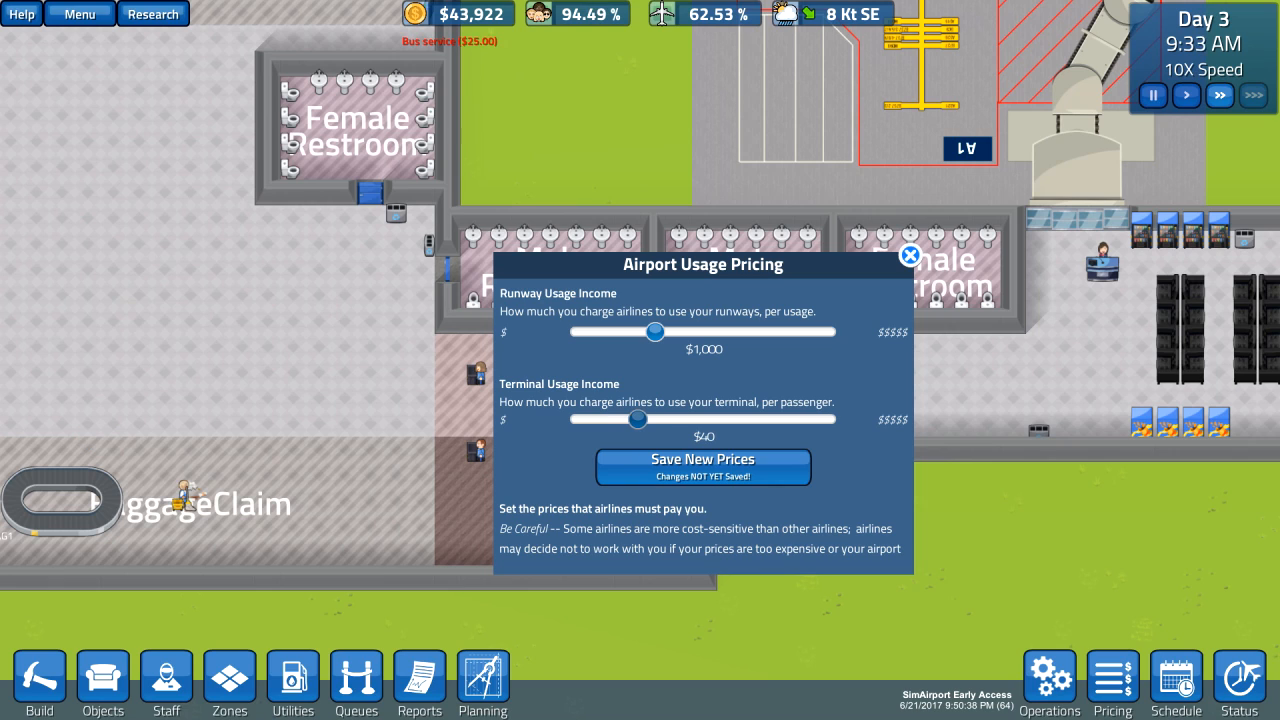
left_click_drag(652, 332, 628, 332)
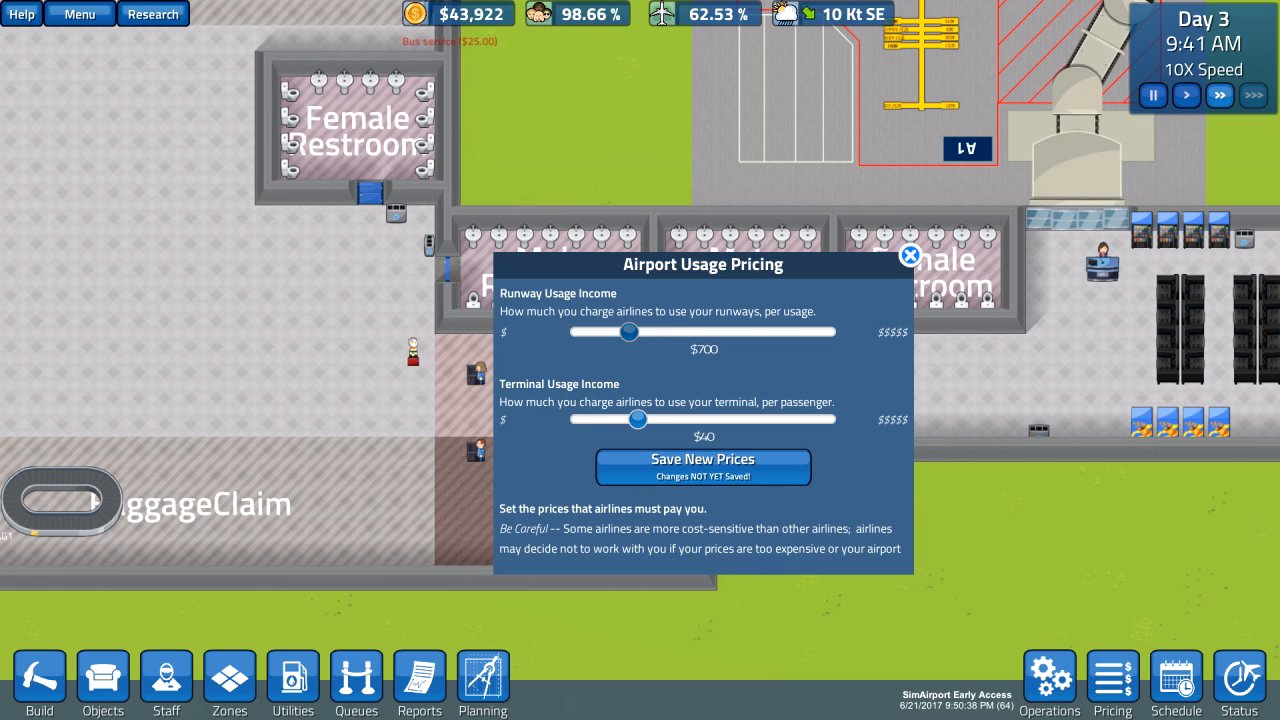
left_click_drag(630, 332, 610, 332)
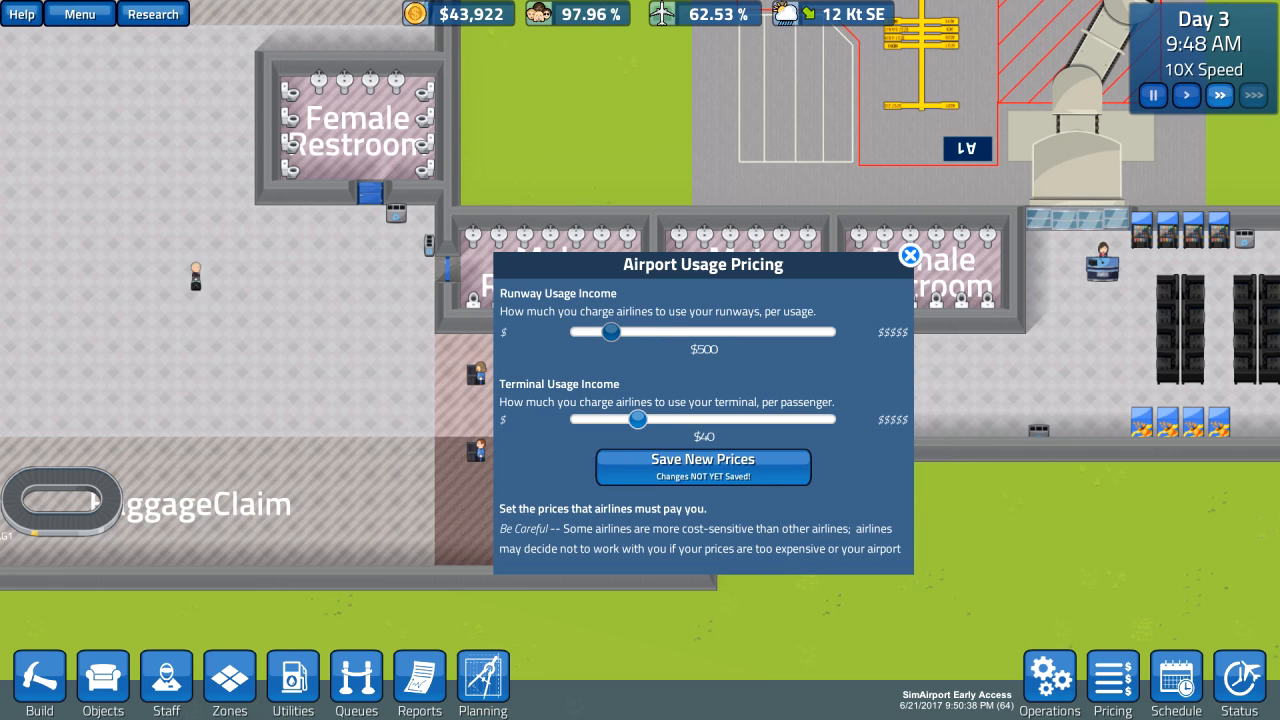
left_click_drag(610, 332, 628, 332)
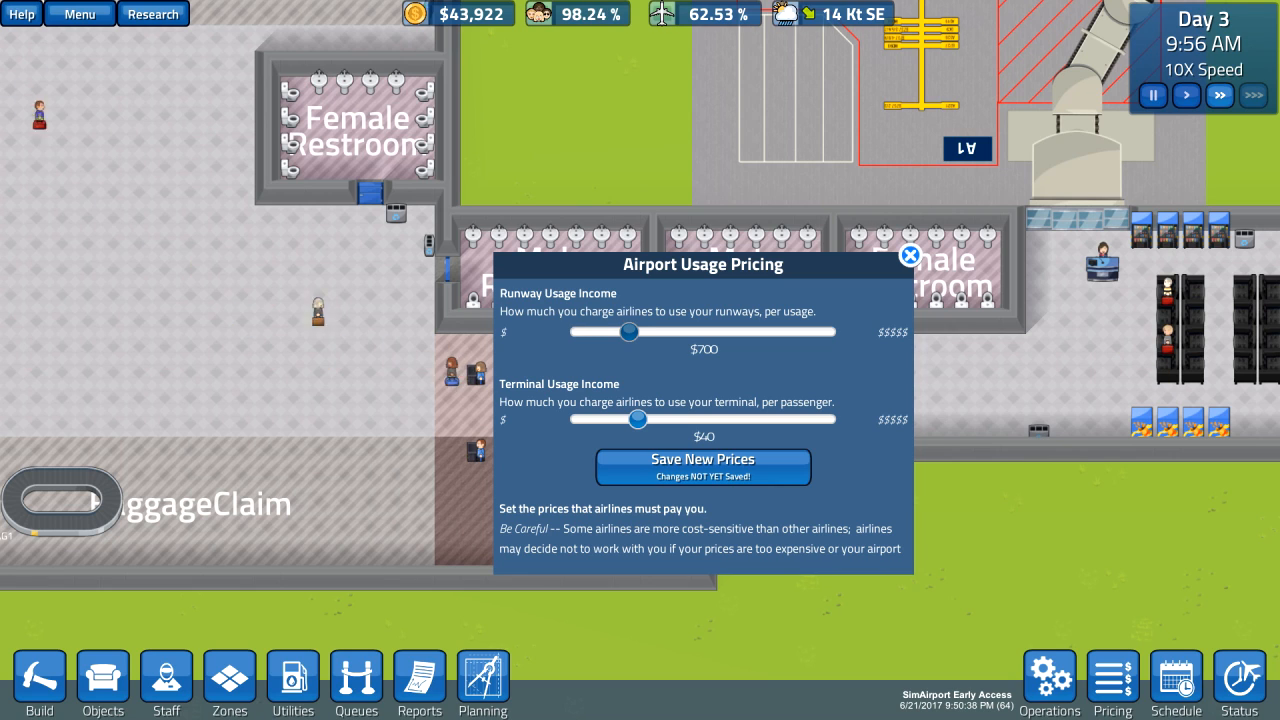
left_click_drag(630, 332, 620, 332)
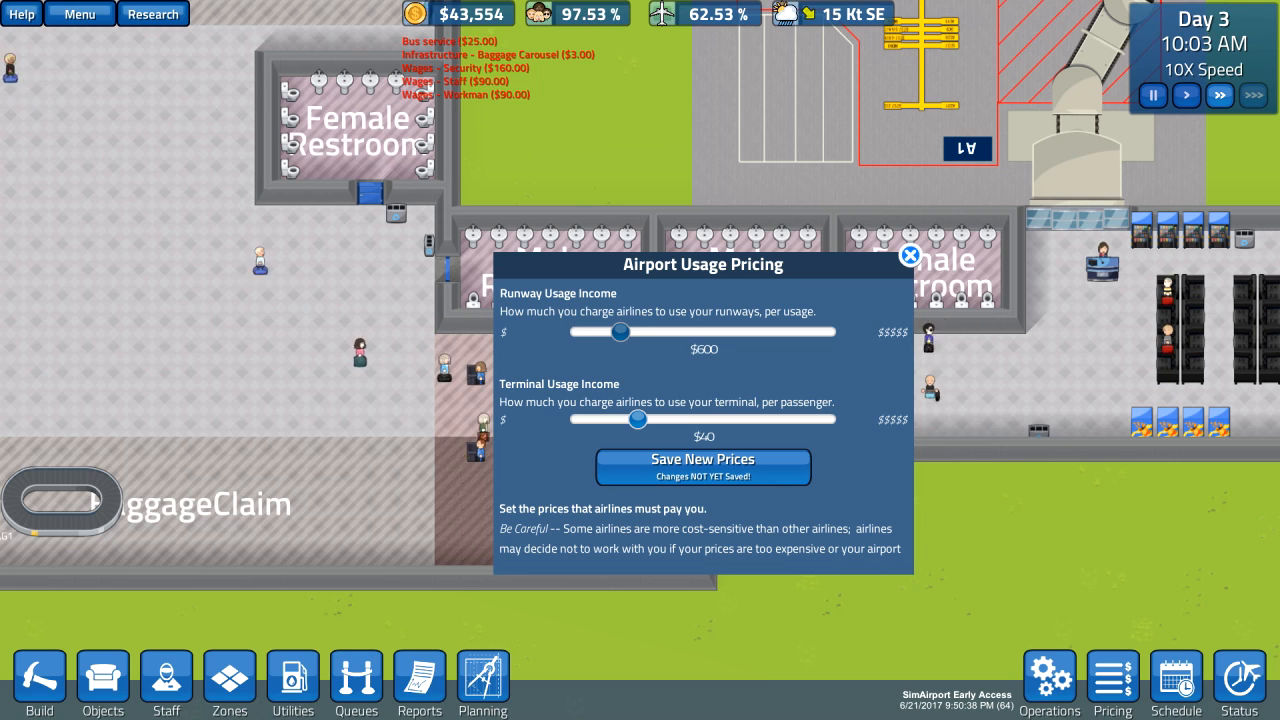
left_click_drag(620, 332, 638, 332)
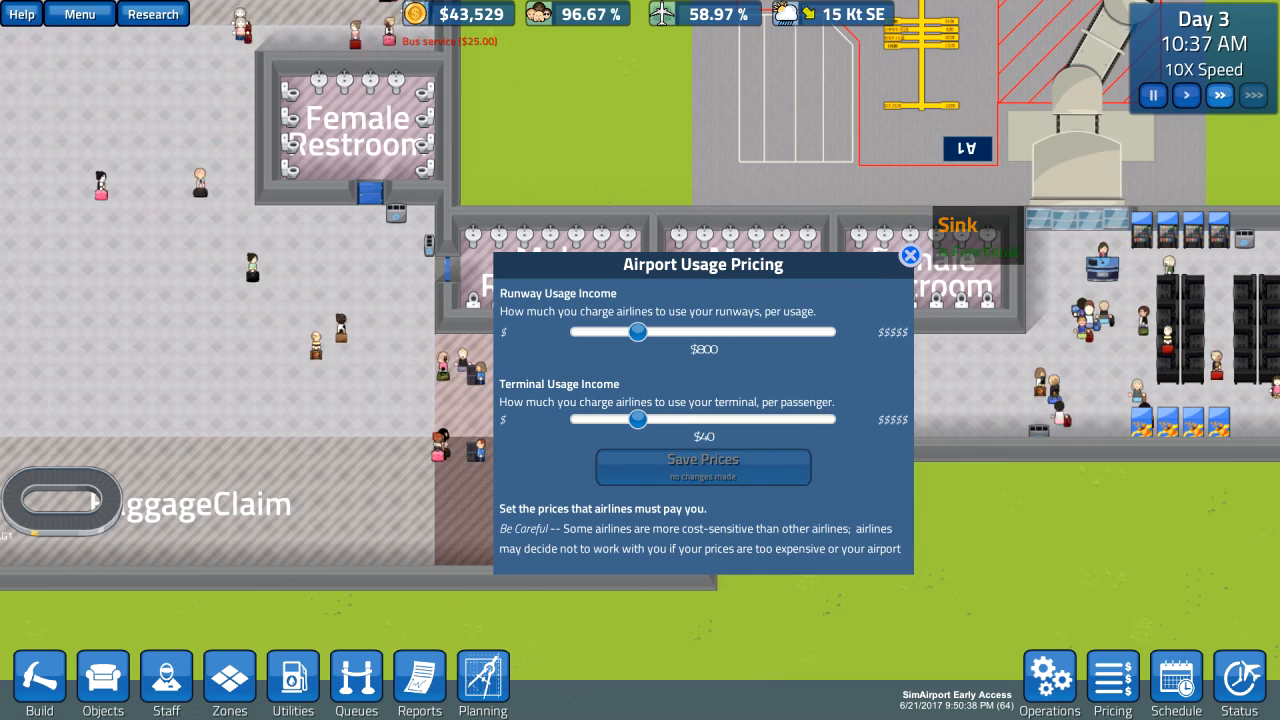
left_click(912, 256)
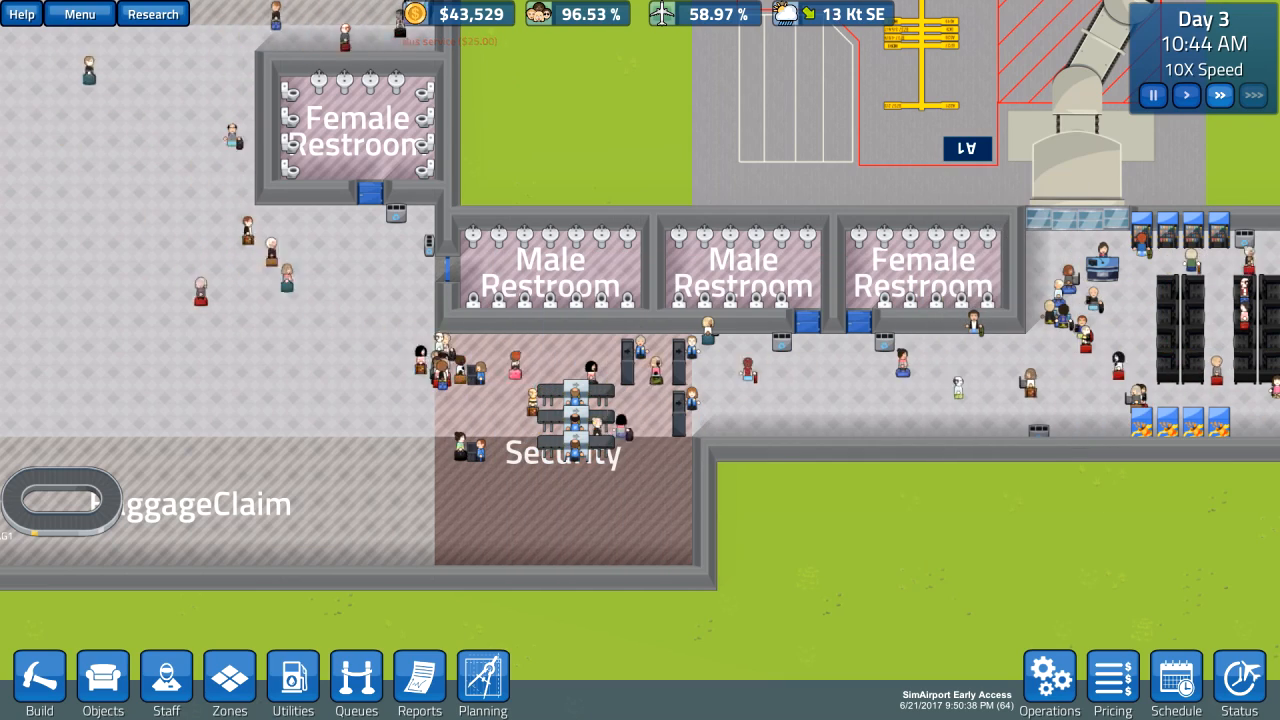
Start an underground conveyor line from the ticketing desks toward gate A1
scroll("down", 3)
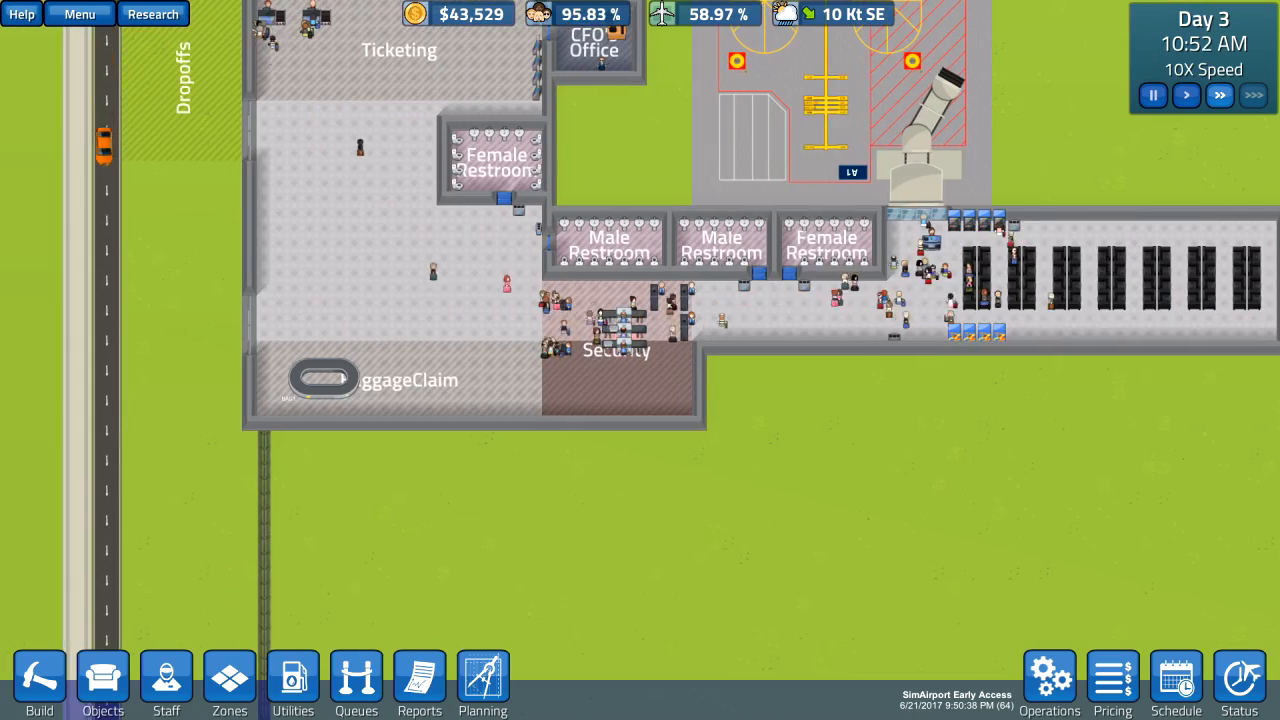
left_click(152, 12)
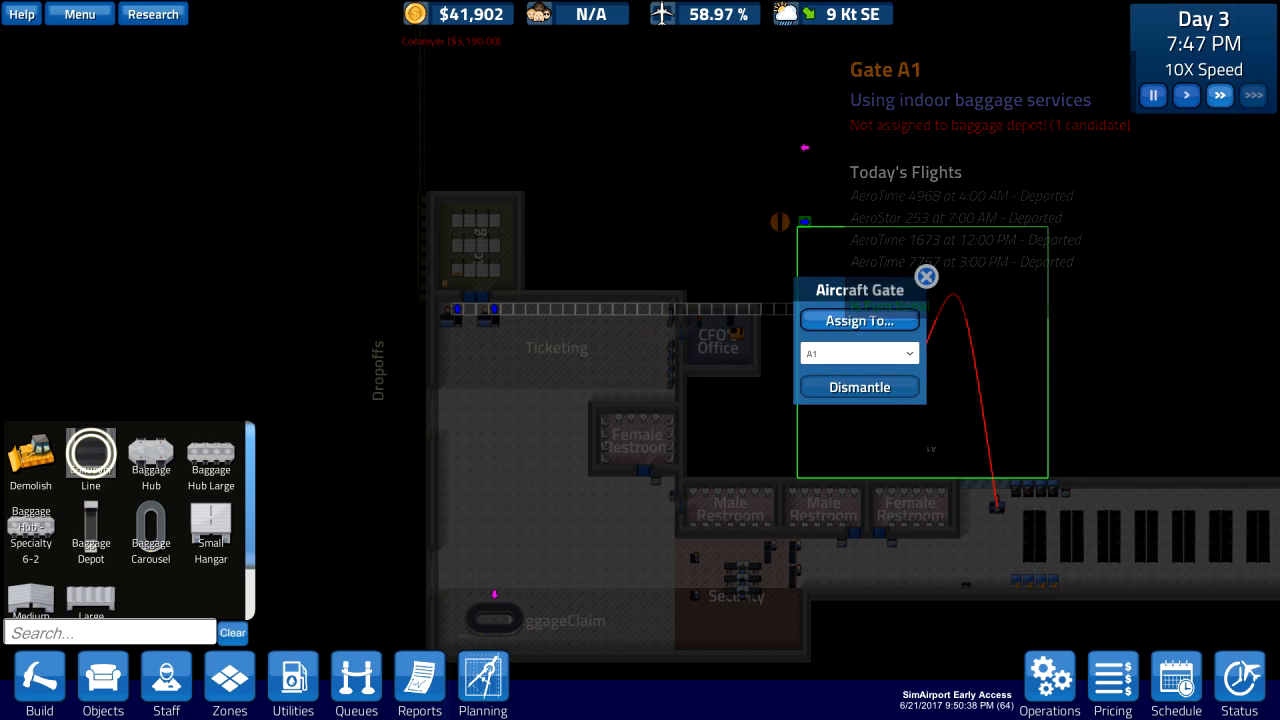
left_click(924, 276)
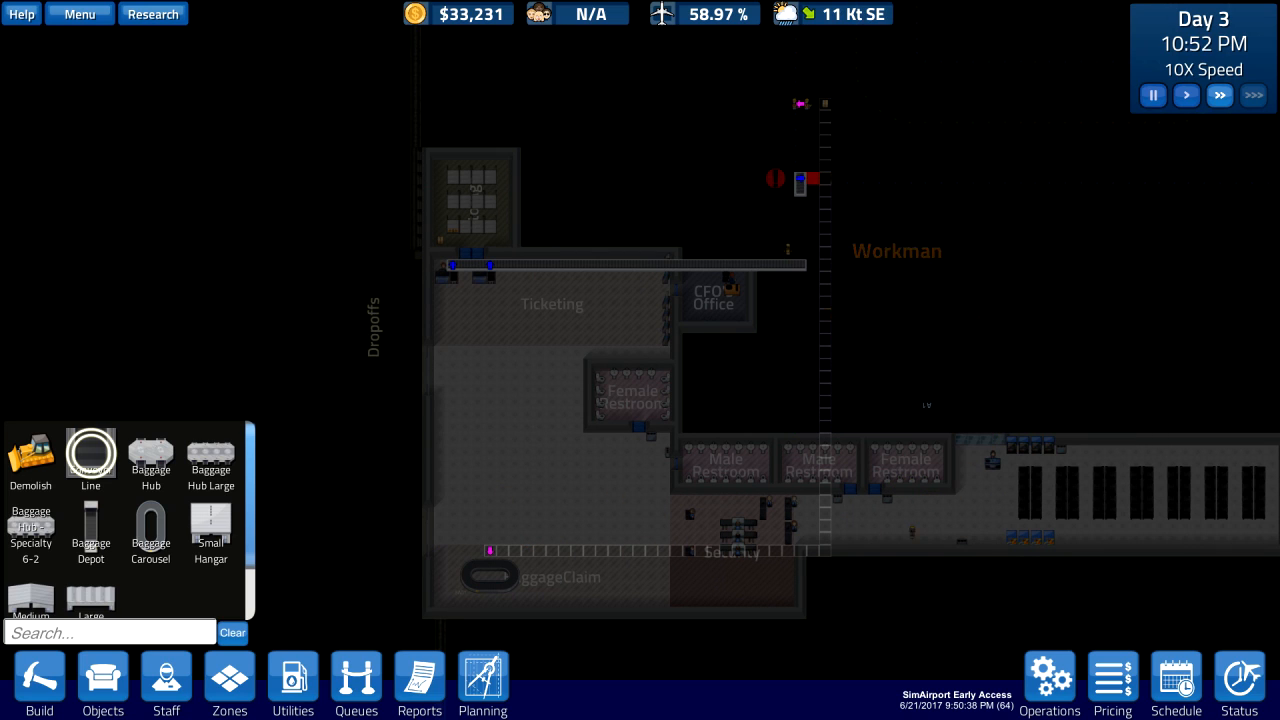
left_click(800, 180)
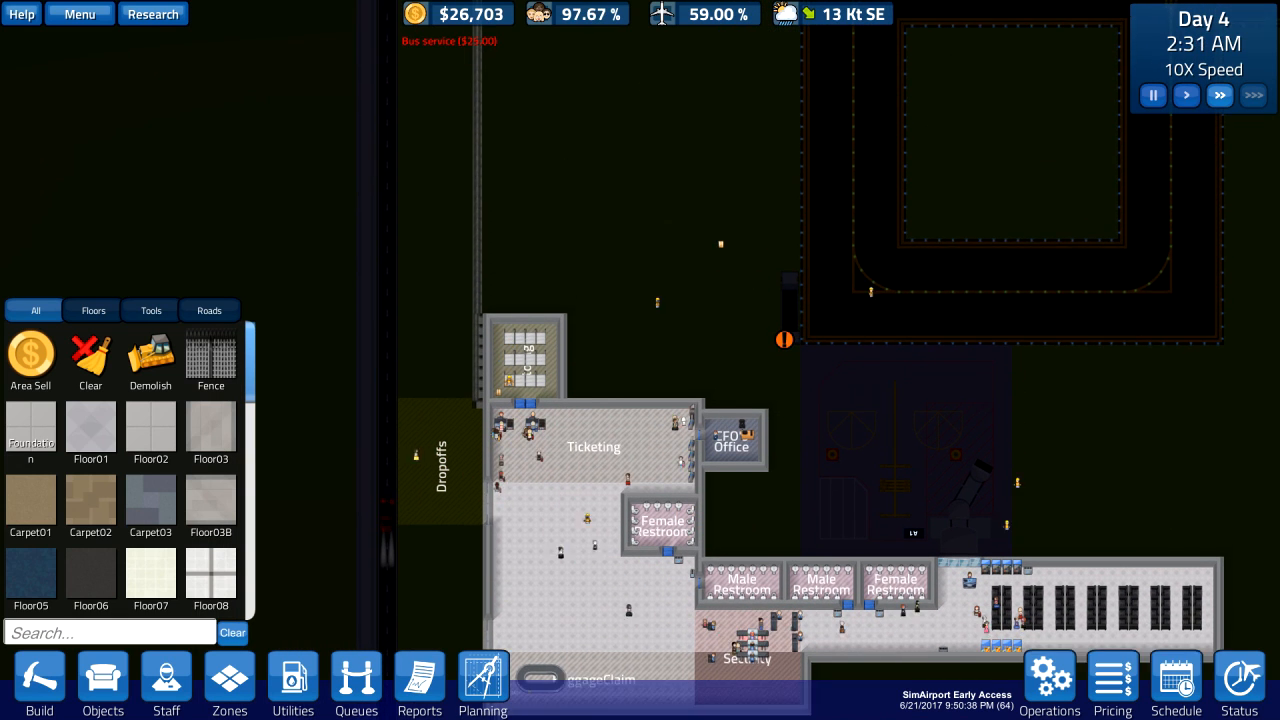
Return to the Utilities baggage tools to extend the conveyor toward gate A1
left_click(292, 684)
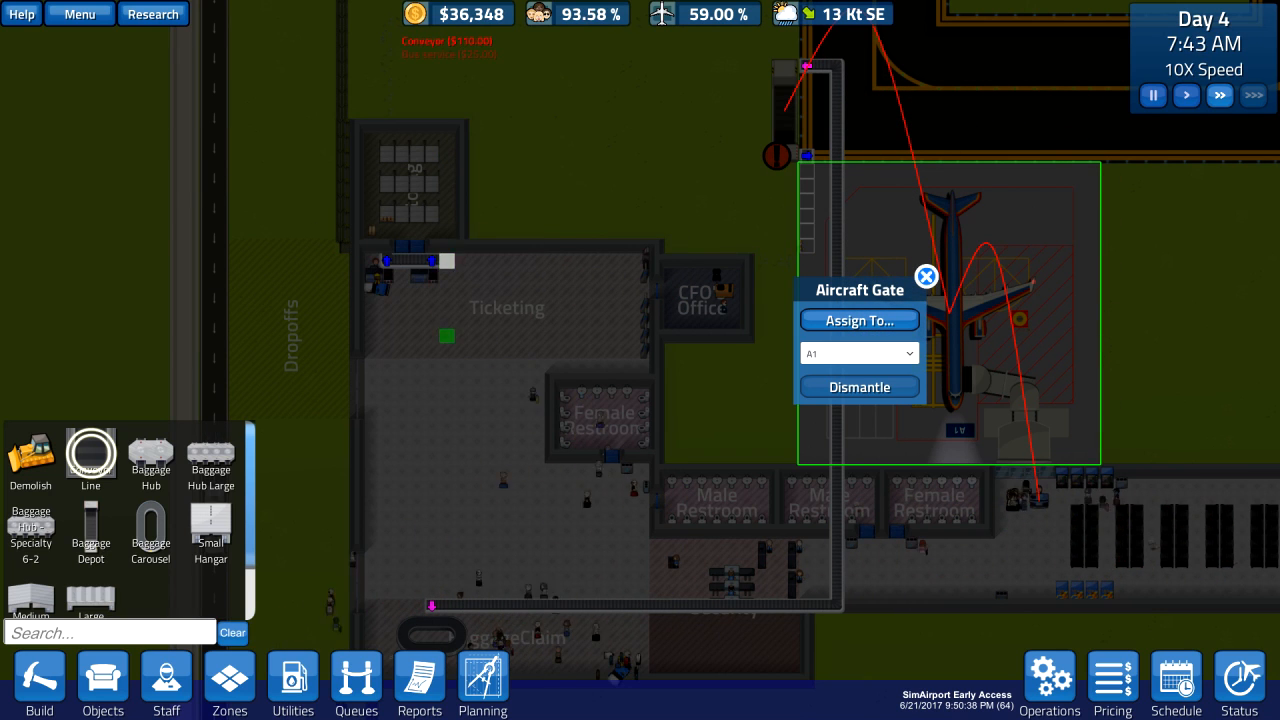
mouse_move(150, 452)
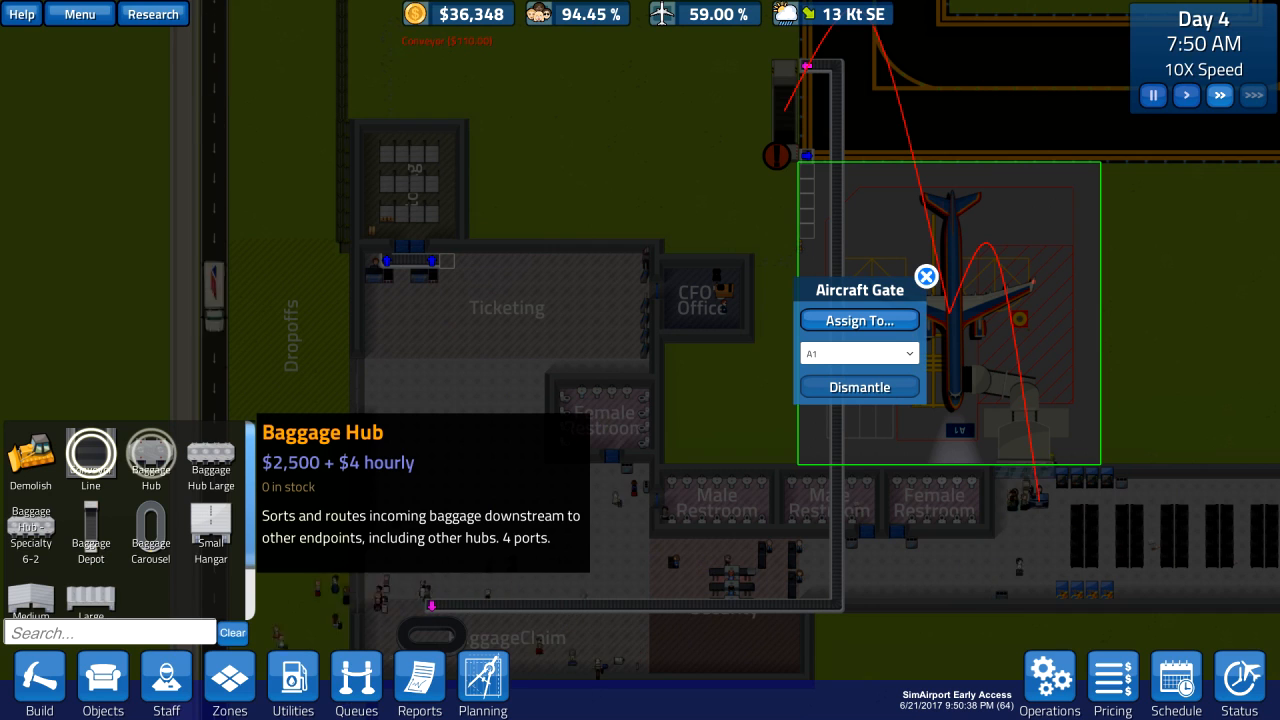
mouse_move(30, 536)
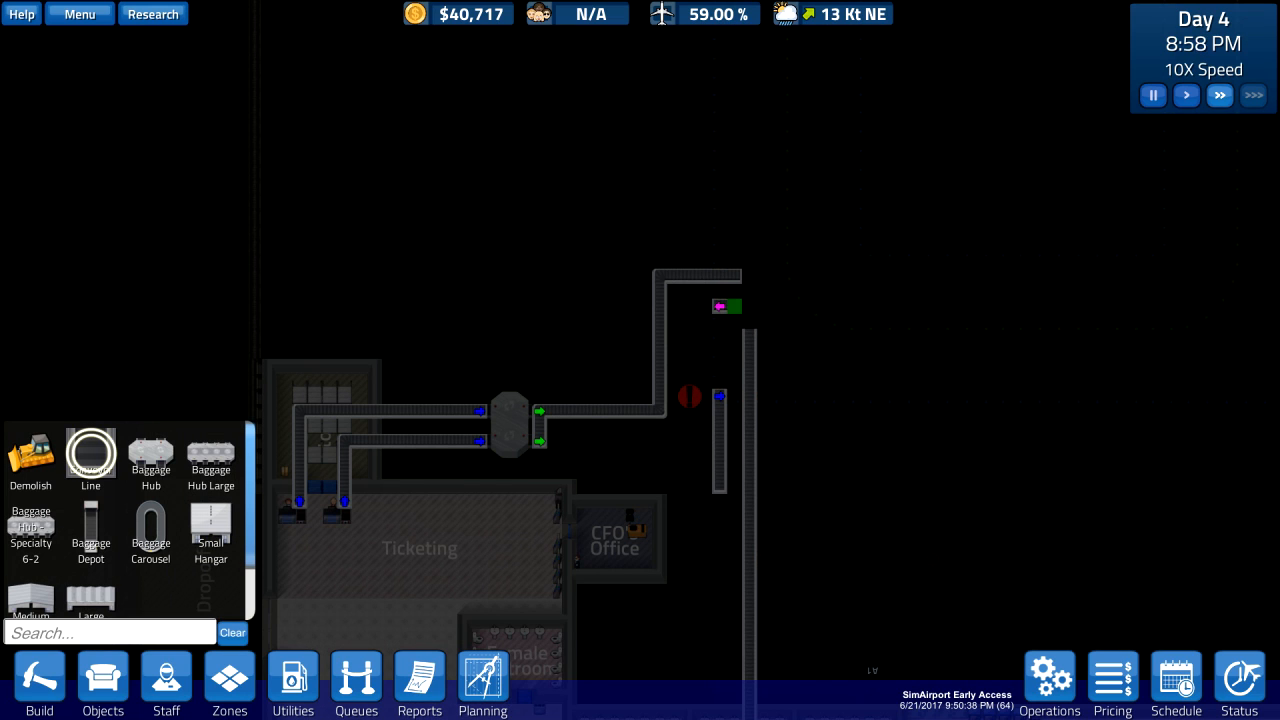
Extend the conveyor from the Baggage Hub to the depot and verify gate A1's baggage service
left_click(696, 350)
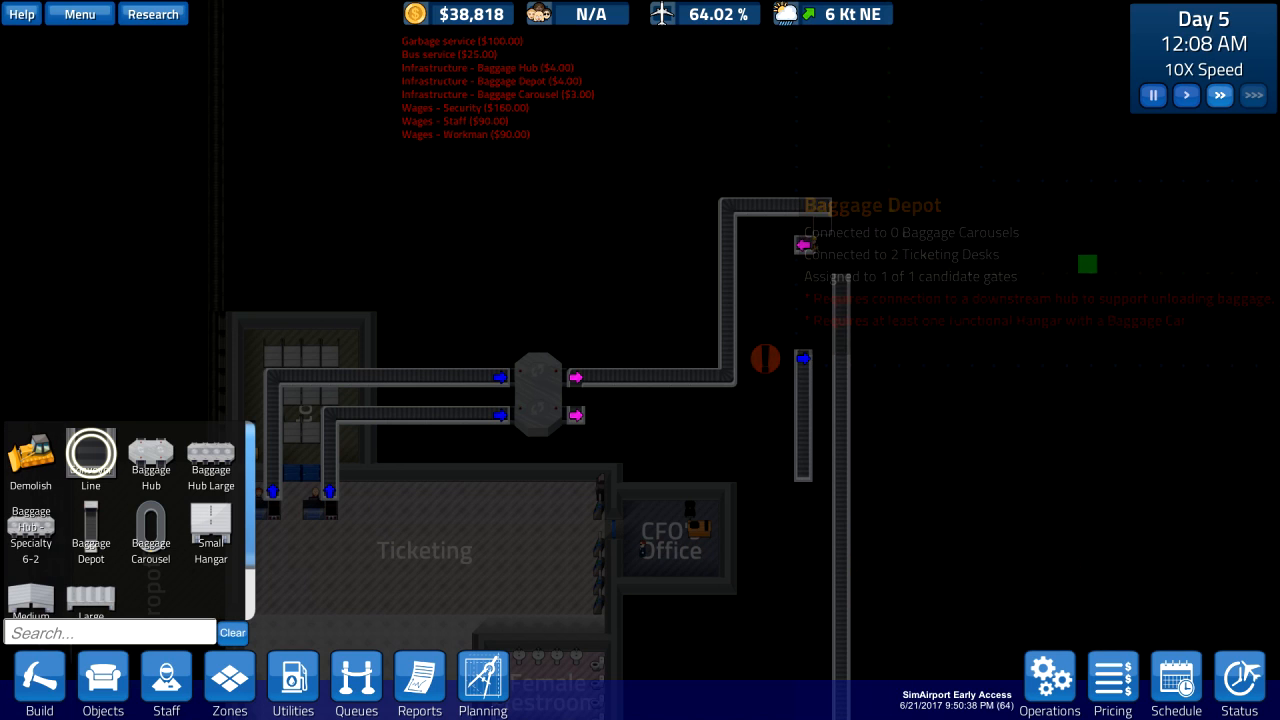
left_click(538, 390)
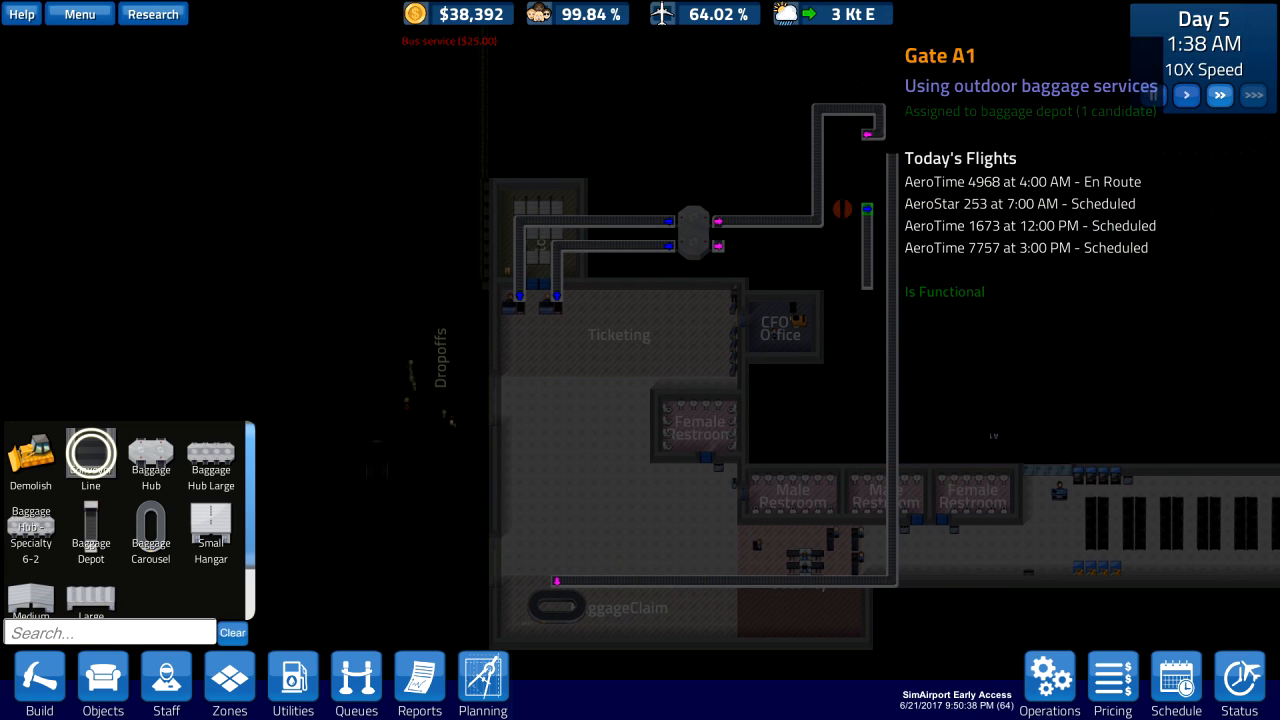
left_click(1186, 96)
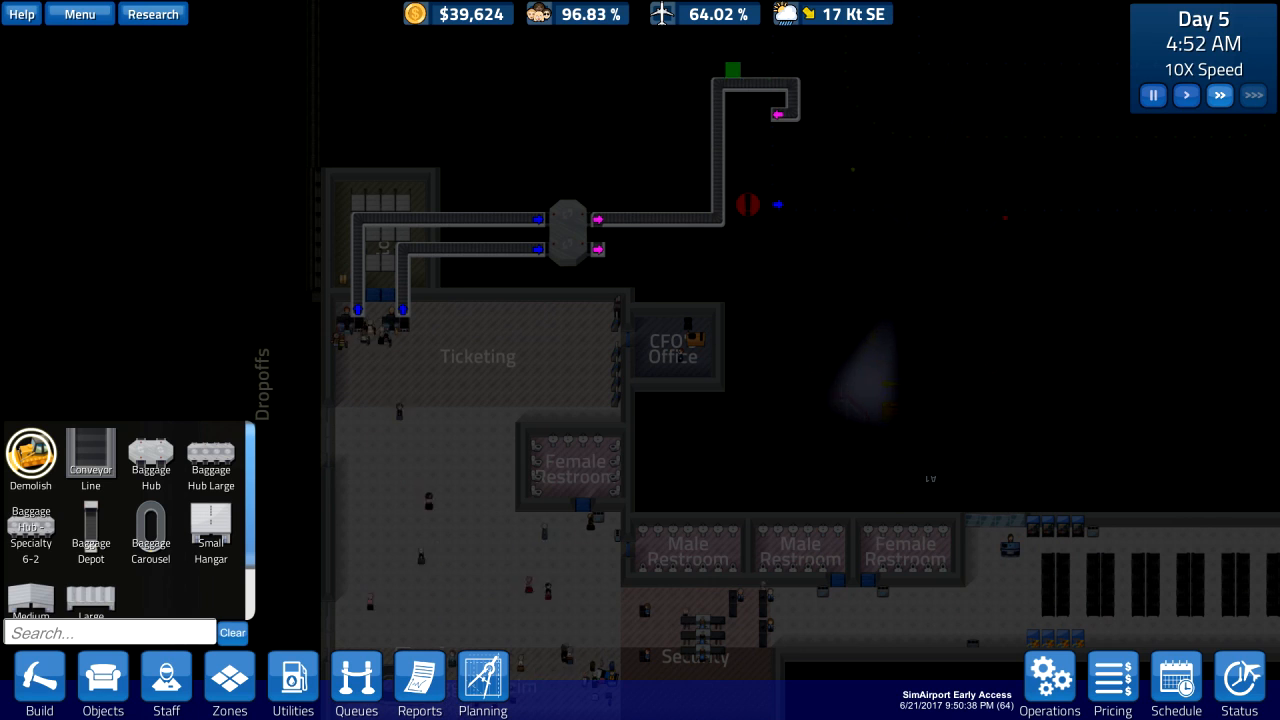
Switch back to the overground view to review the conveyor network
left_click(758, 130)
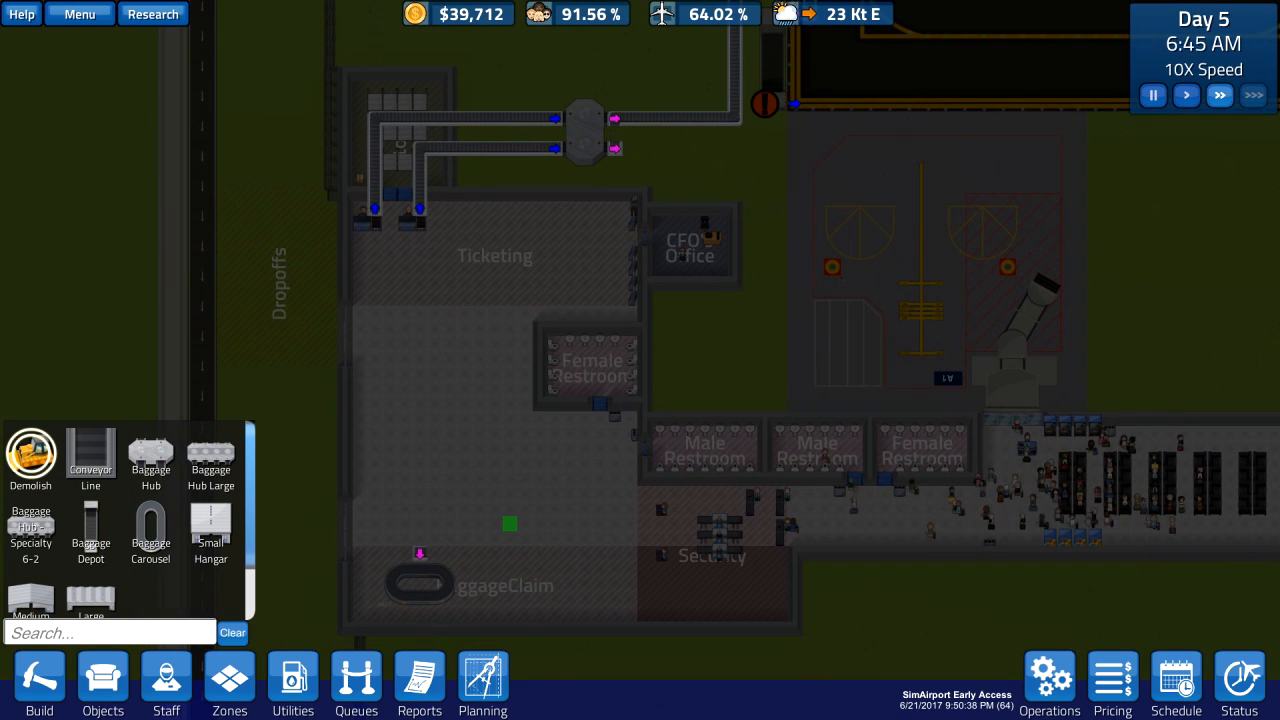
mouse_move(90, 456)
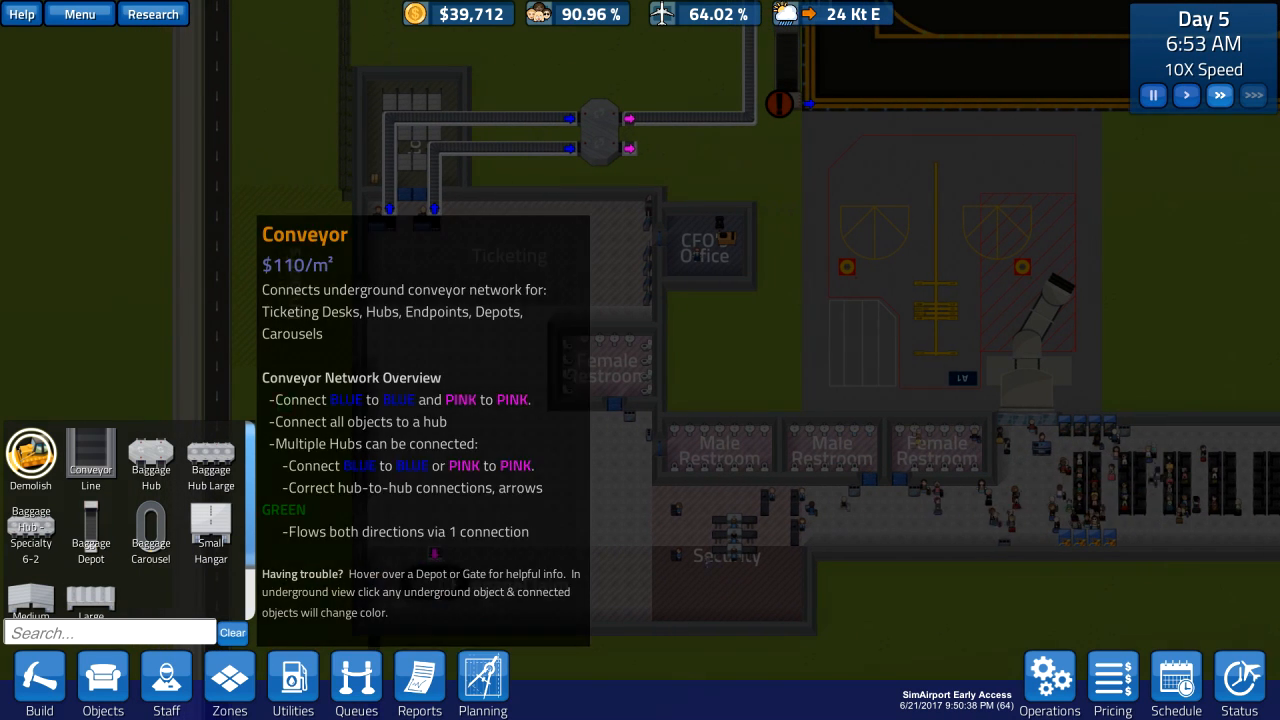
mouse_move(150, 460)
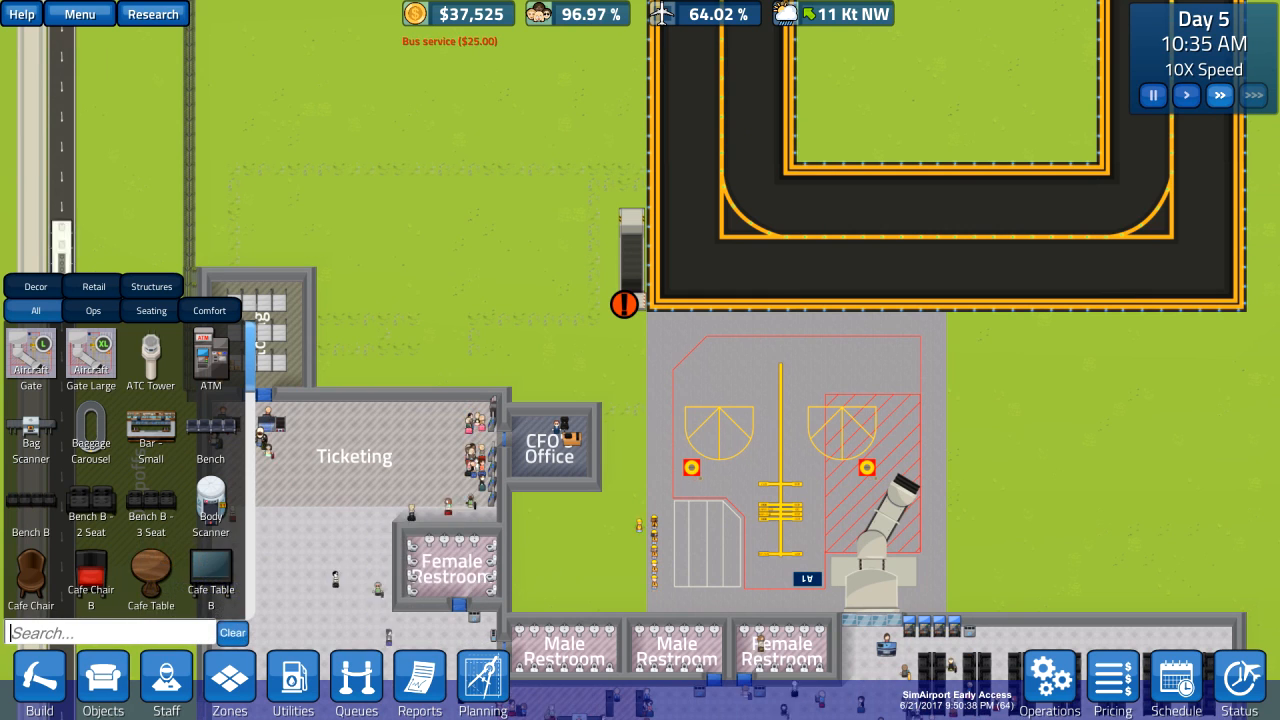
Place a $28,000 Small Hangar found via "hang" search, then a second Baggage Hub near the gate
type("hang")
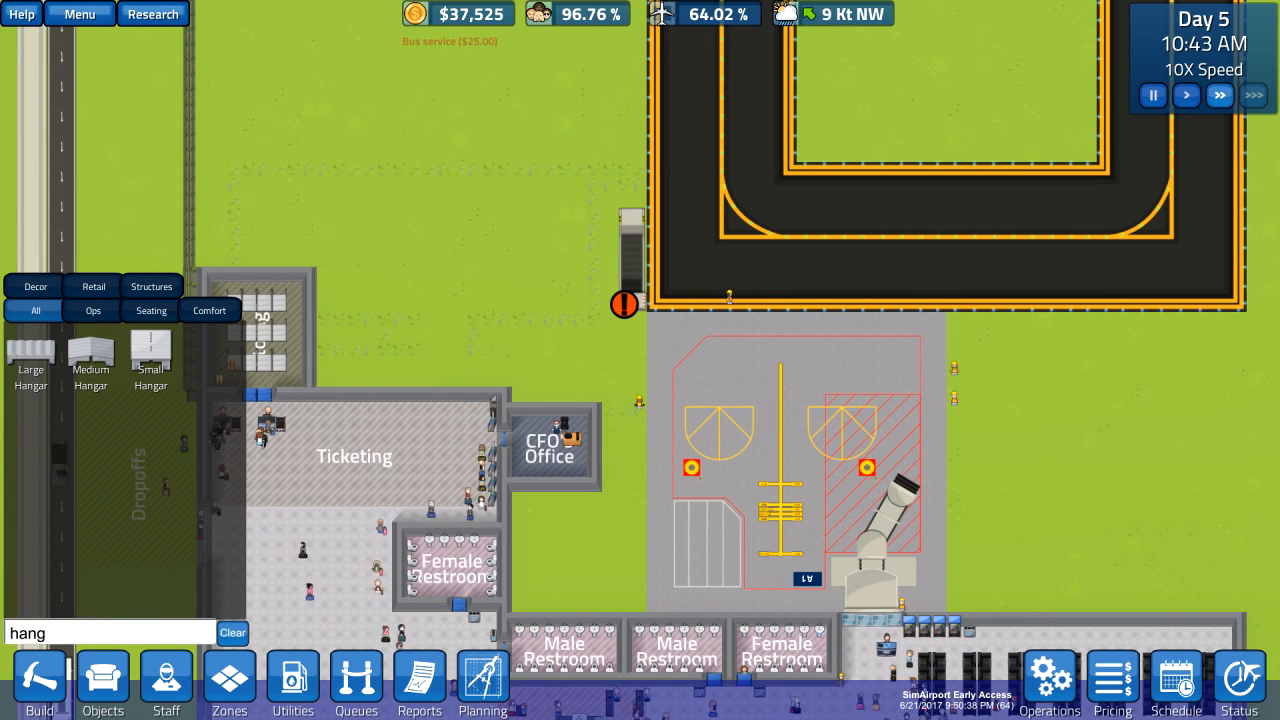
mouse_move(150, 358)
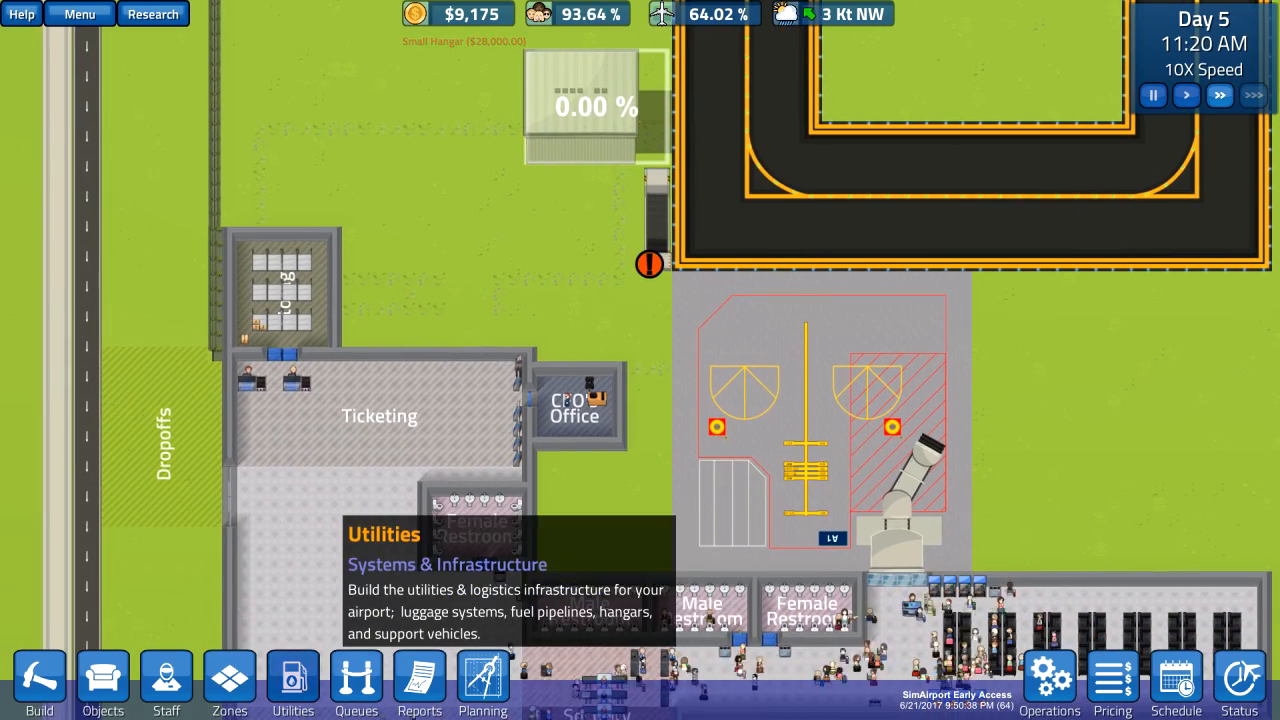
left_click(292, 684)
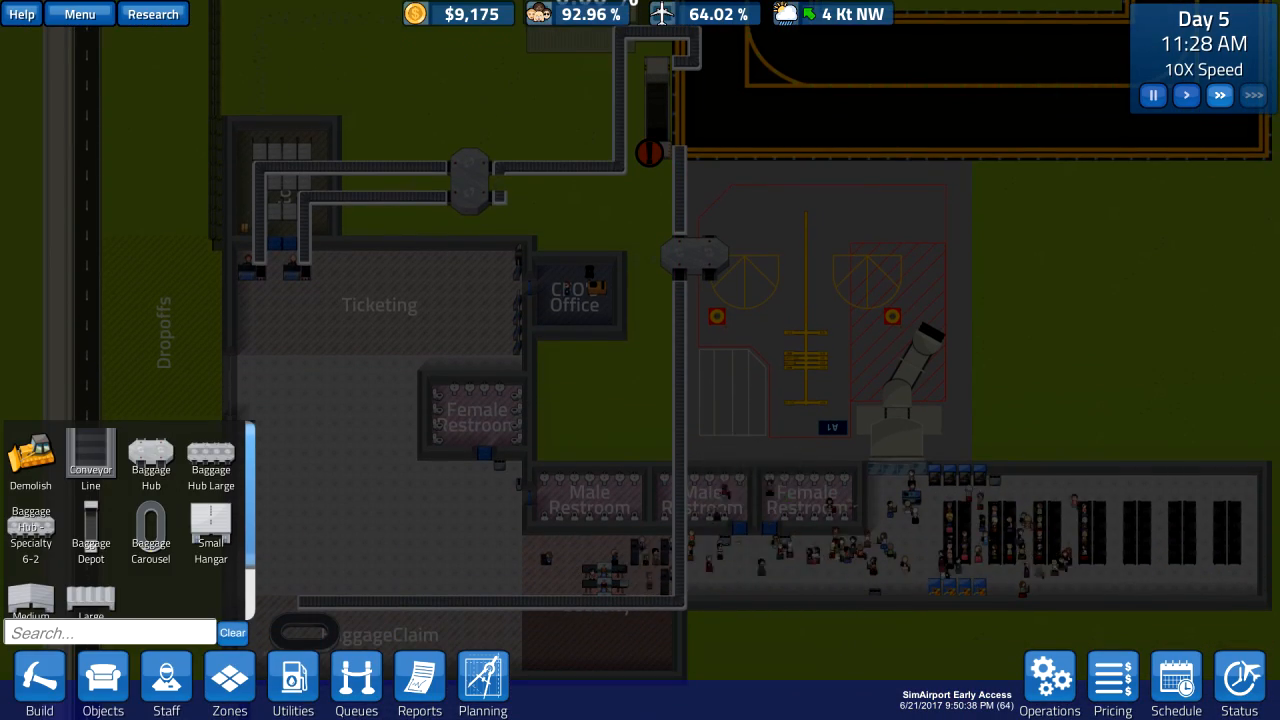
mouse_move(90, 452)
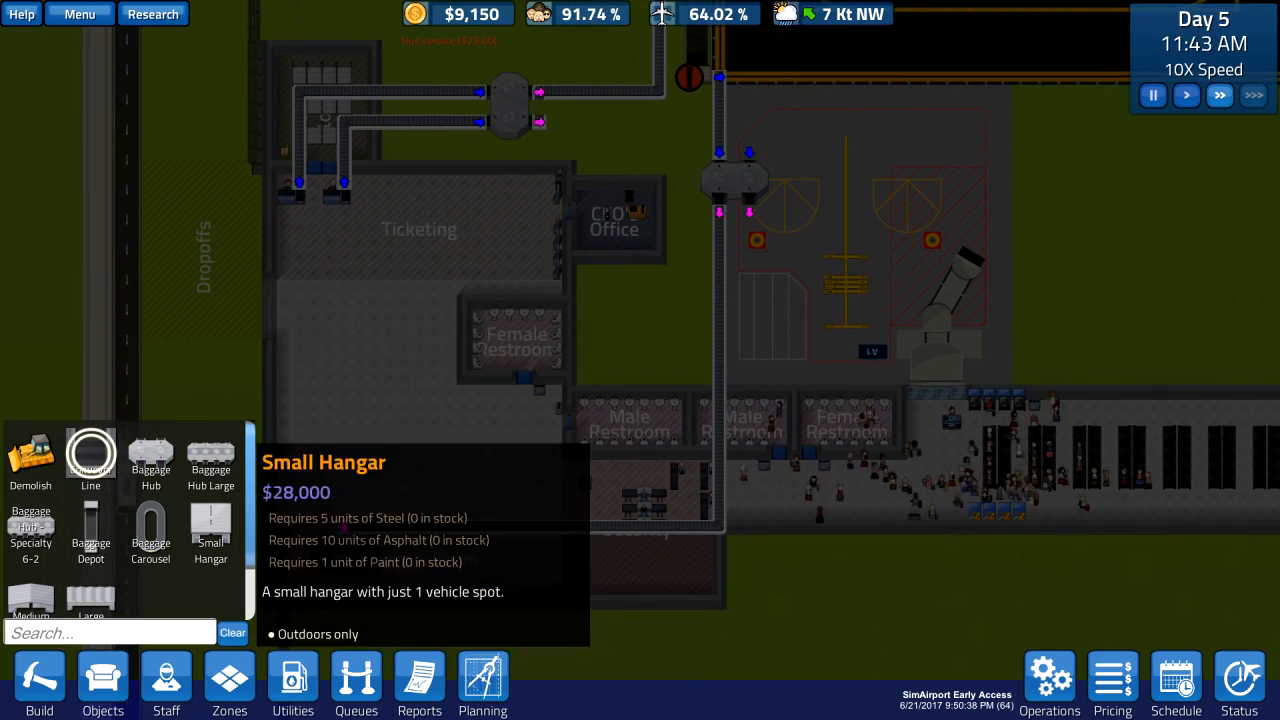
left_click(40, 684)
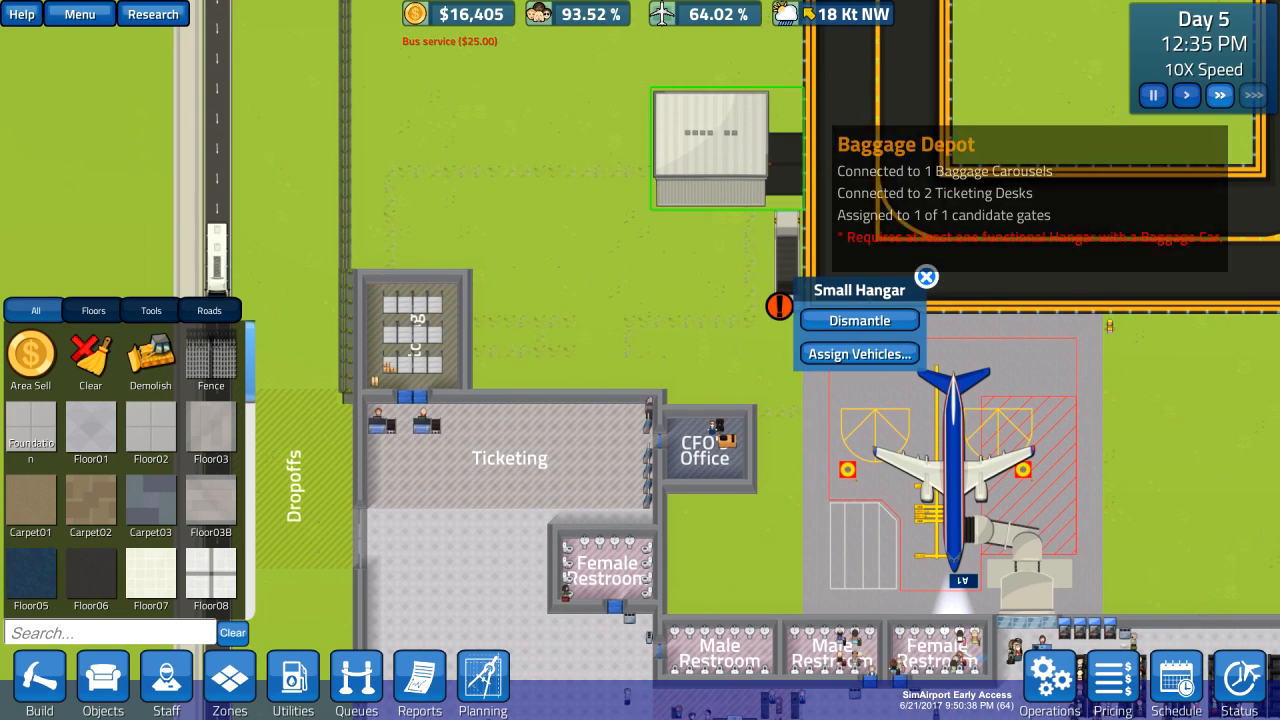
Assign a $2,500 Baggage Car to slot 1 of the Small Hangar, clearing the depot warning
left_click(858, 352)
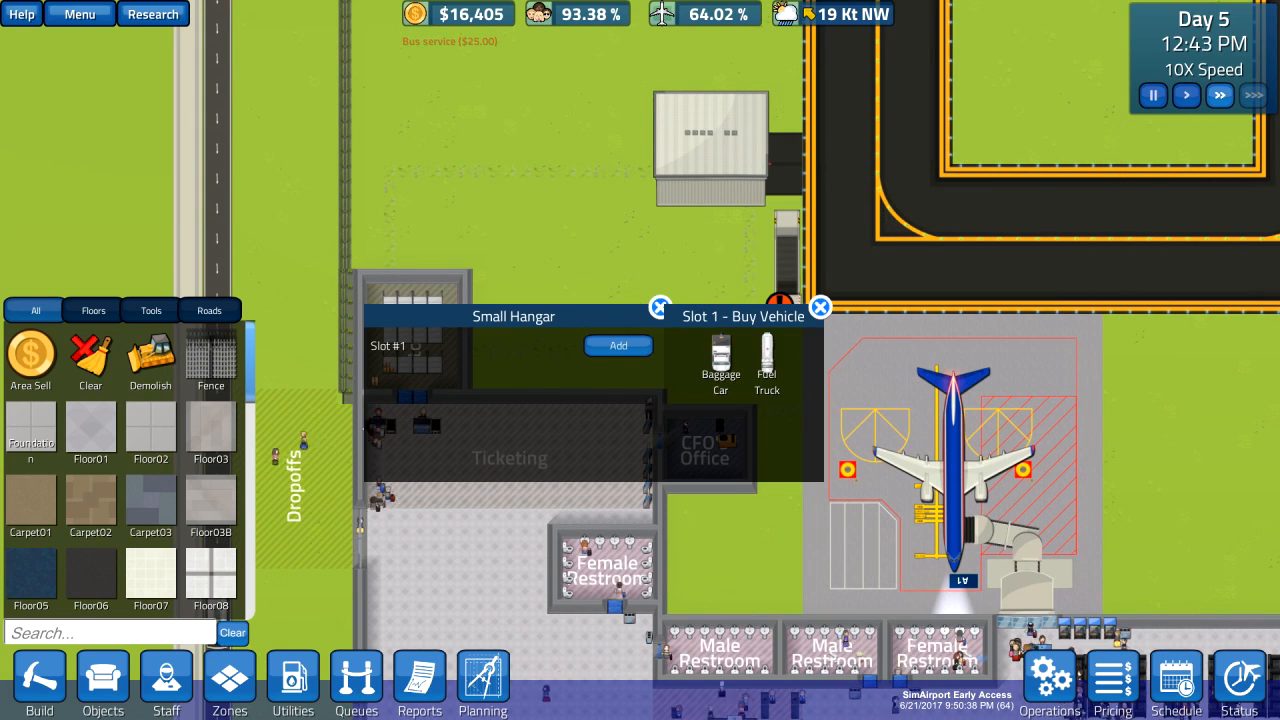
left_click(720, 360)
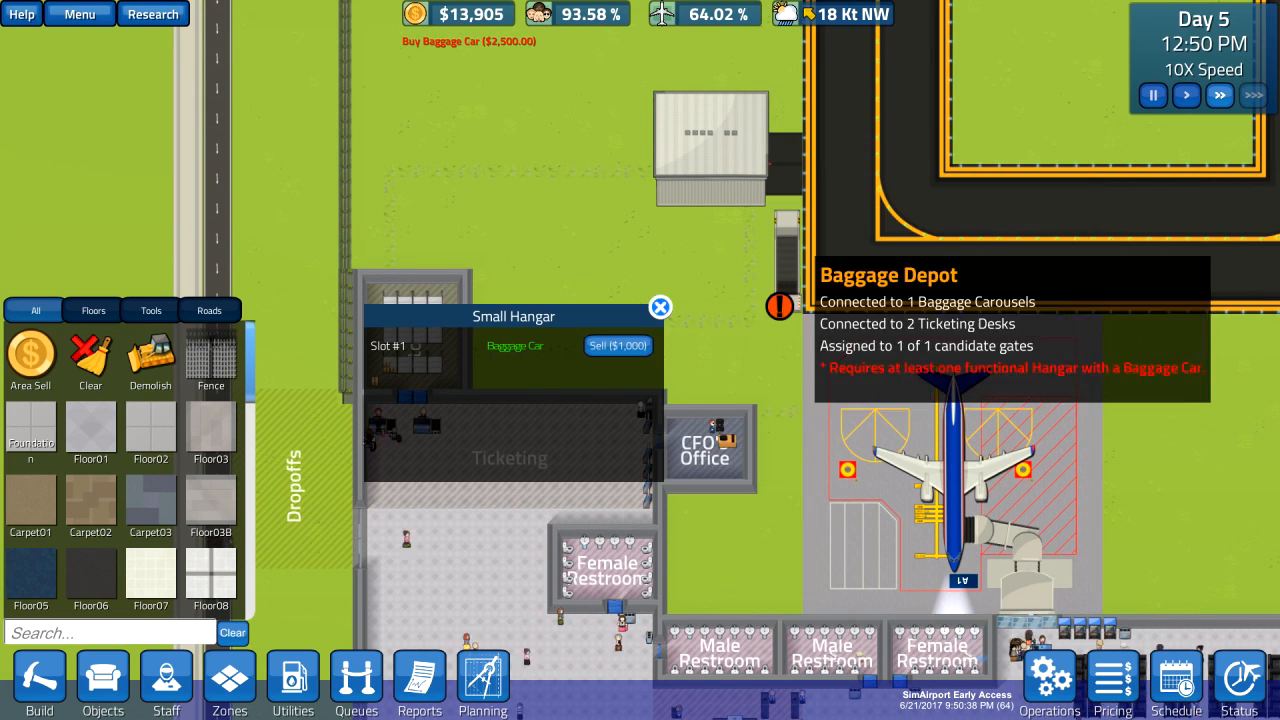
left_click(660, 308)
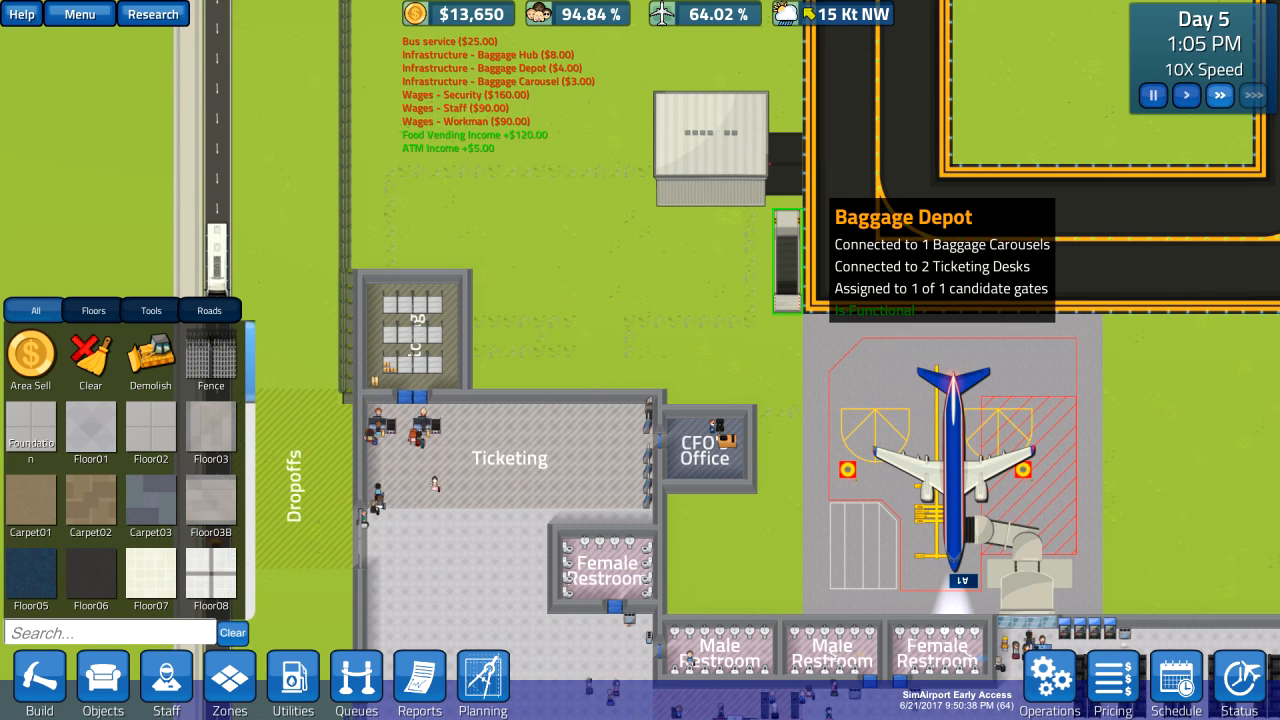
Show the underground baggage conveyor network via the Utilities view
left_click(292, 684)
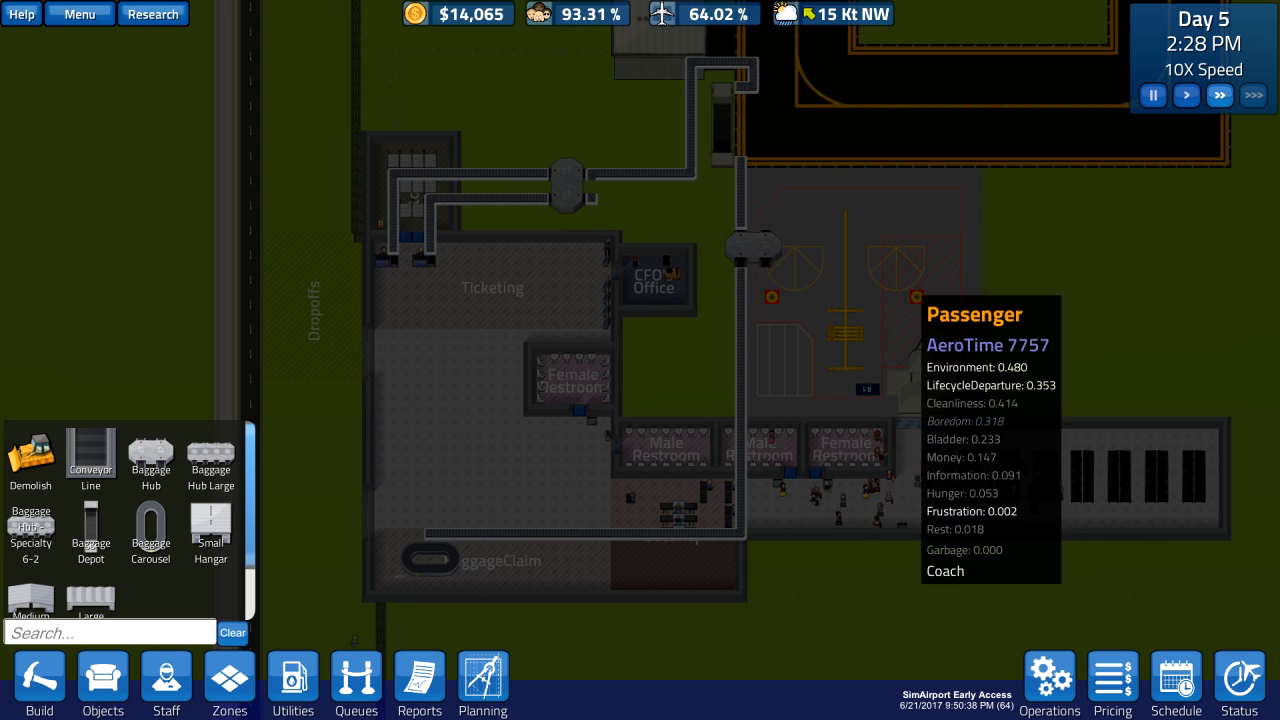
mouse_move(102, 684)
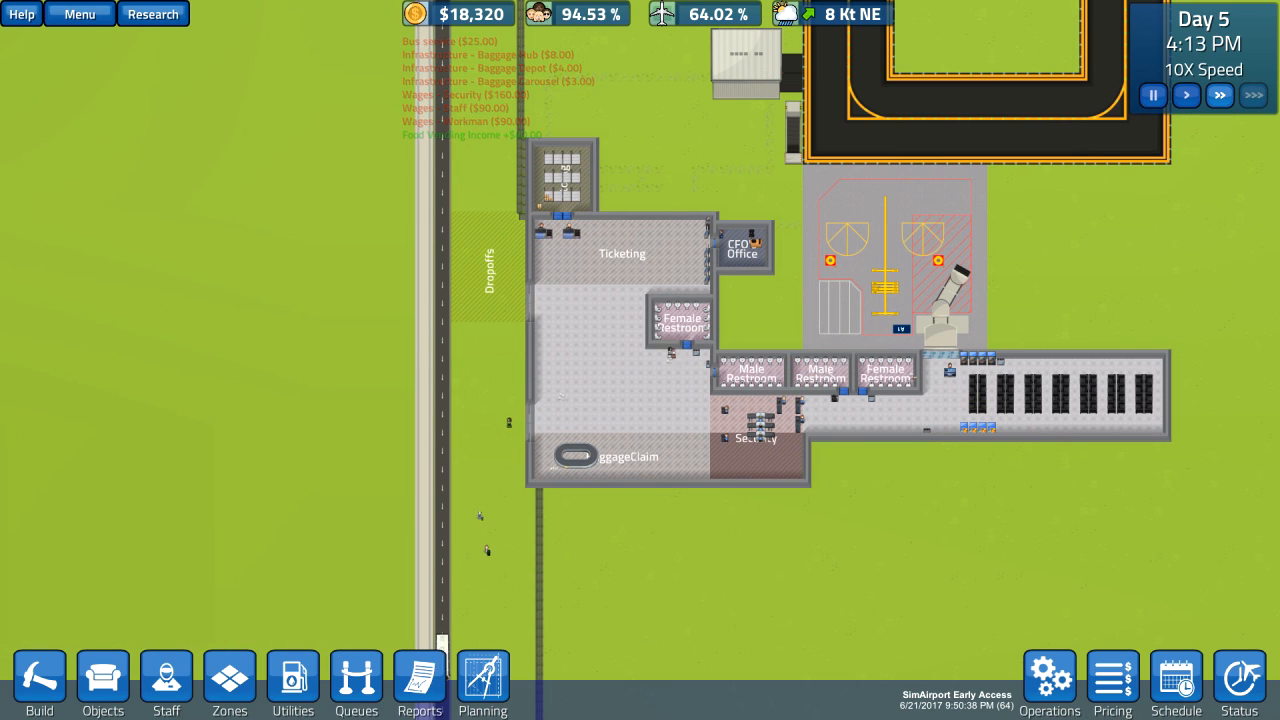
mouse_move(166, 684)
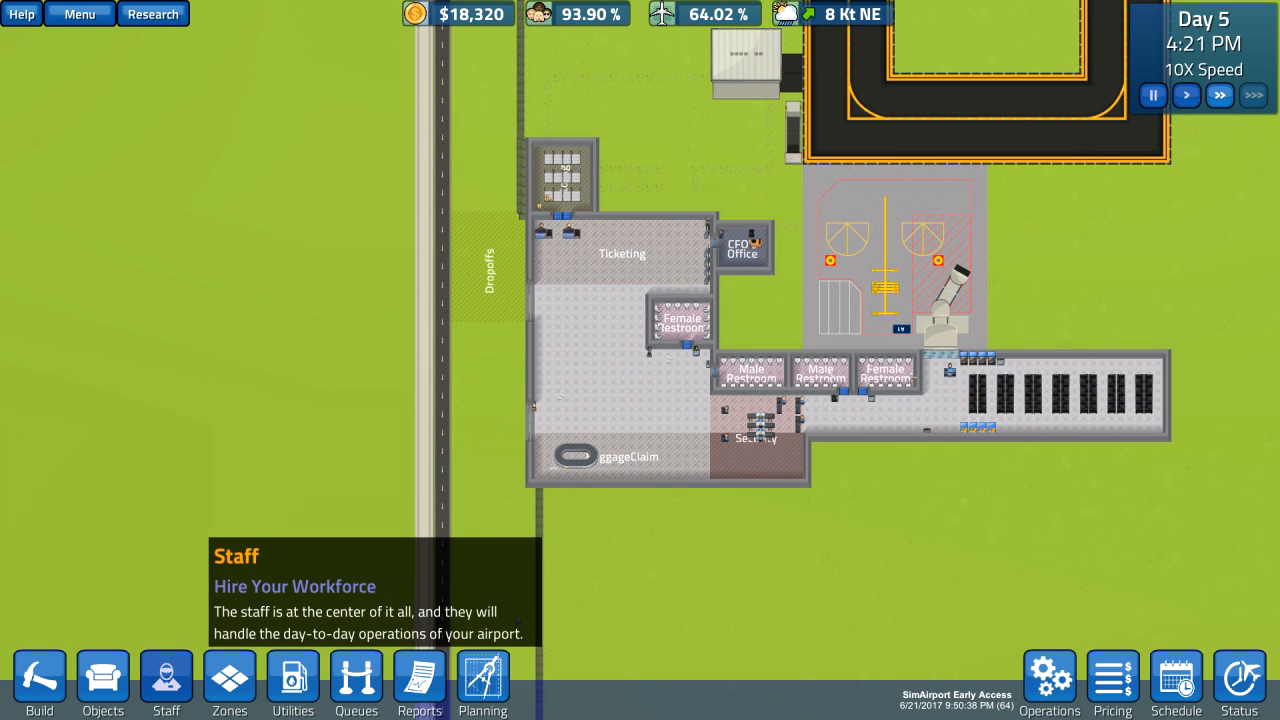